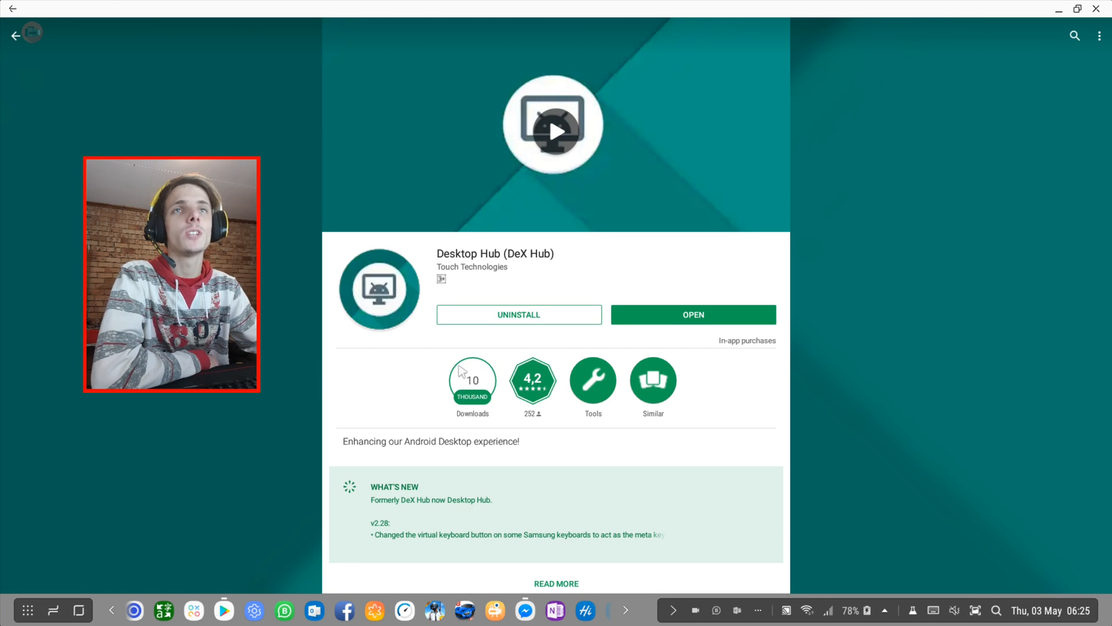
pyautogui.moveTo(564, 382)
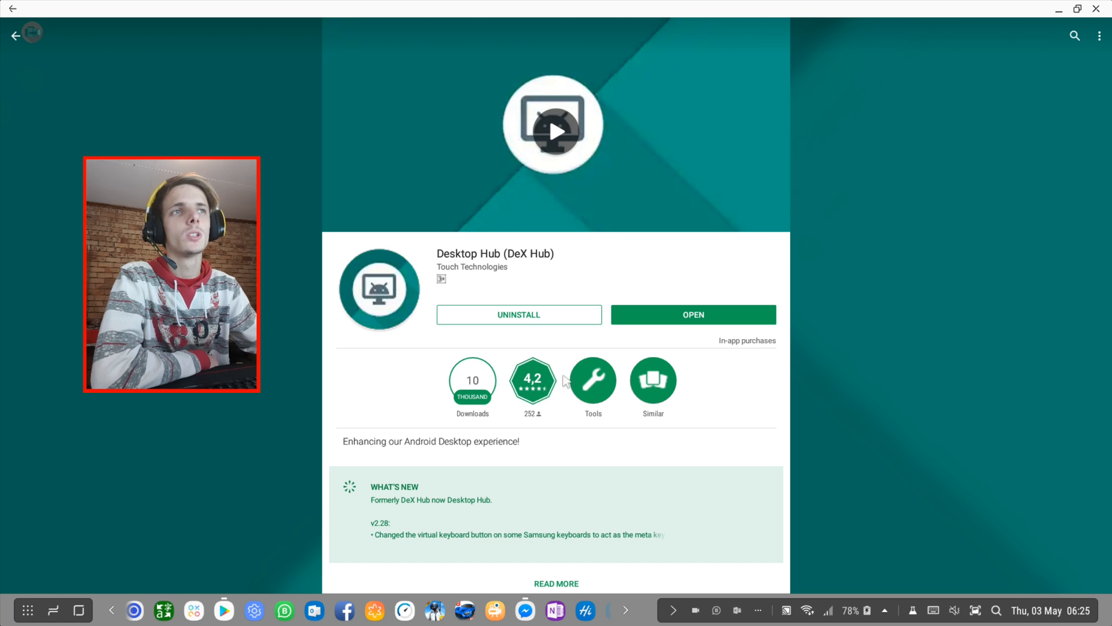
pyautogui.moveTo(560, 378)
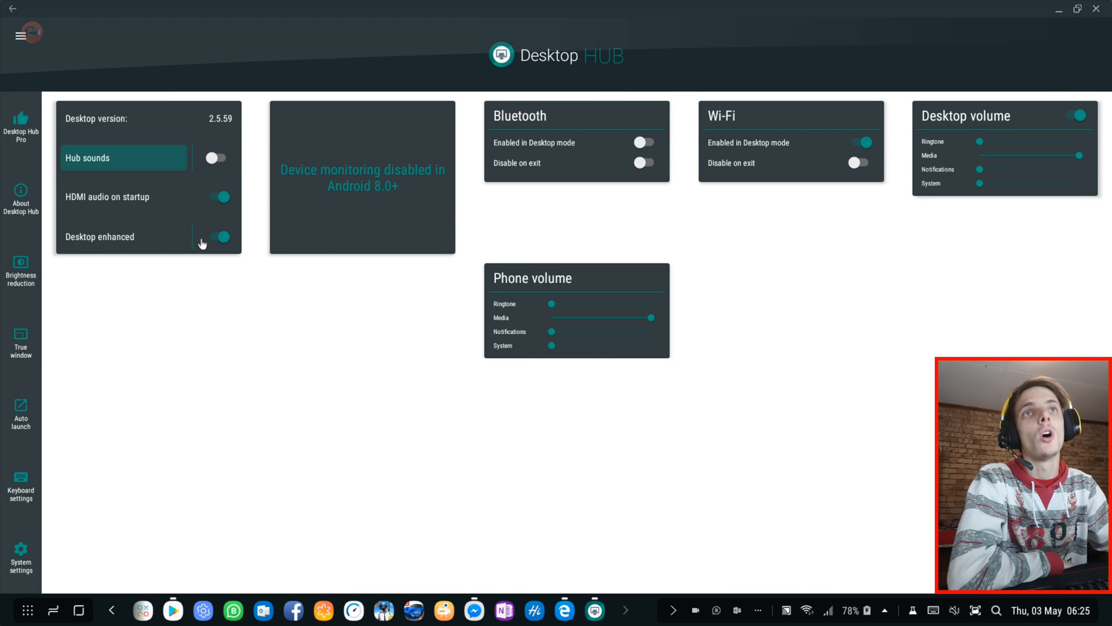
# Turn the desktop volume controls back on and stop Wi-Fi from being disabled on exit.
pyautogui.click(218, 237)
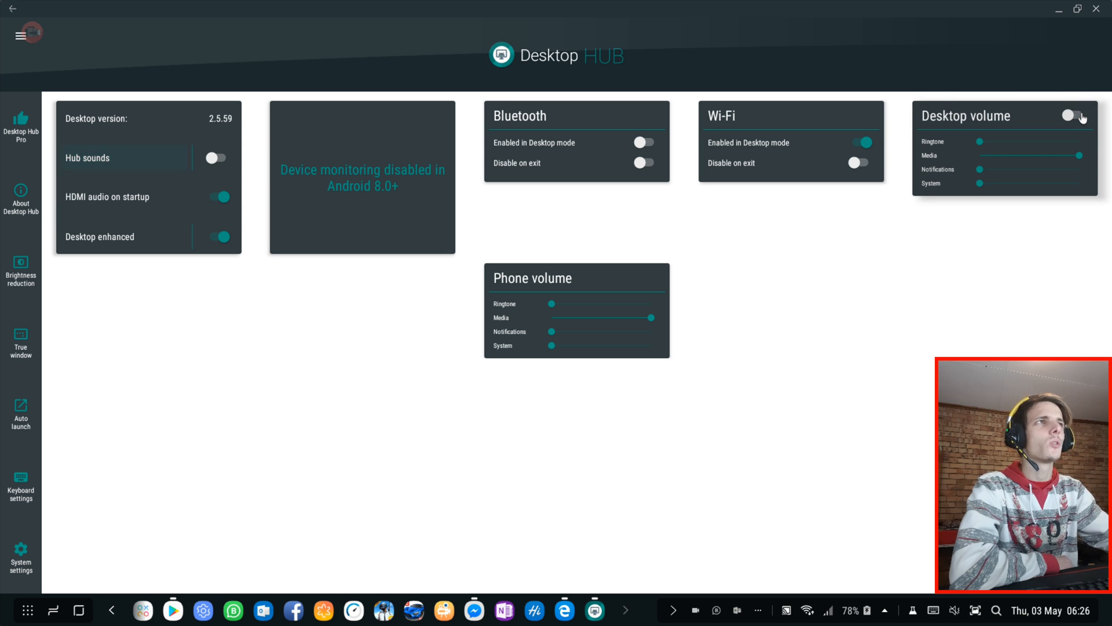
pyautogui.click(1078, 117)
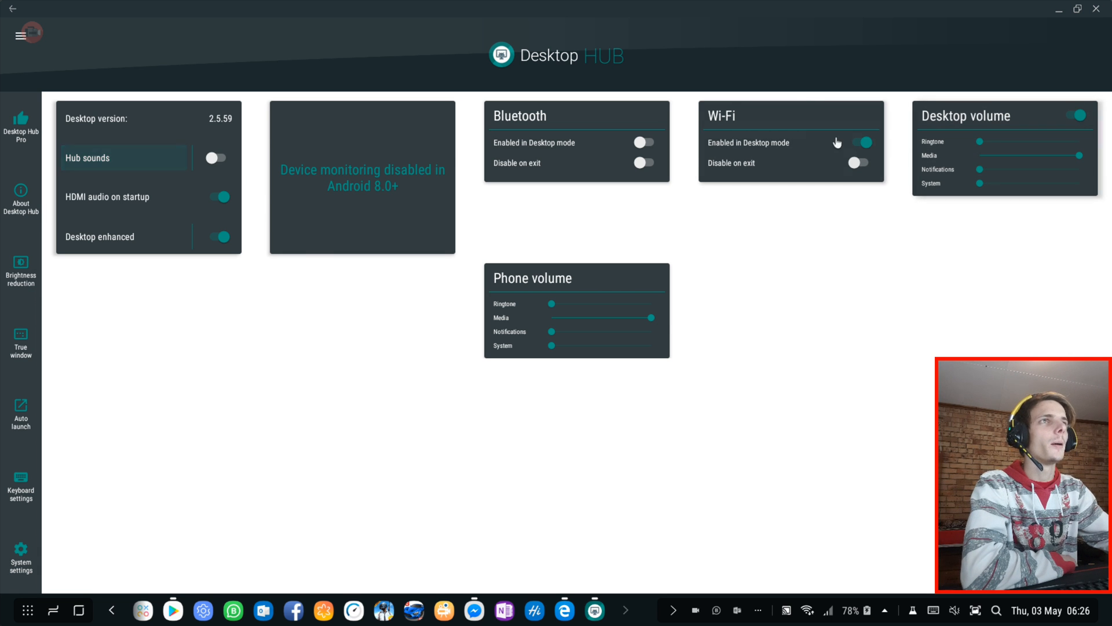
pyautogui.moveTo(777, 111)
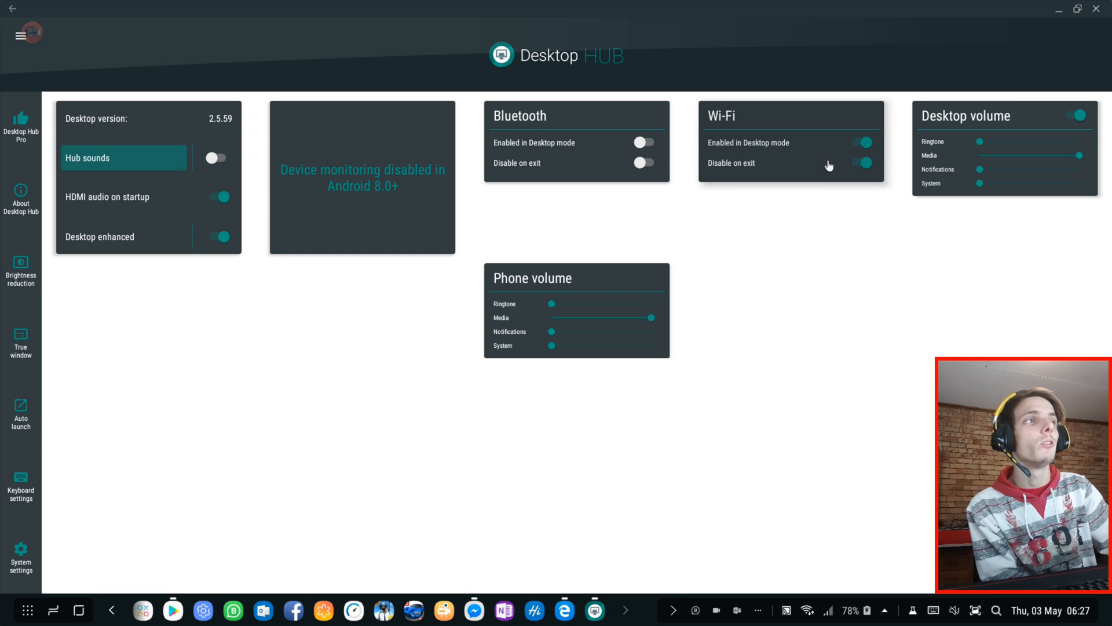
pyautogui.click(864, 162)
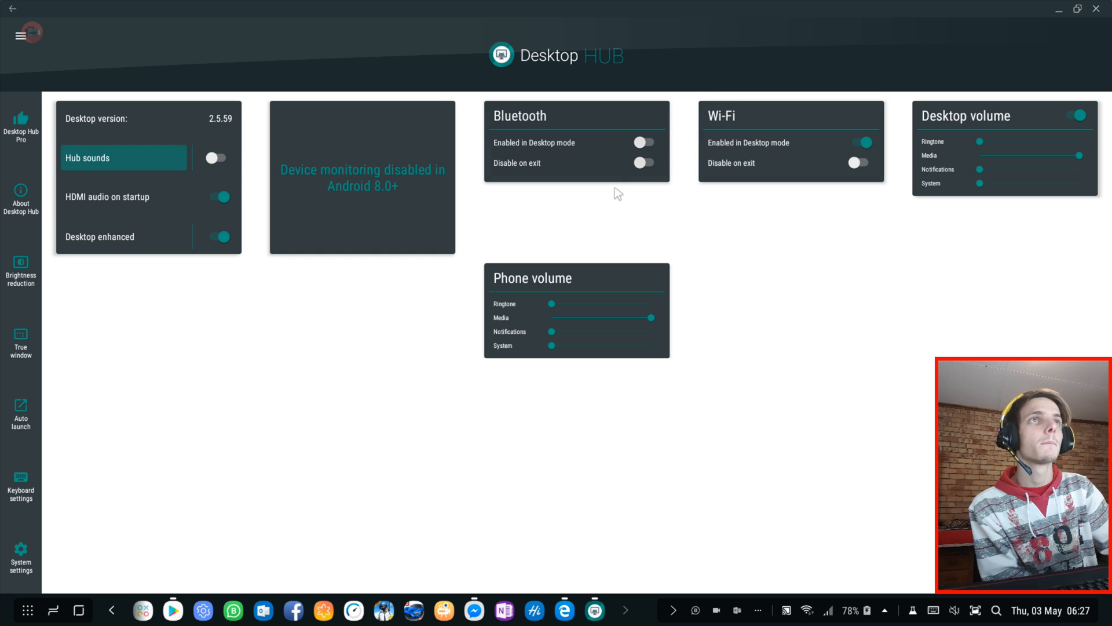
pyautogui.moveTo(547, 135)
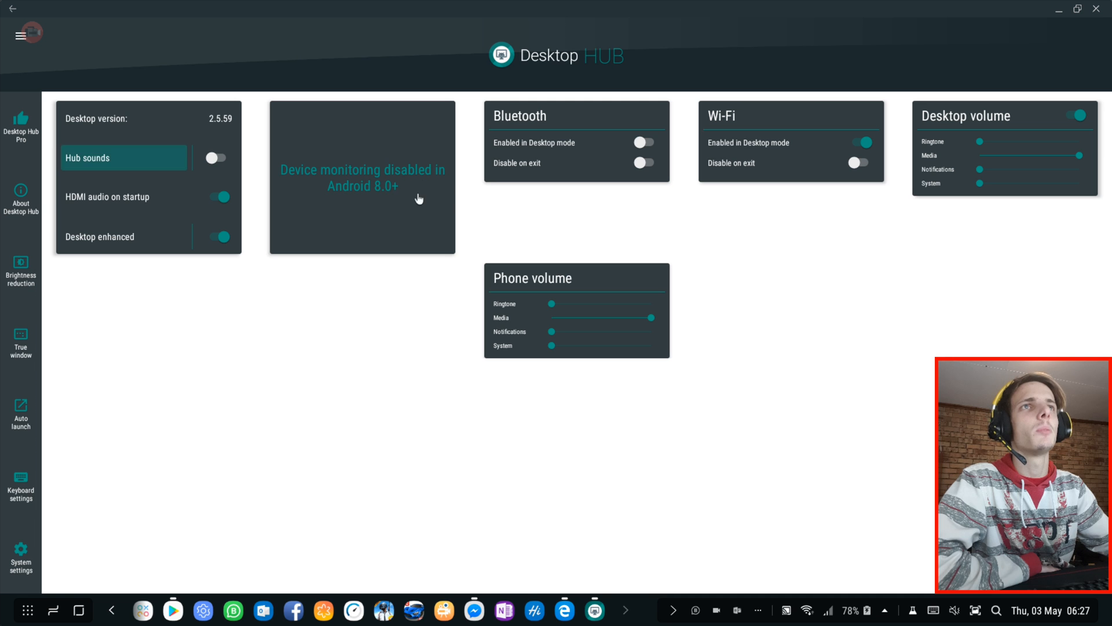
pyautogui.moveTo(416, 199)
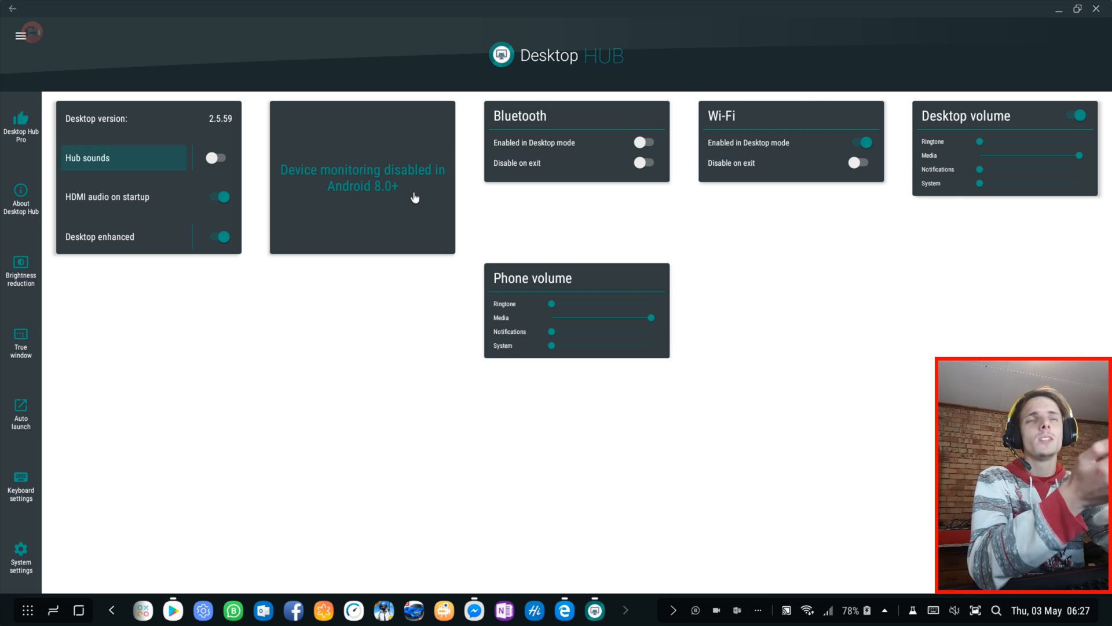
pyautogui.moveTo(265, 163)
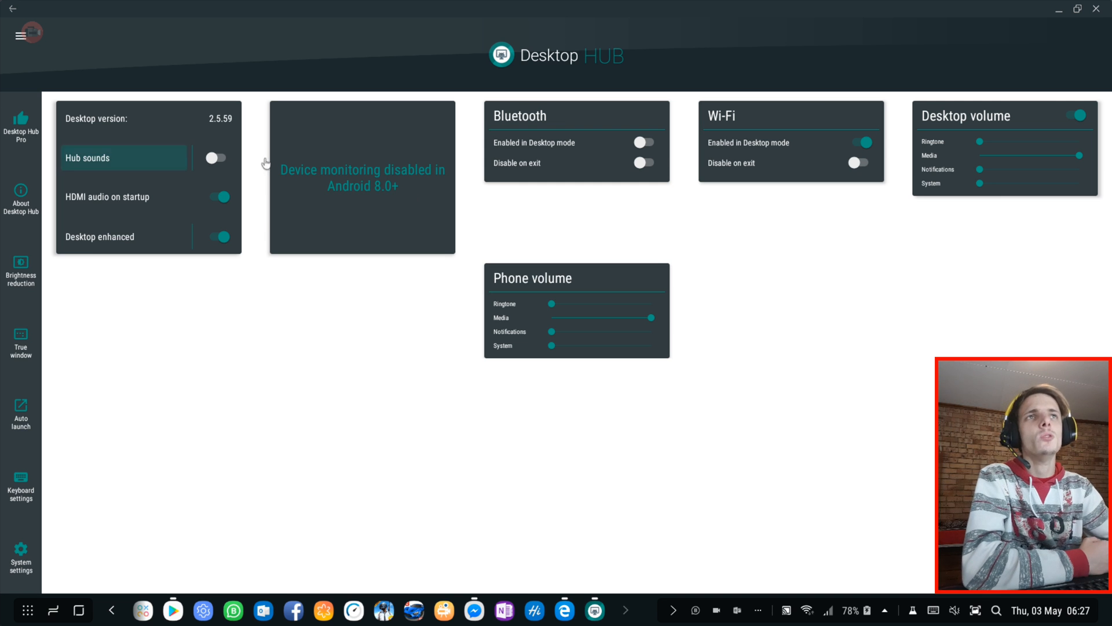
pyautogui.moveTo(415, 139)
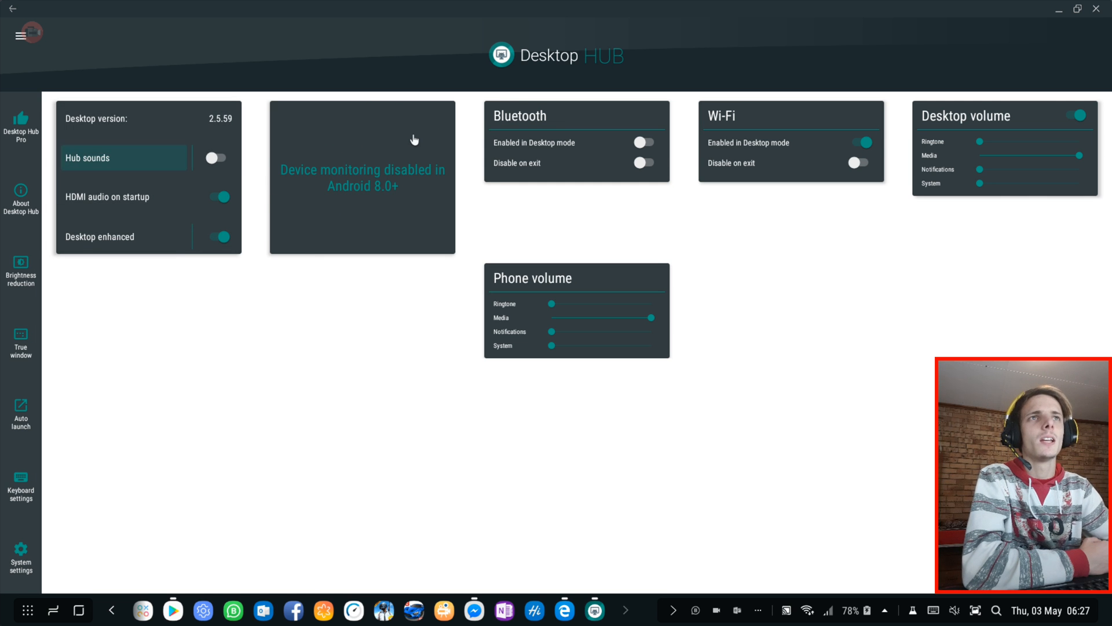
pyautogui.moveTo(405, 157)
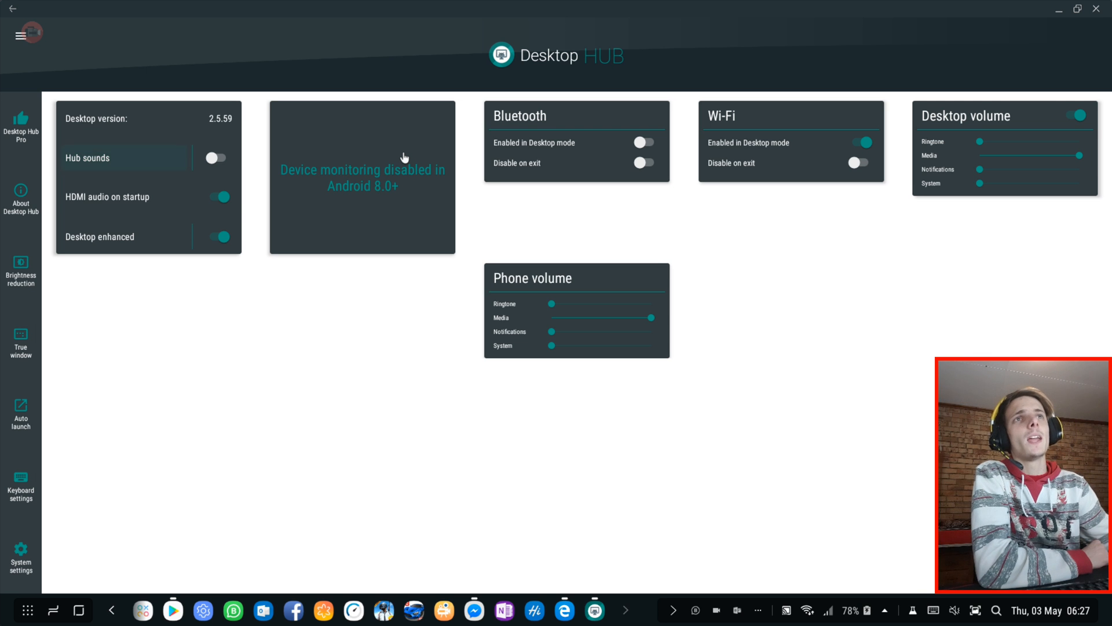
pyautogui.moveTo(348, 180)
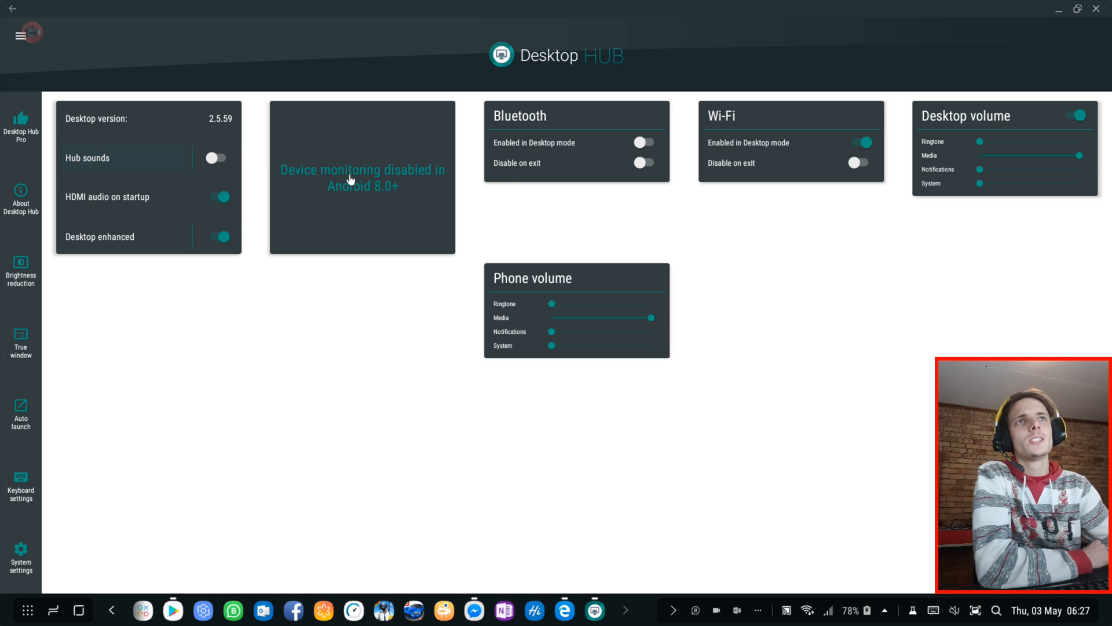
pyautogui.moveTo(506, 173)
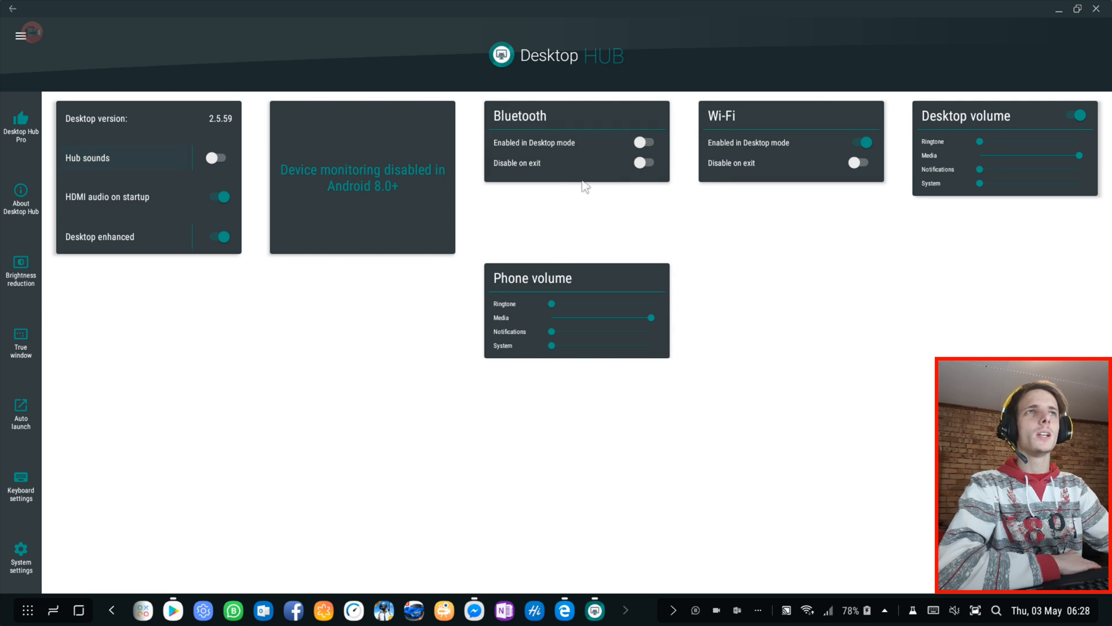
pyautogui.moveTo(402, 268)
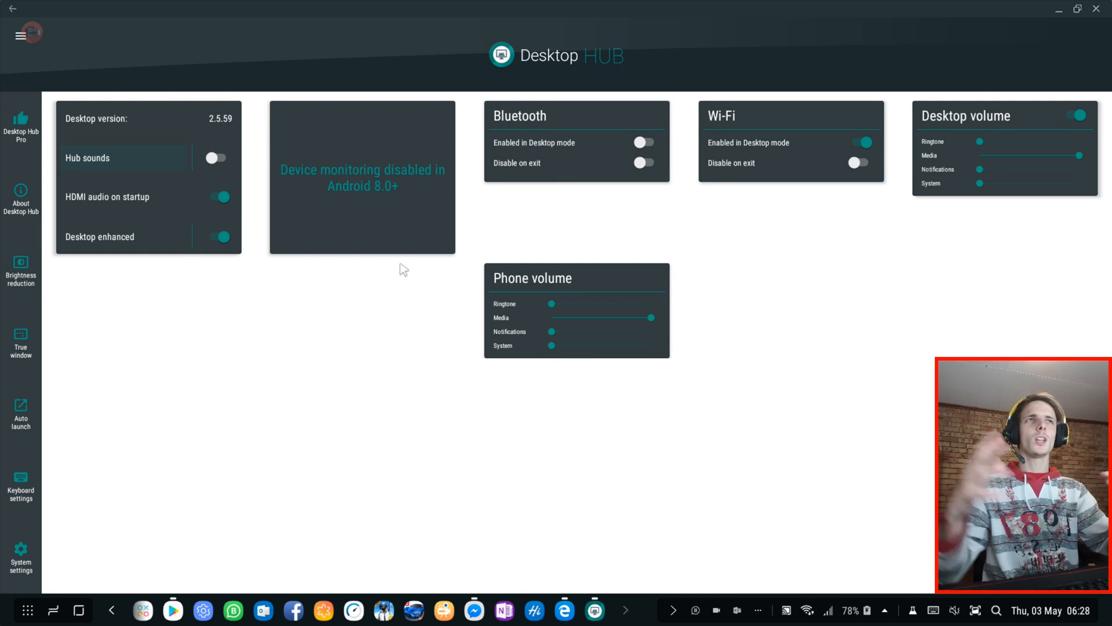
pyautogui.moveTo(429, 264)
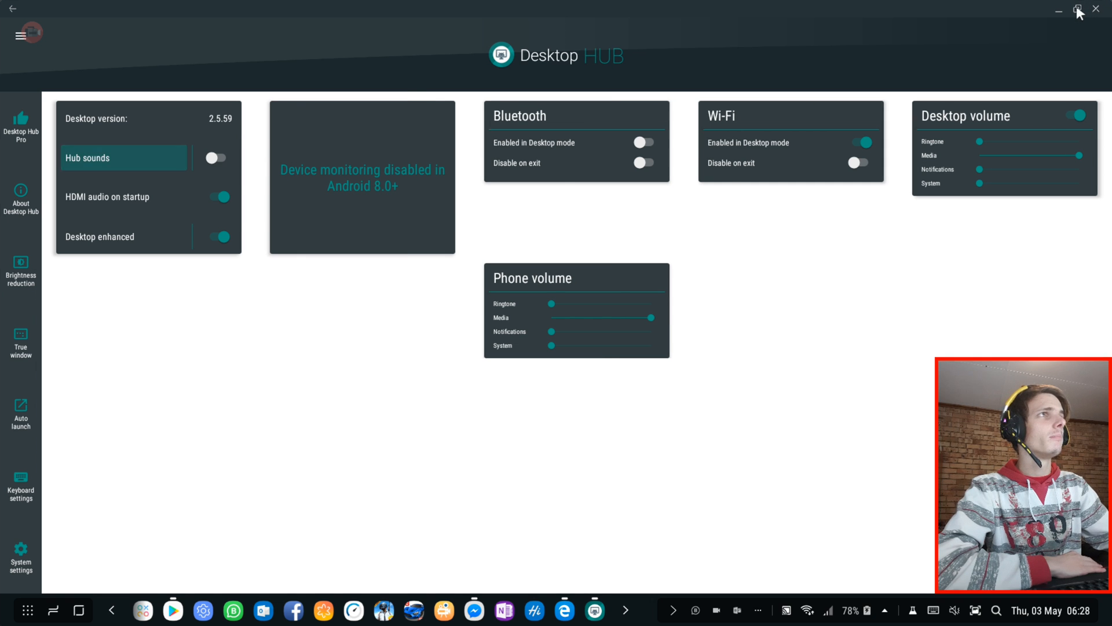
# Shrink Desktop Hub to a window, restore it to full screen, and open quick settings.
pyautogui.click(1077, 9)
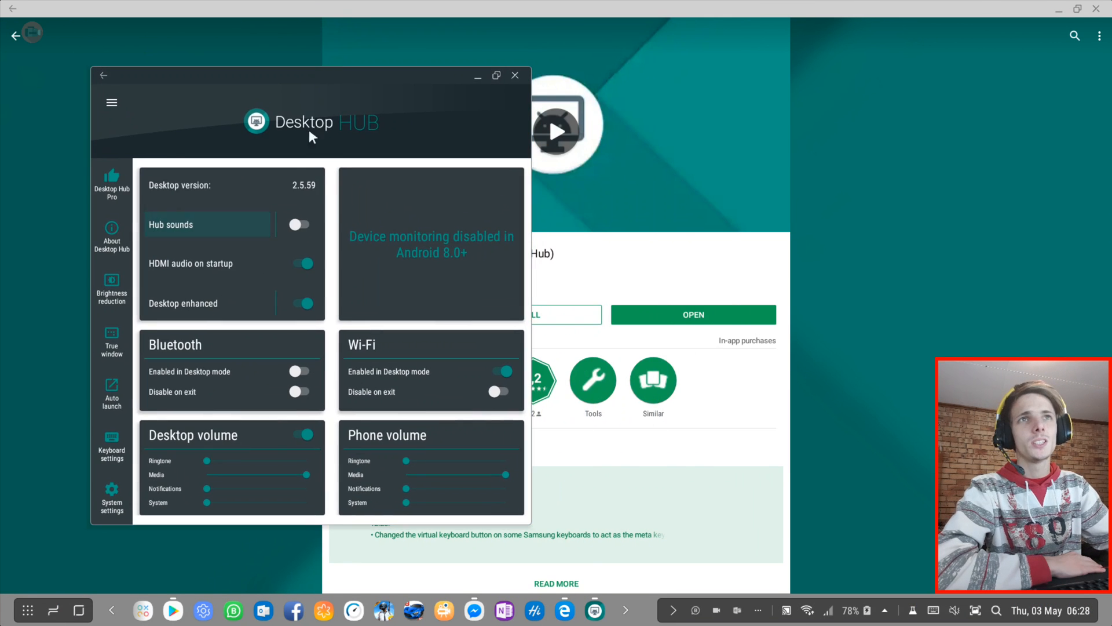
pyautogui.moveTo(275, 357)
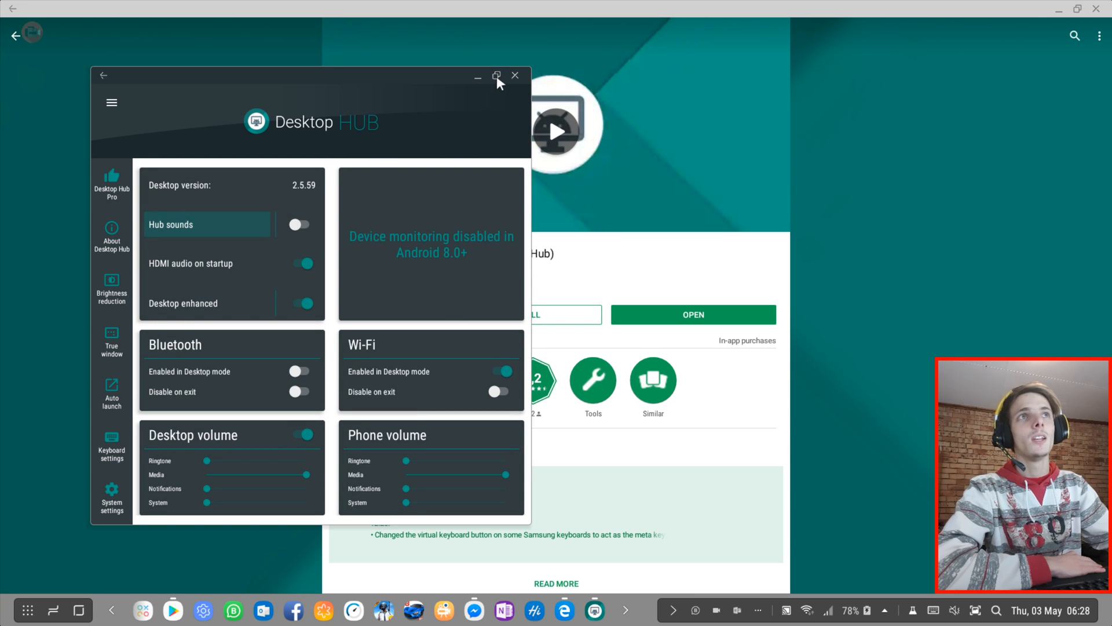
pyautogui.click(496, 76)
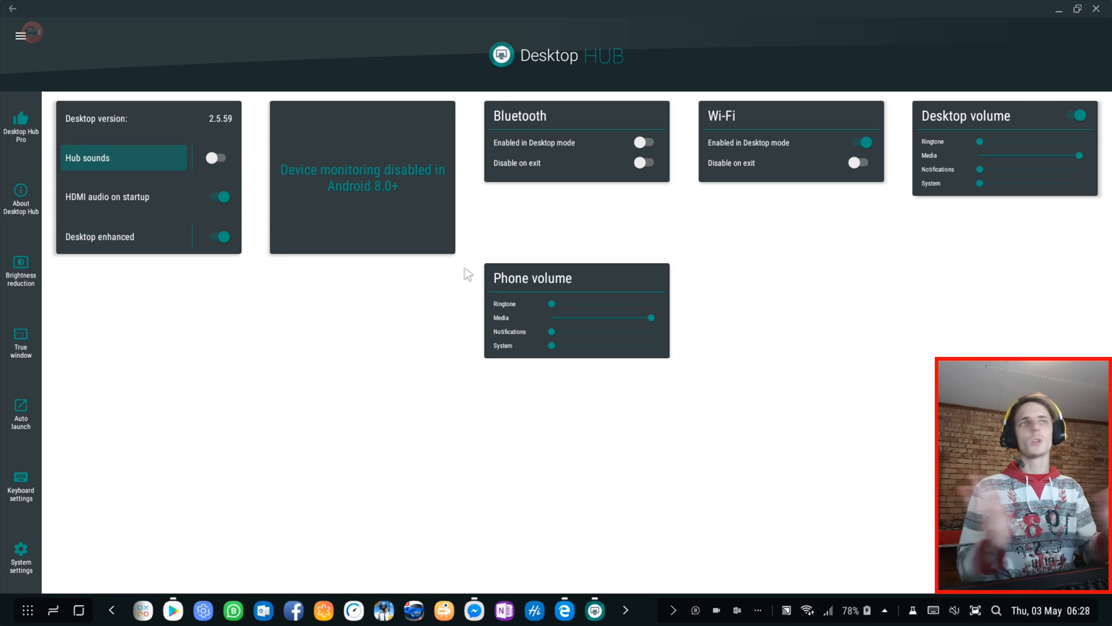
pyautogui.moveTo(509, 190)
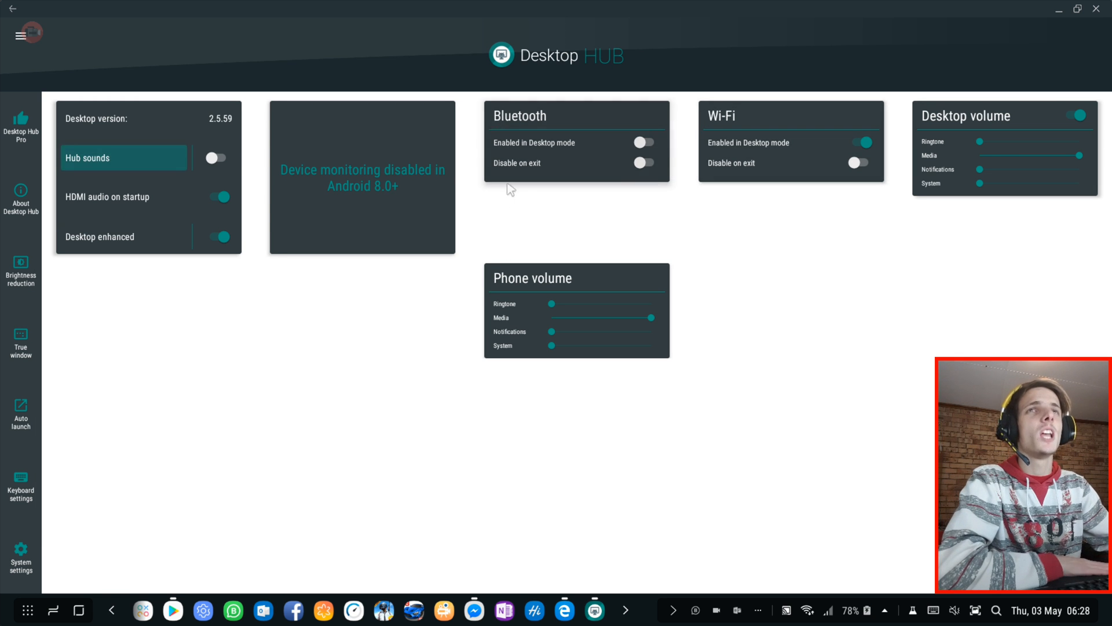
pyautogui.moveTo(290, 196)
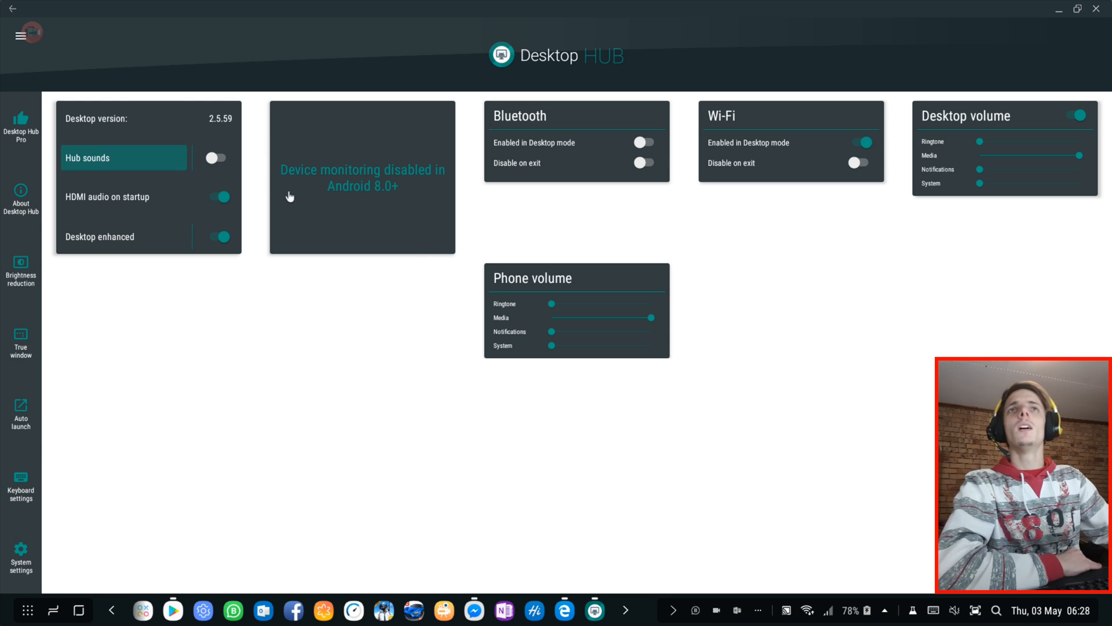
pyautogui.moveTo(120, 166)
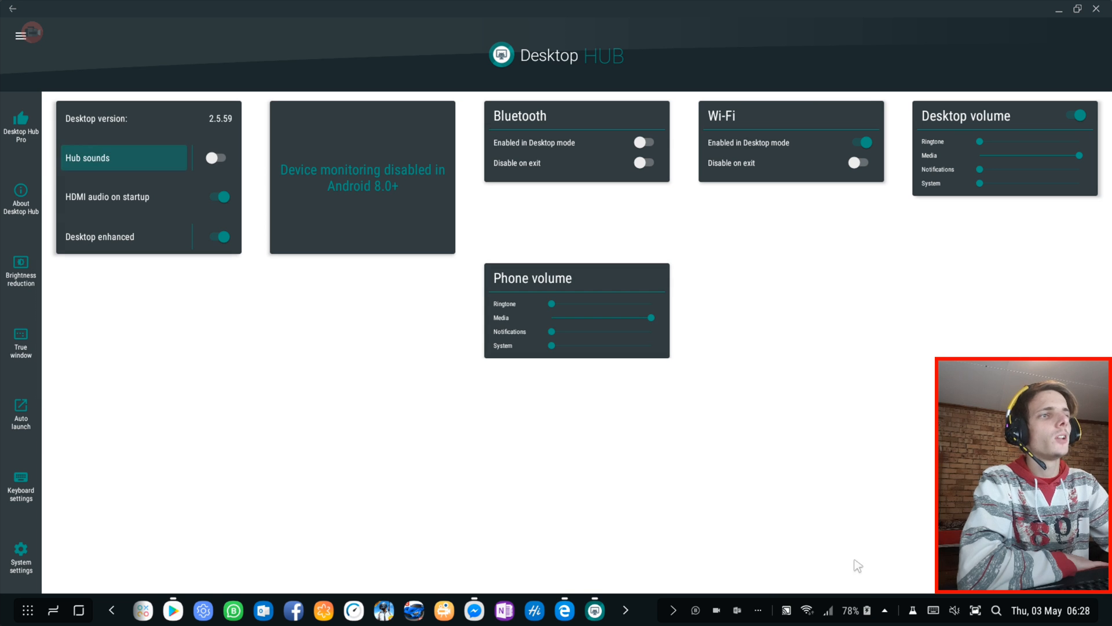
pyautogui.click(859, 610)
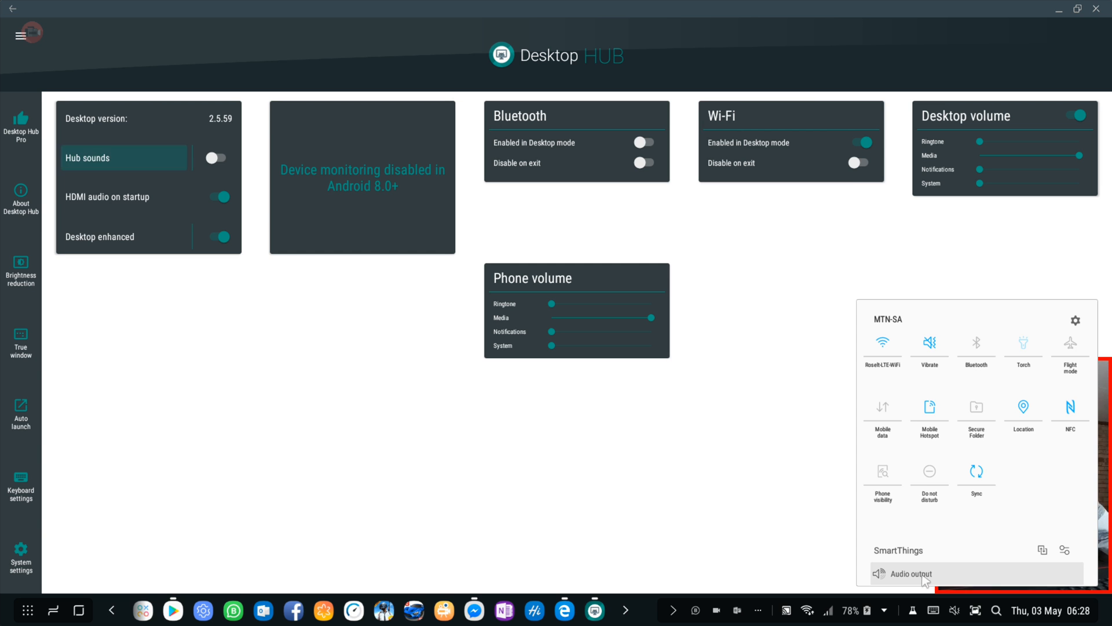
# Expand Audio output to show the USB headset, phone and display choices.
pyautogui.click(910, 573)
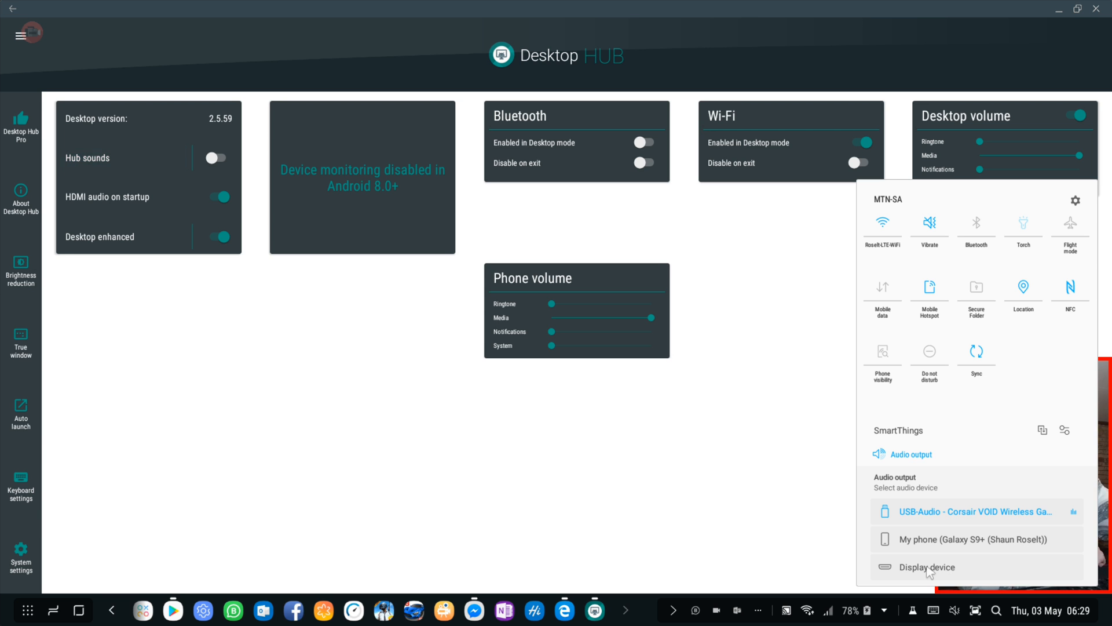
pyautogui.moveTo(322, 417)
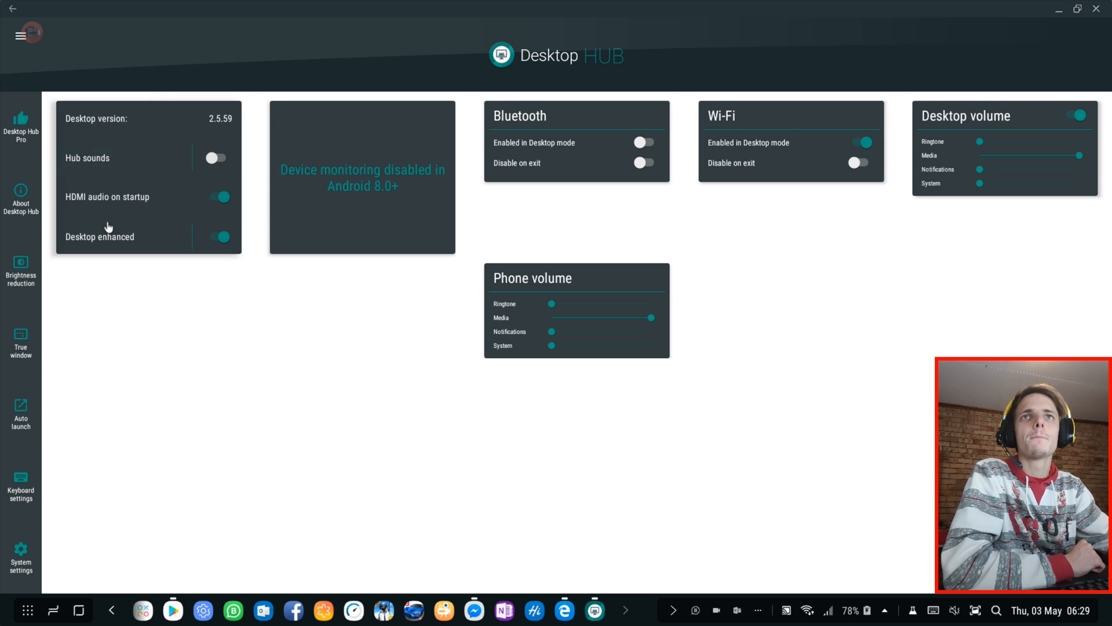
pyautogui.moveTo(21, 266)
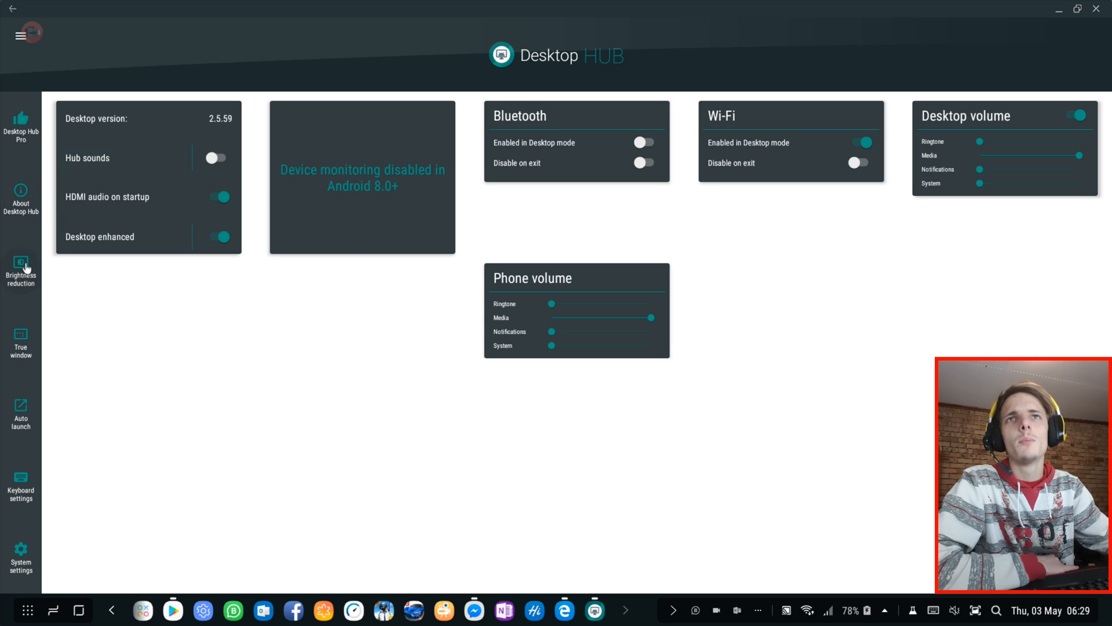
# In Brightness reduction, toggle the blue light filter on then off, then close the settings.
pyautogui.click(21, 271)
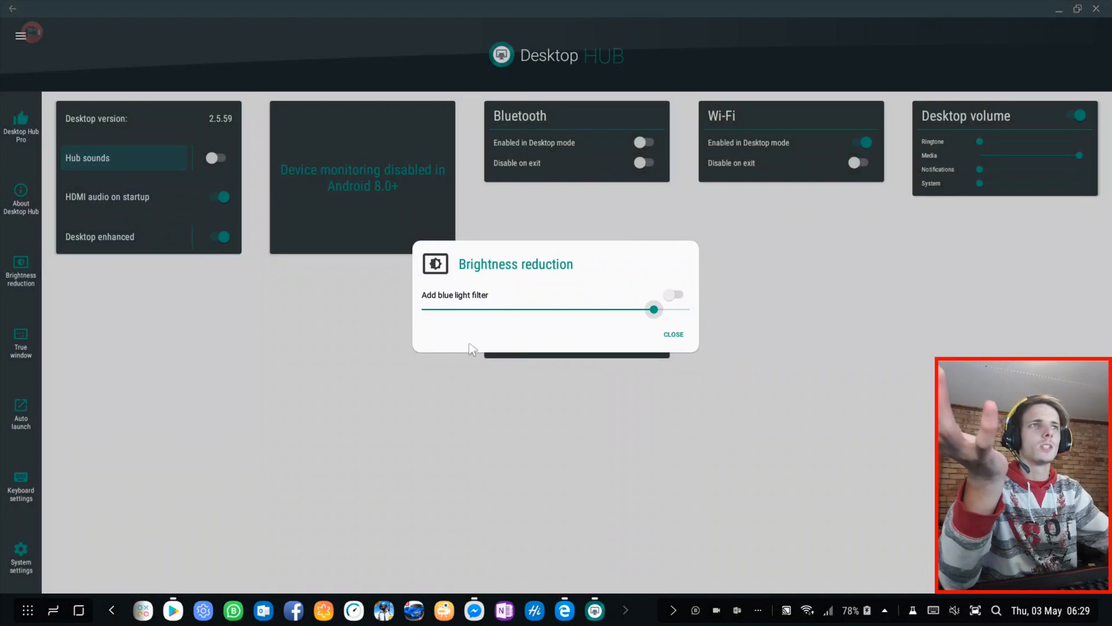
pyautogui.click(672, 295)
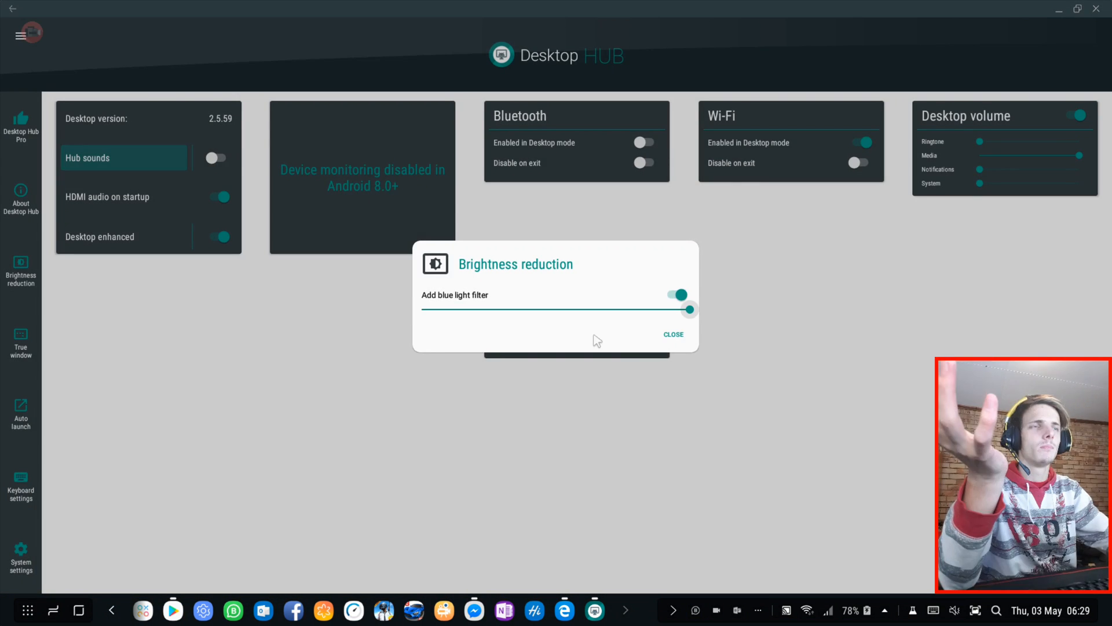
pyautogui.click(677, 295)
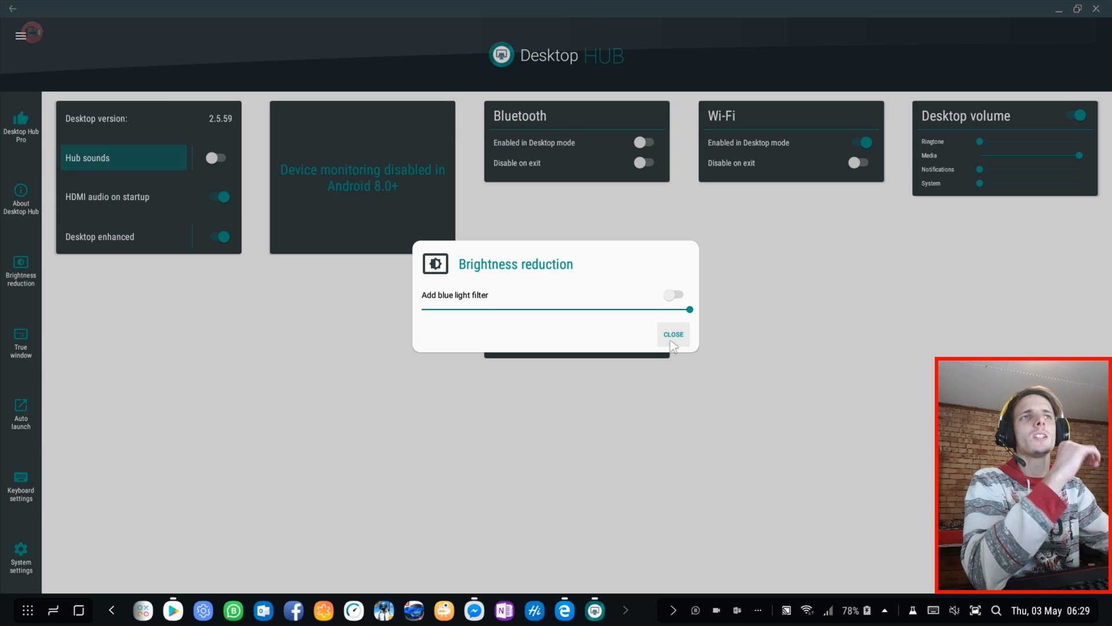
pyautogui.click(674, 335)
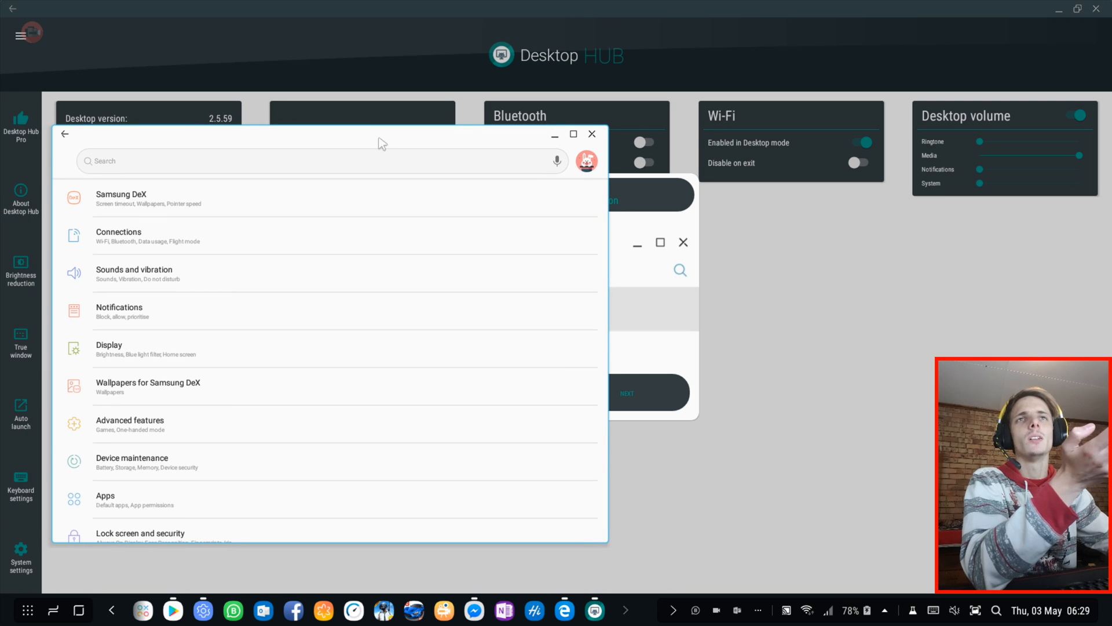
pyautogui.moveTo(270, 199)
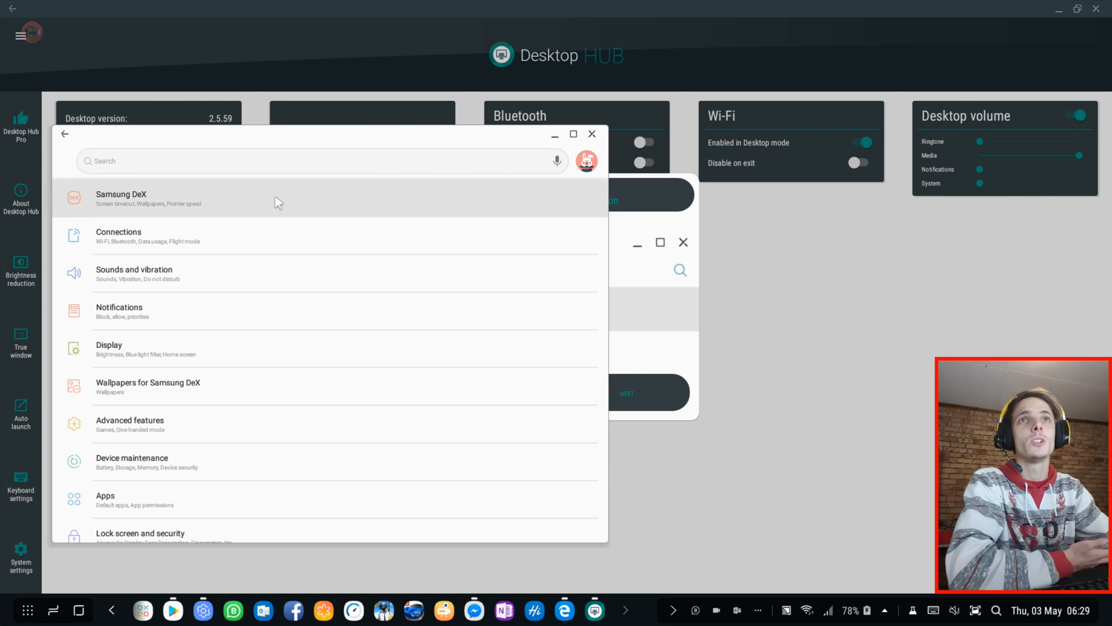
# Check Samsung DeX version 2.5.59 in About, close it, and dismiss the setup guide.
pyautogui.click(121, 199)
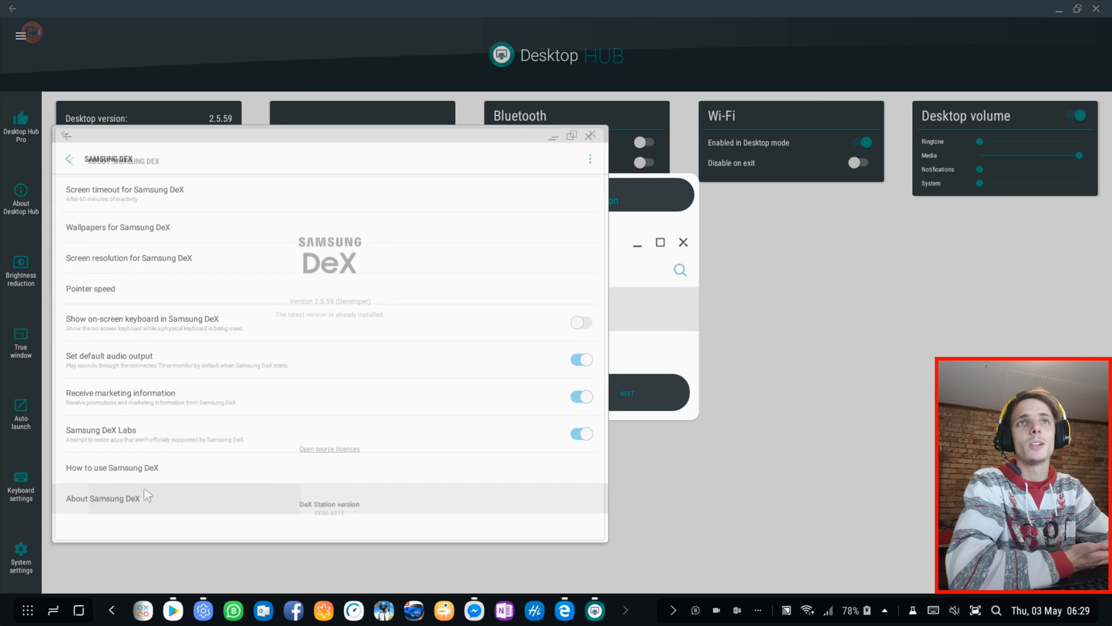
pyautogui.click(103, 498)
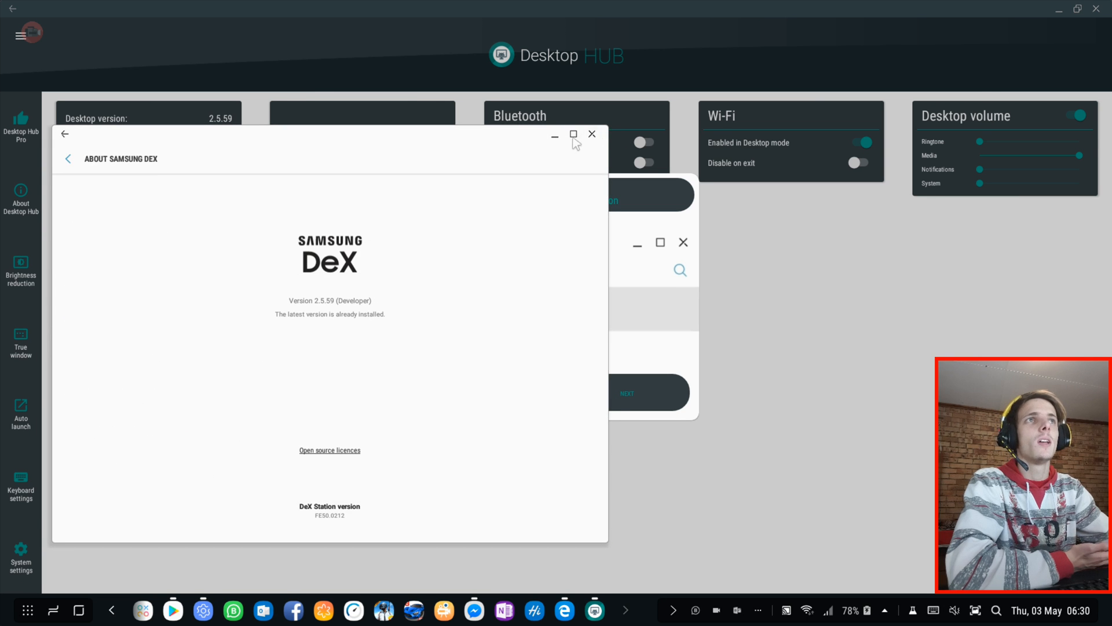
pyautogui.click(591, 134)
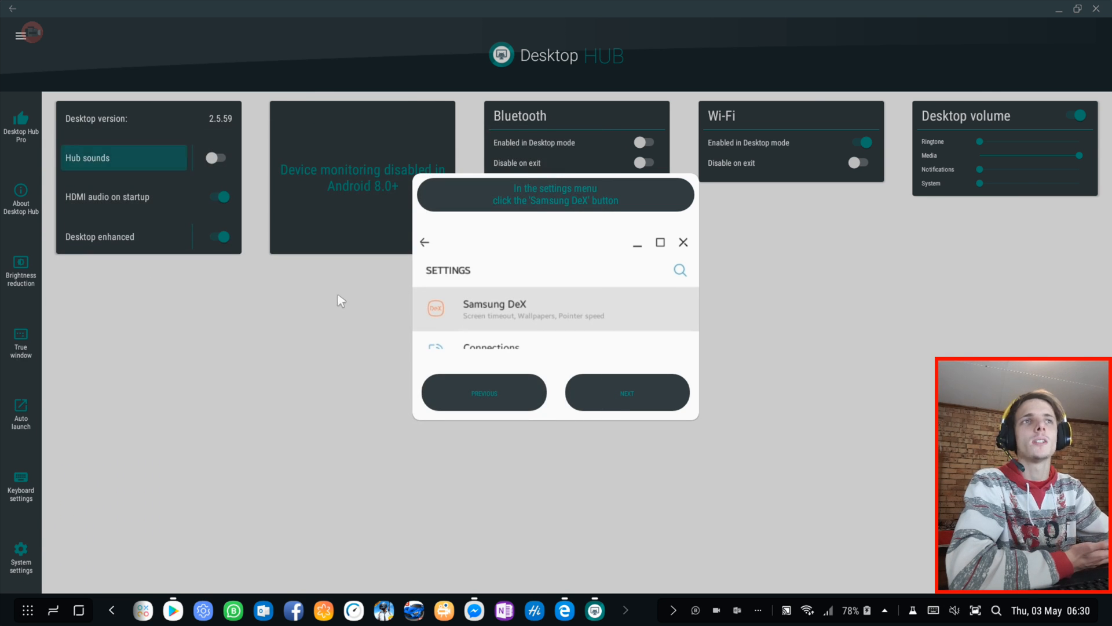
pyautogui.moveTo(547, 268)
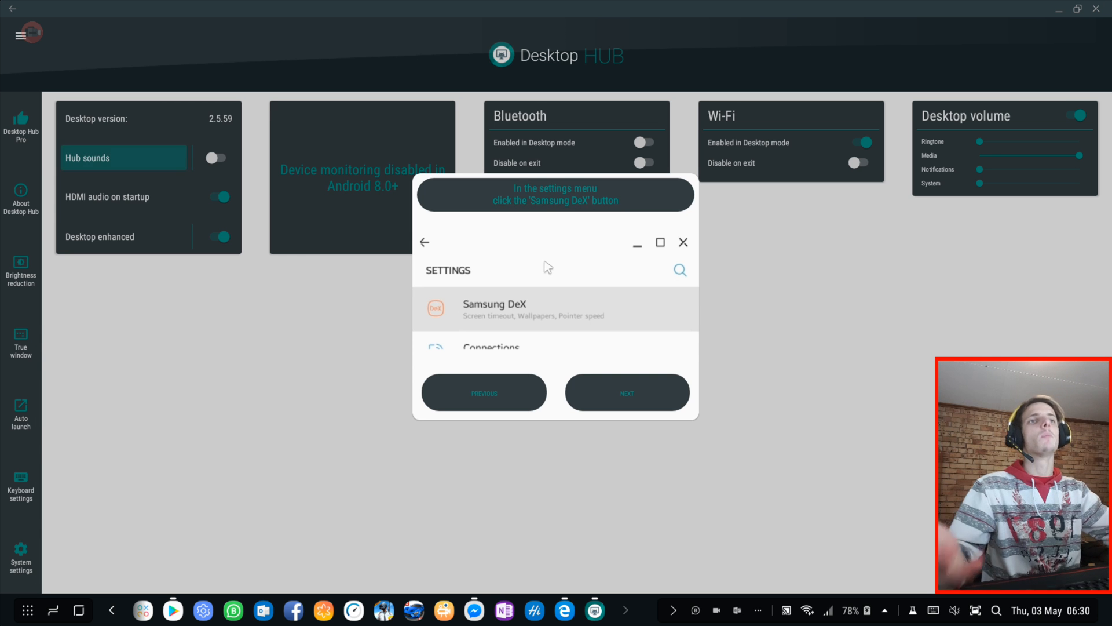
pyautogui.click(683, 242)
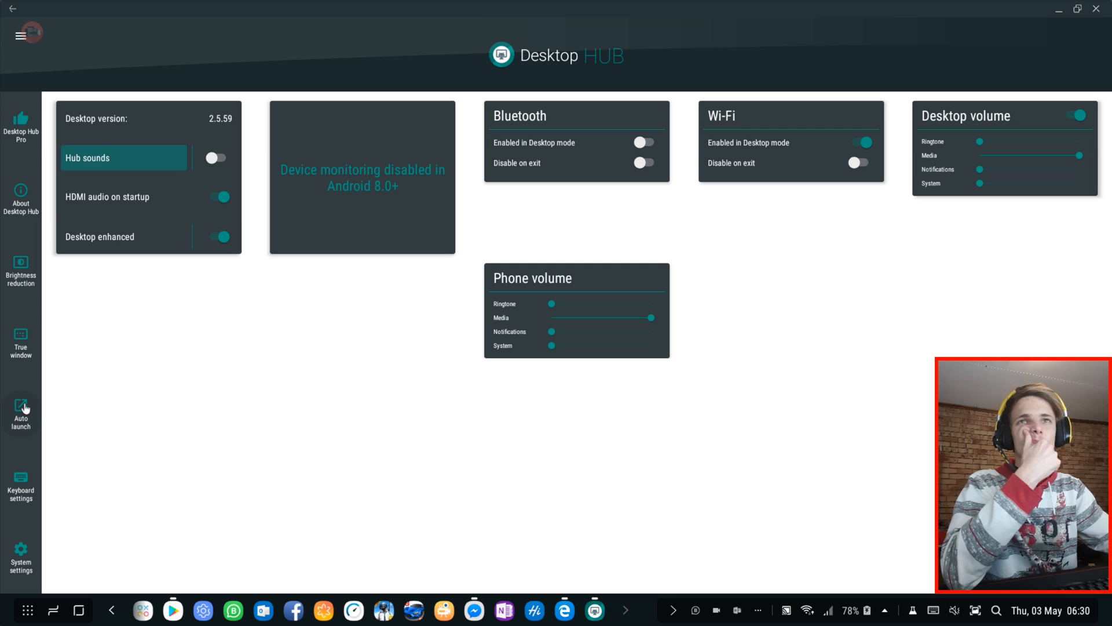
# Open Auto launch, then tick and untick AC: Identity in the startup list.
pyautogui.click(21, 414)
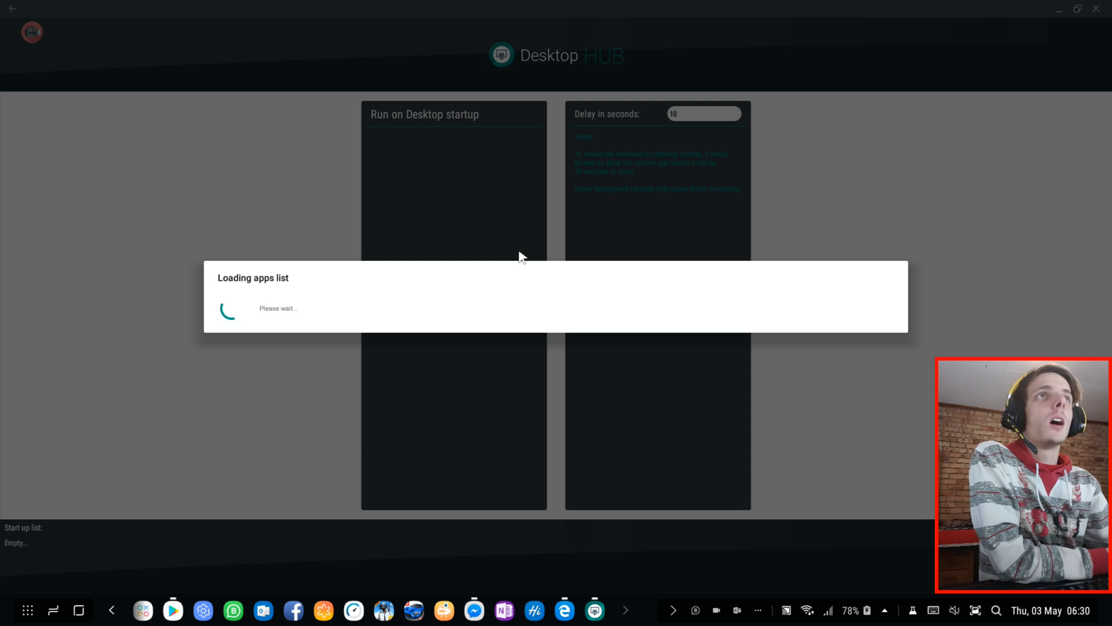
pyautogui.moveTo(516, 253)
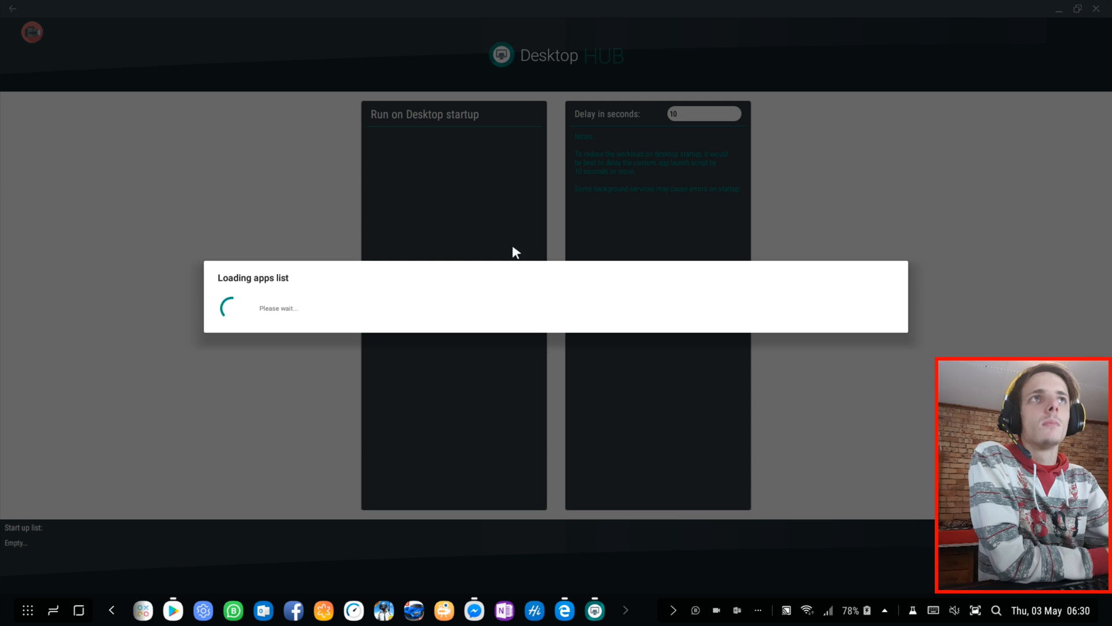
pyautogui.moveTo(448, 310)
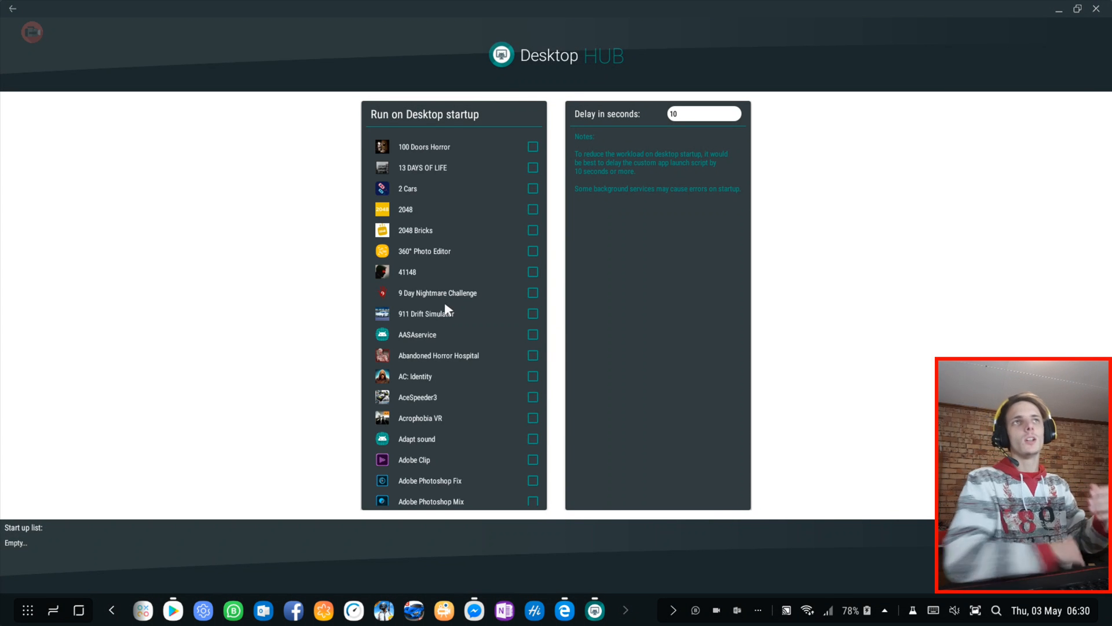
pyautogui.moveTo(462, 187)
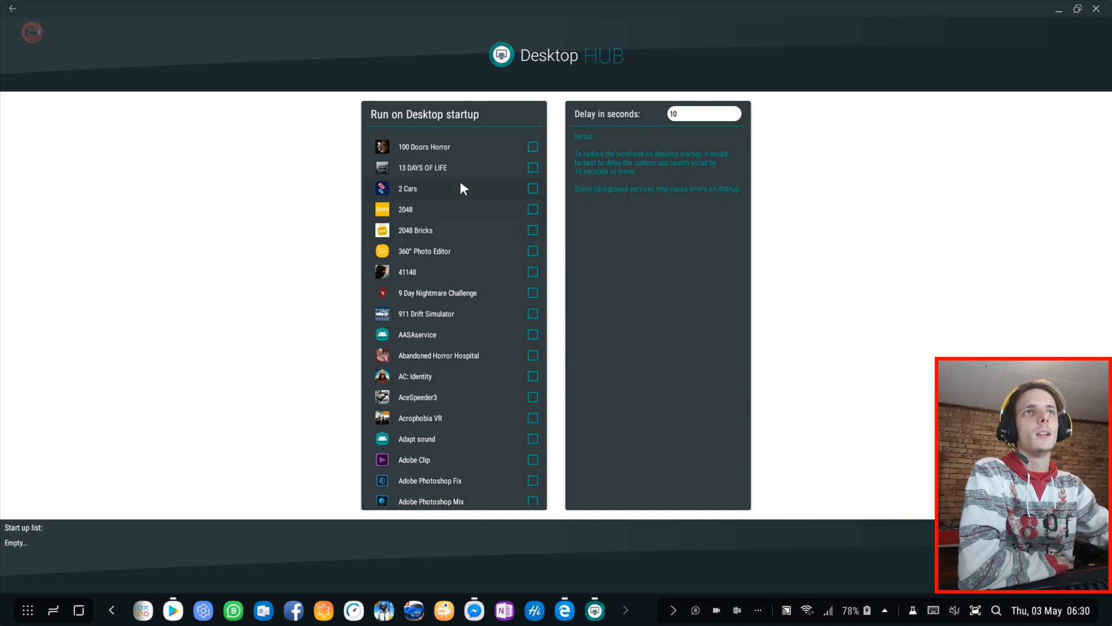
pyautogui.moveTo(405, 197)
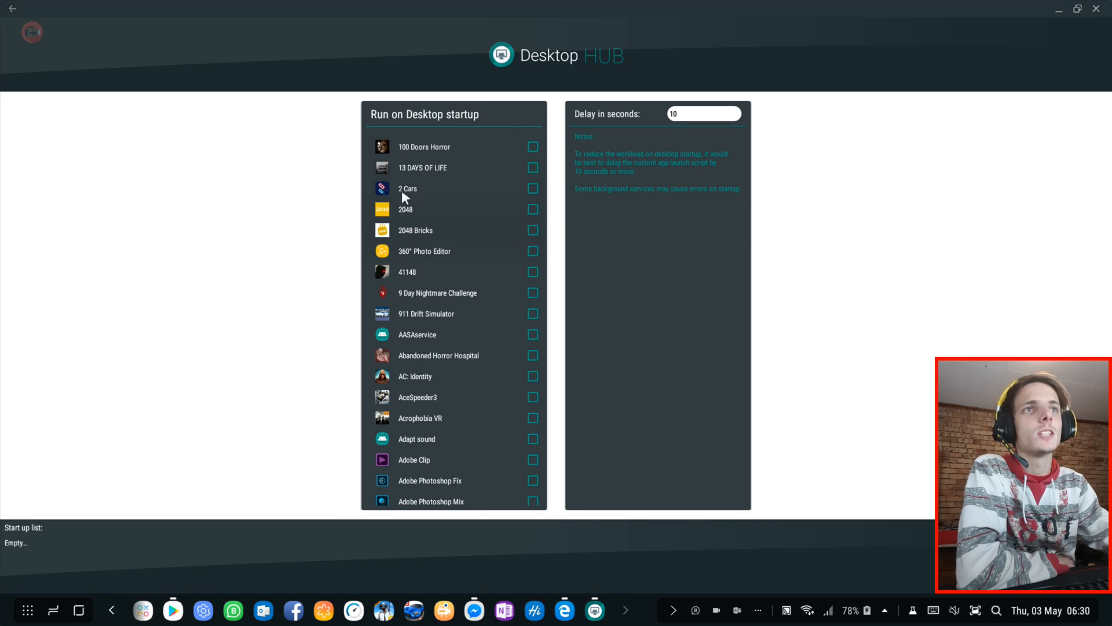
pyautogui.moveTo(448, 385)
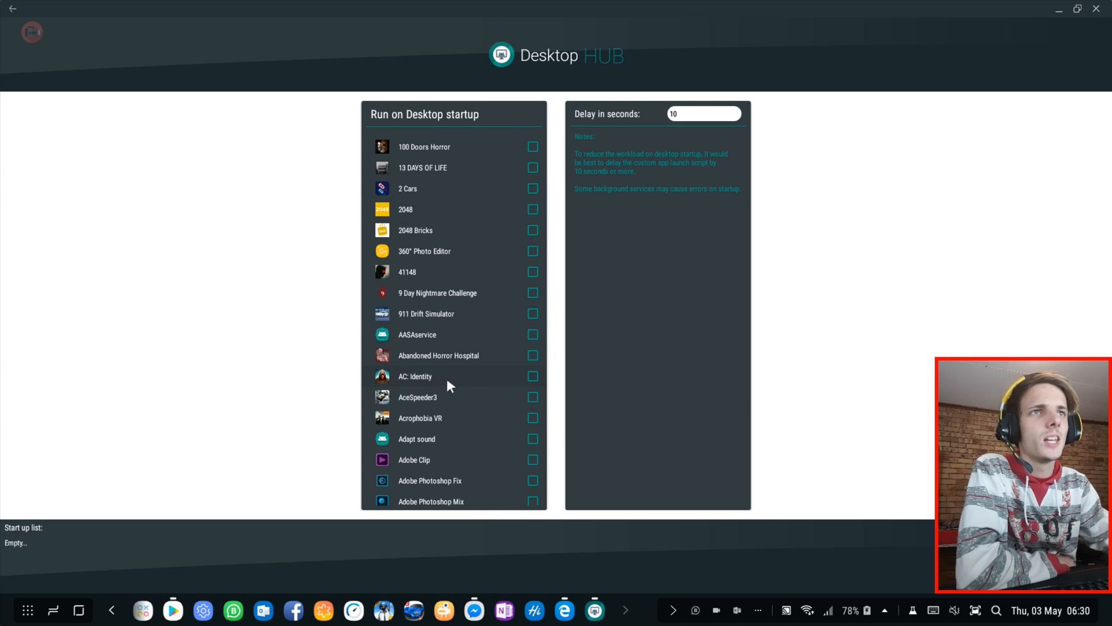
pyautogui.click(533, 376)
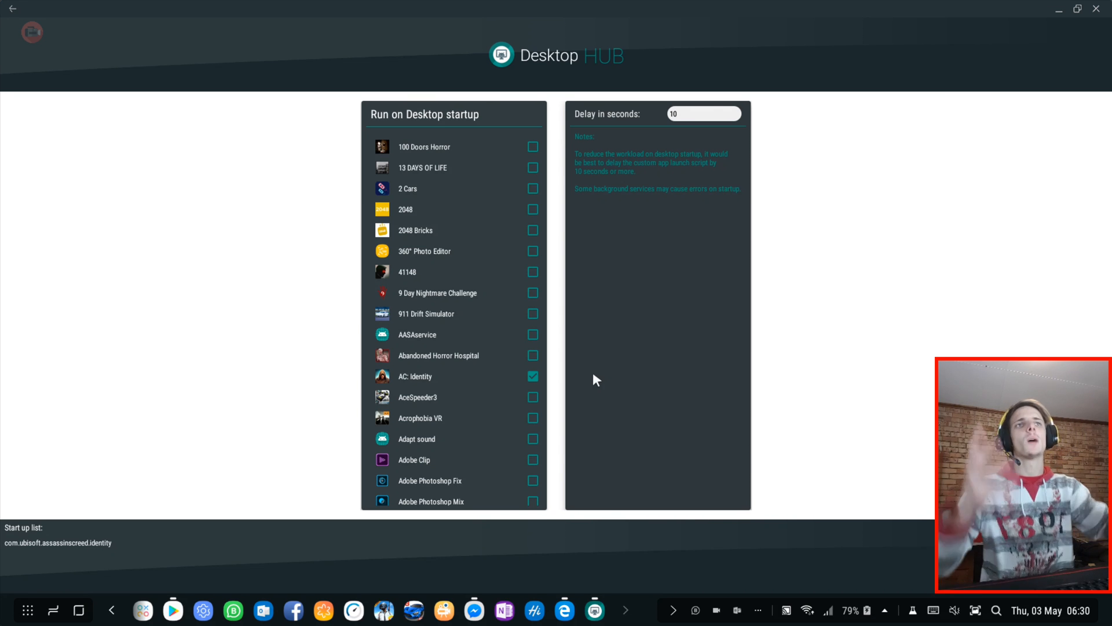
pyautogui.click(533, 376)
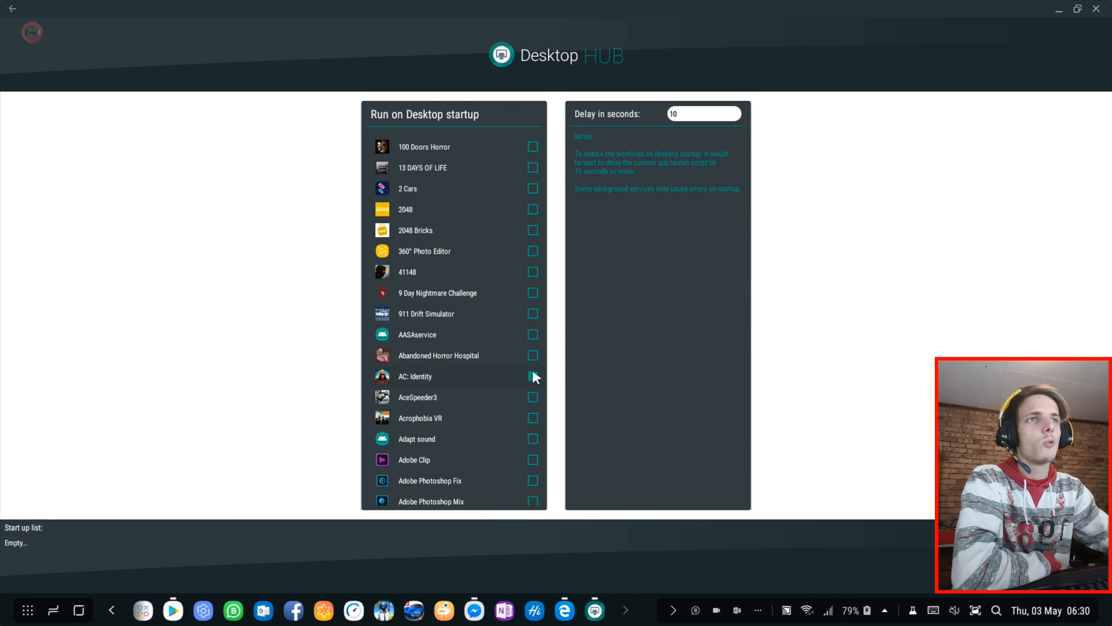
pyautogui.moveTo(532, 214)
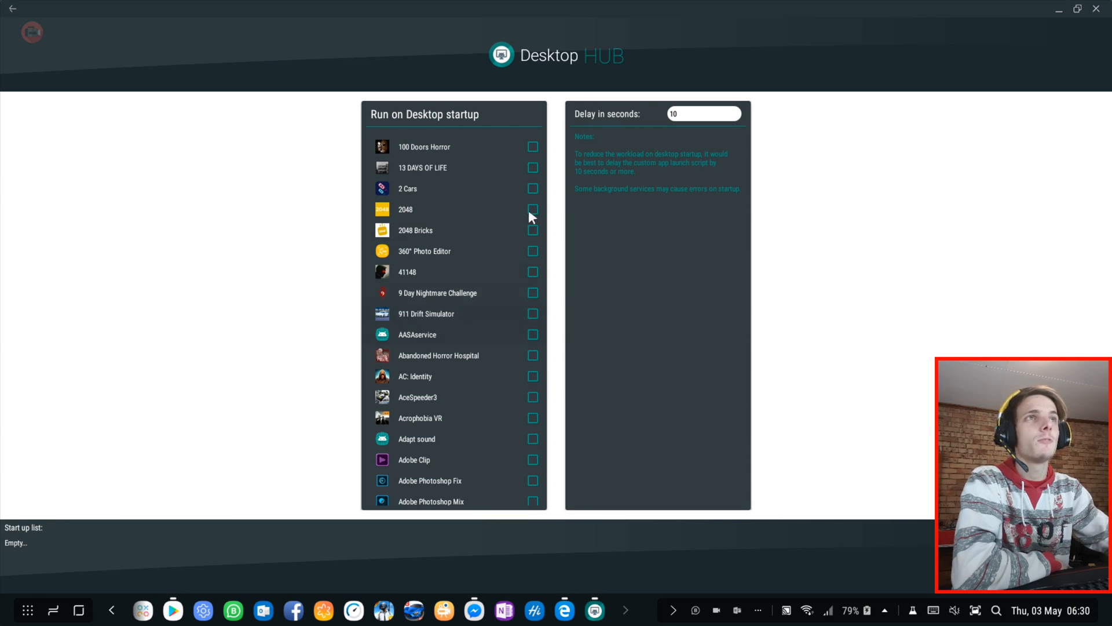
pyautogui.moveTo(637, 224)
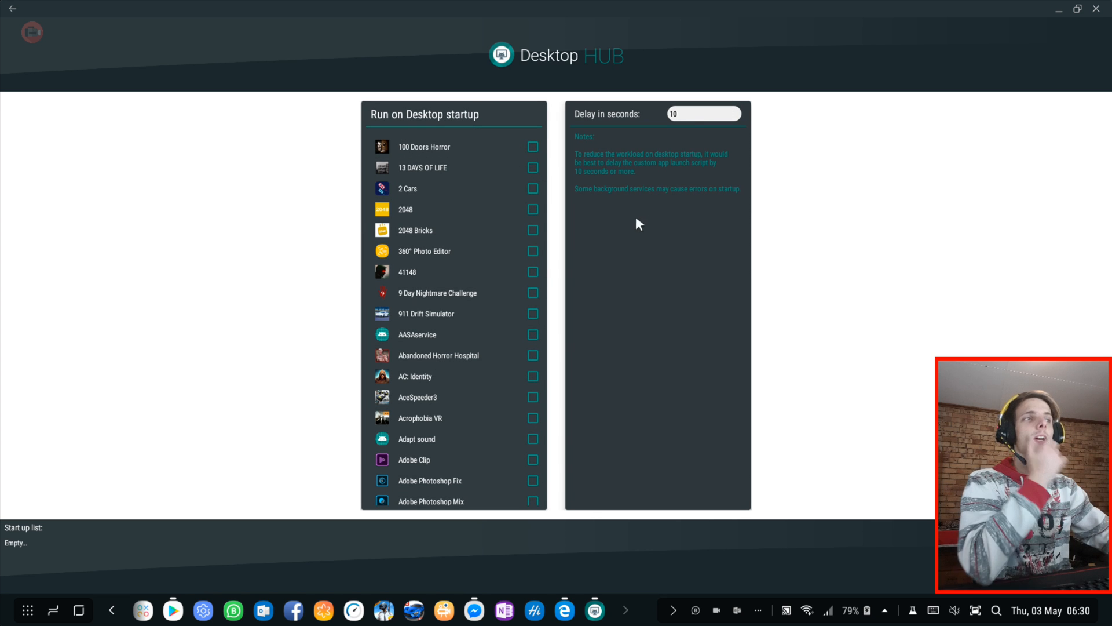
pyautogui.moveTo(464, 259)
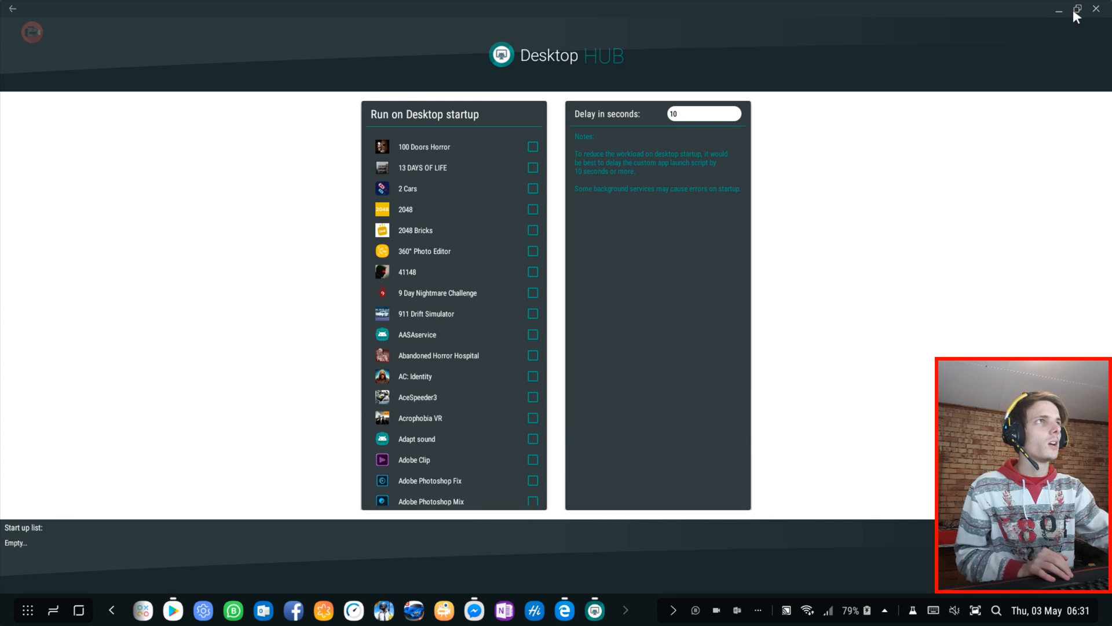
# Shrink and re-maximize Desktop Hub, then scroll through the startup app list.
pyautogui.click(1078, 10)
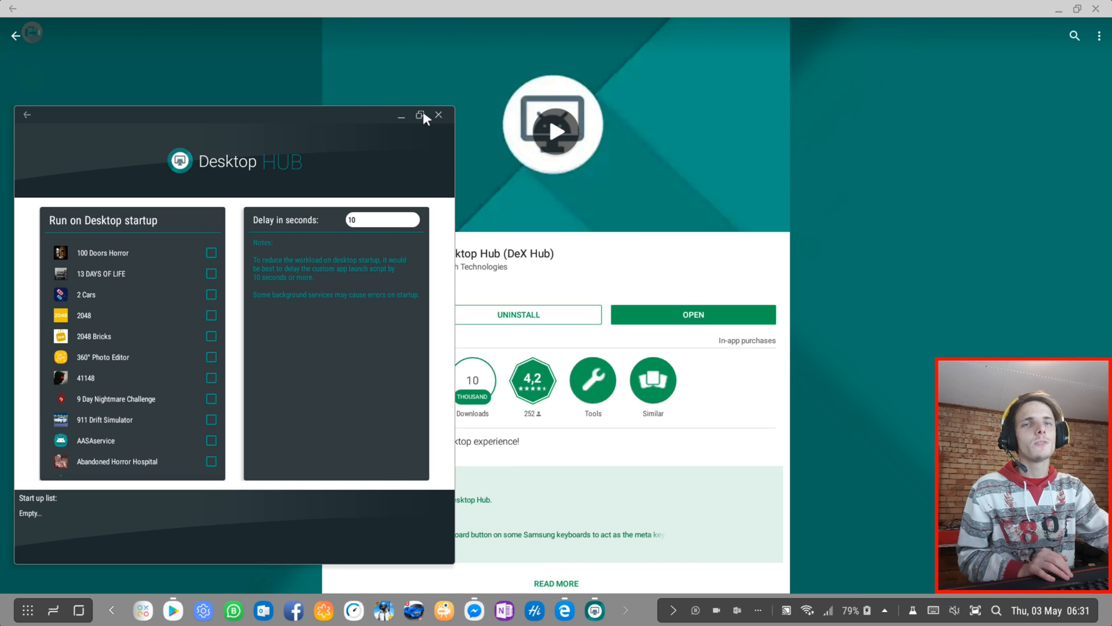
pyautogui.click(419, 115)
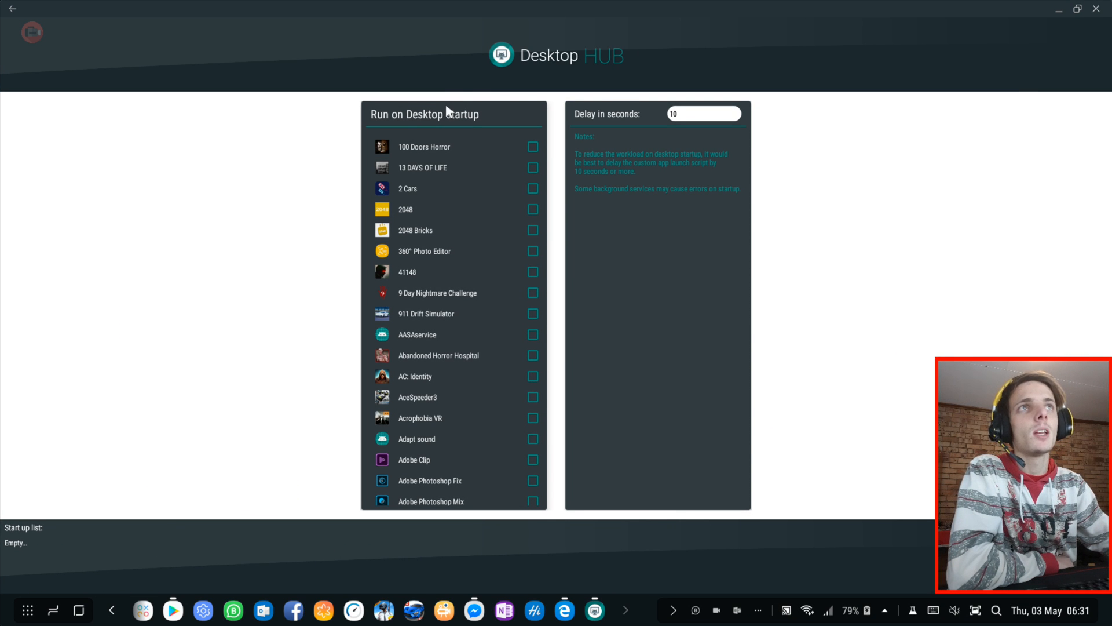
pyautogui.moveTo(424, 171)
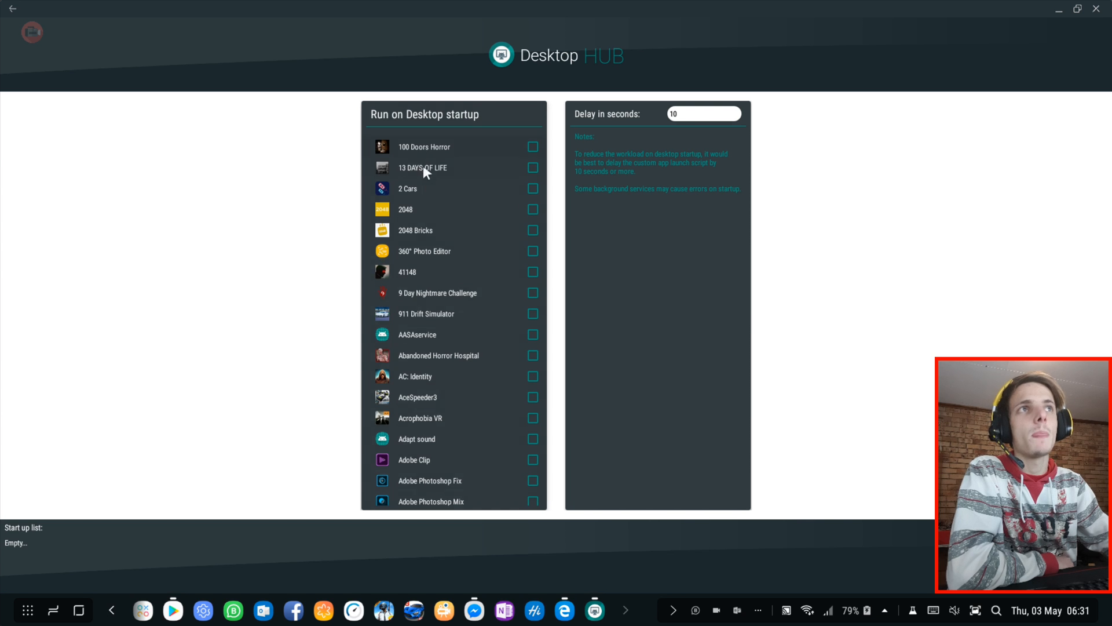
pyautogui.scroll(-3)
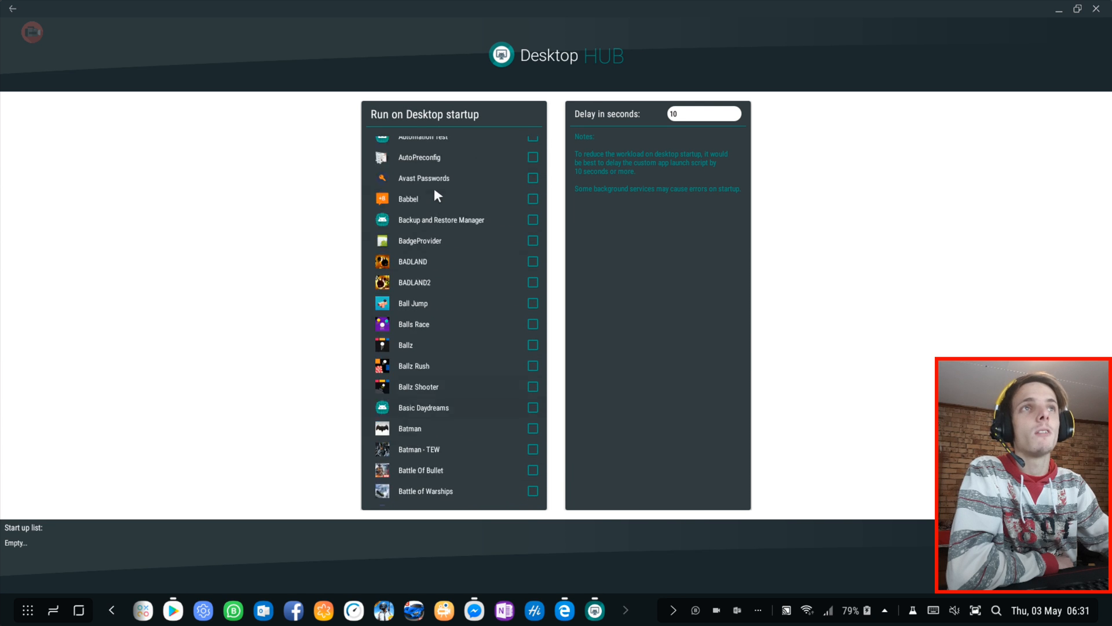
pyautogui.scroll(3)
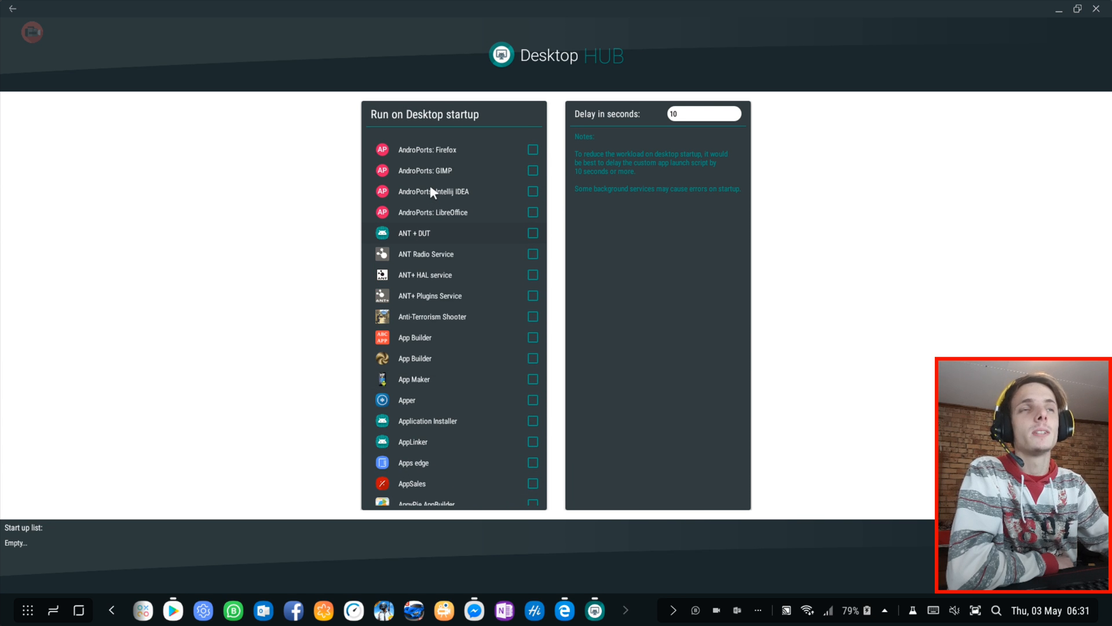
pyautogui.scroll(3)
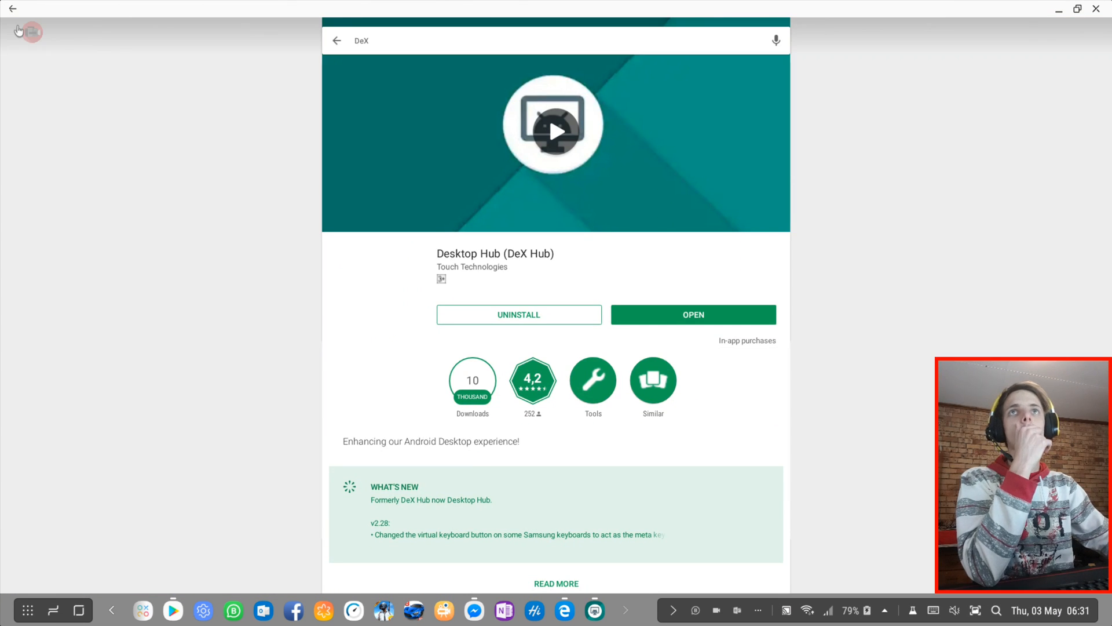
# Go back to Play Store home, open My apps & games, and show the Installed tab.
pyautogui.click(337, 41)
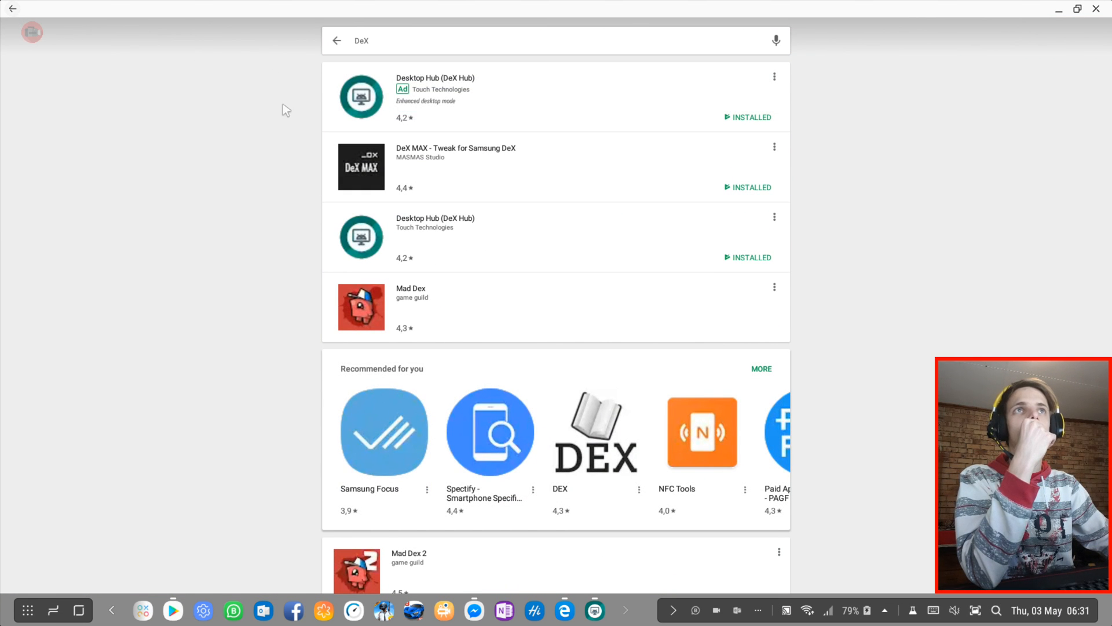
pyautogui.click(337, 41)
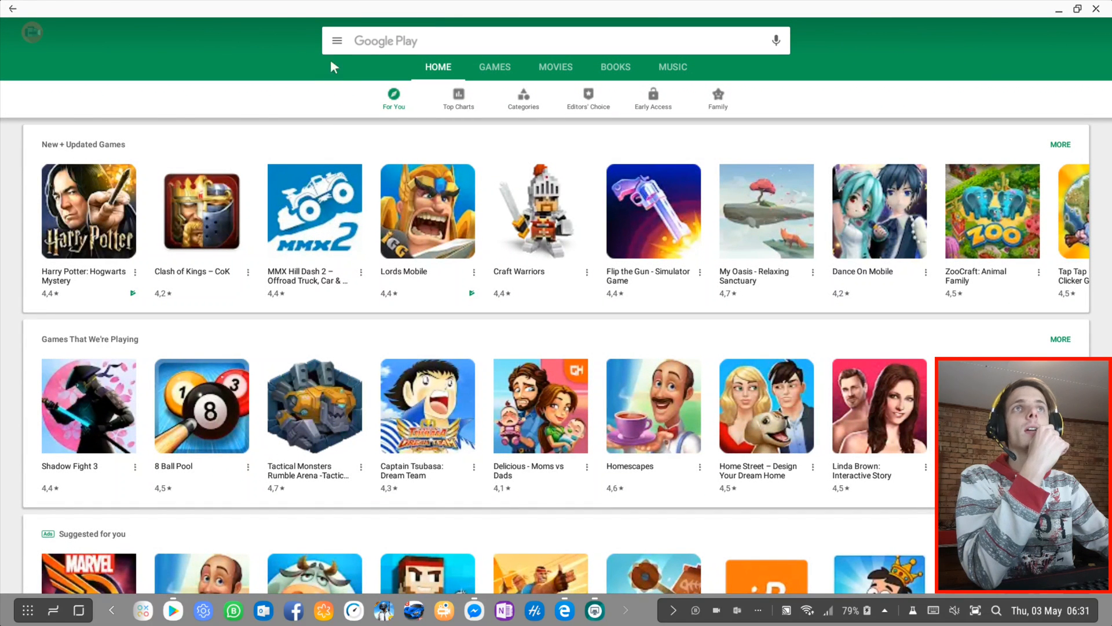
pyautogui.moveTo(697, 7)
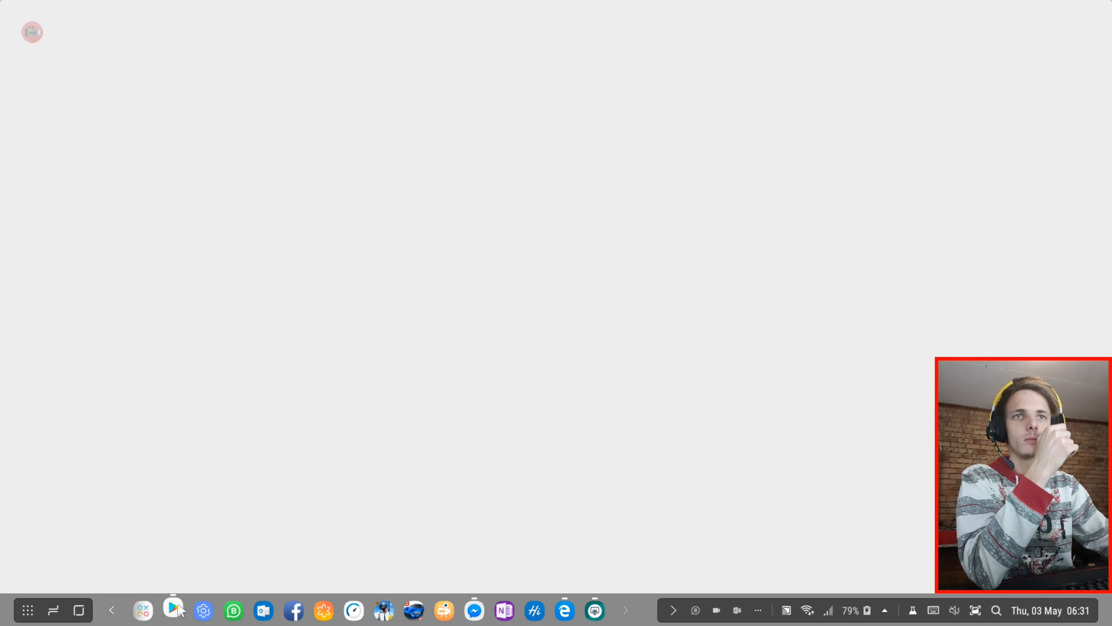
pyautogui.click(173, 610)
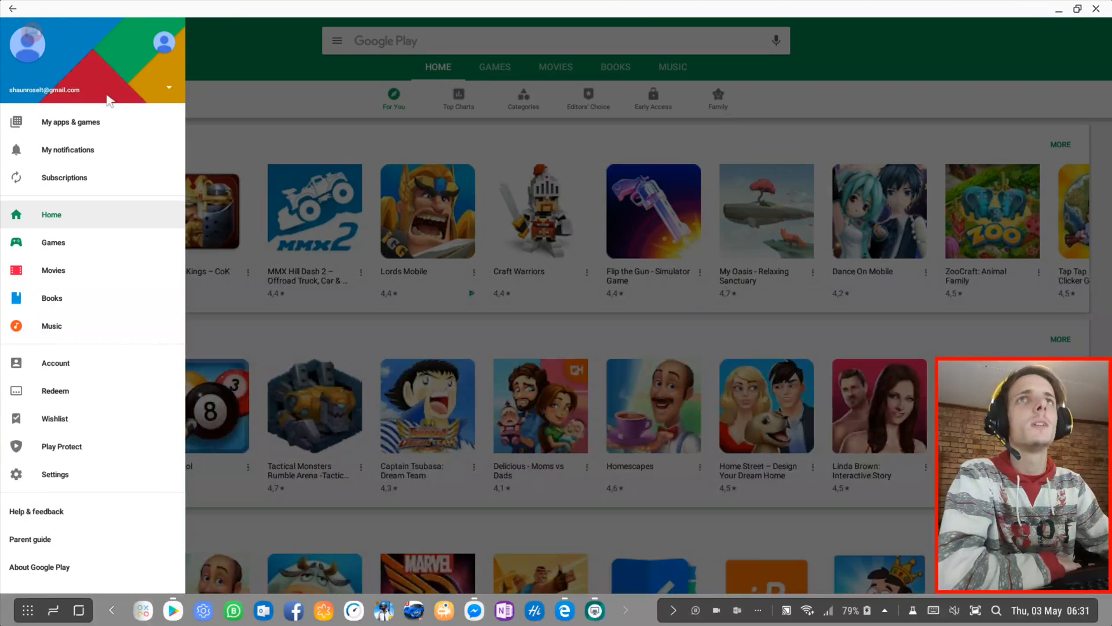
pyautogui.click(70, 122)
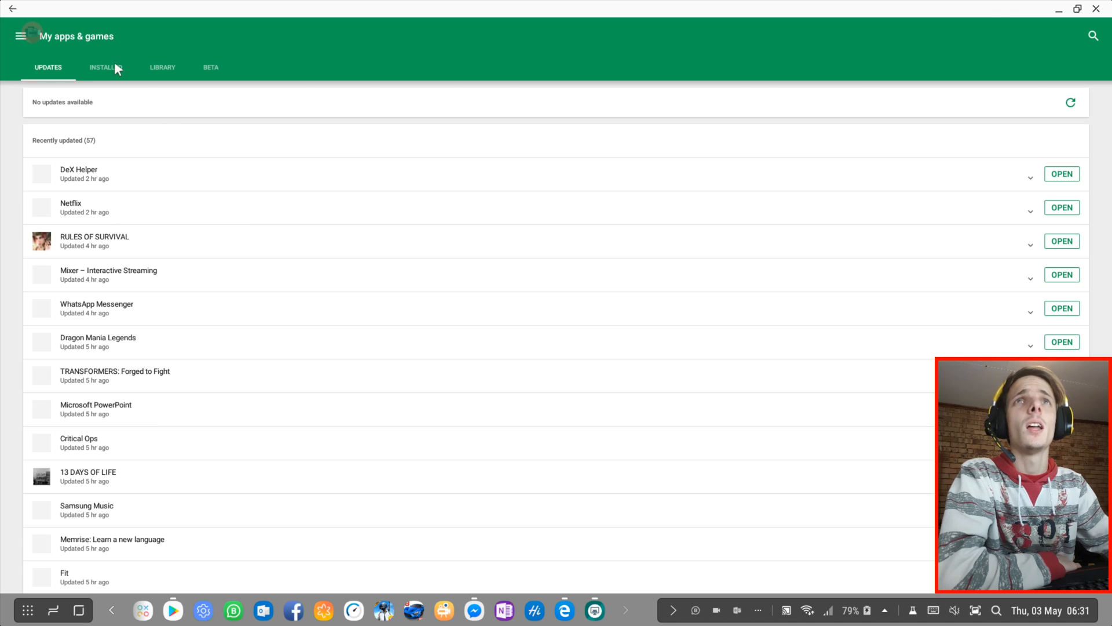
pyautogui.click(105, 67)
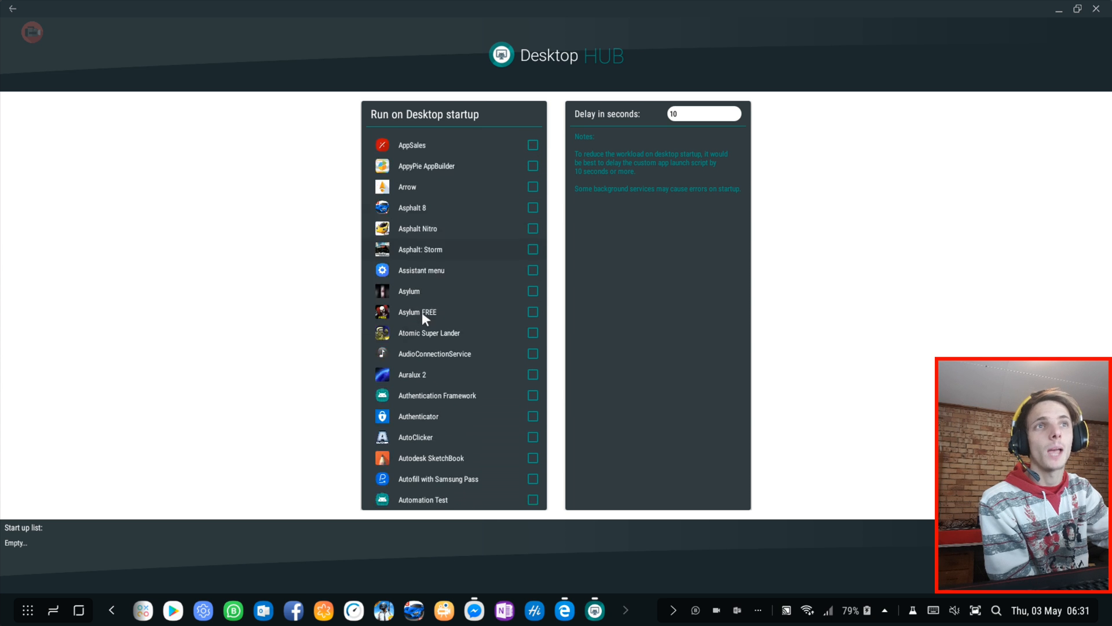
# Scroll the desktop-startup app list from 100 Doors Horror onward.
pyautogui.scroll(-3)
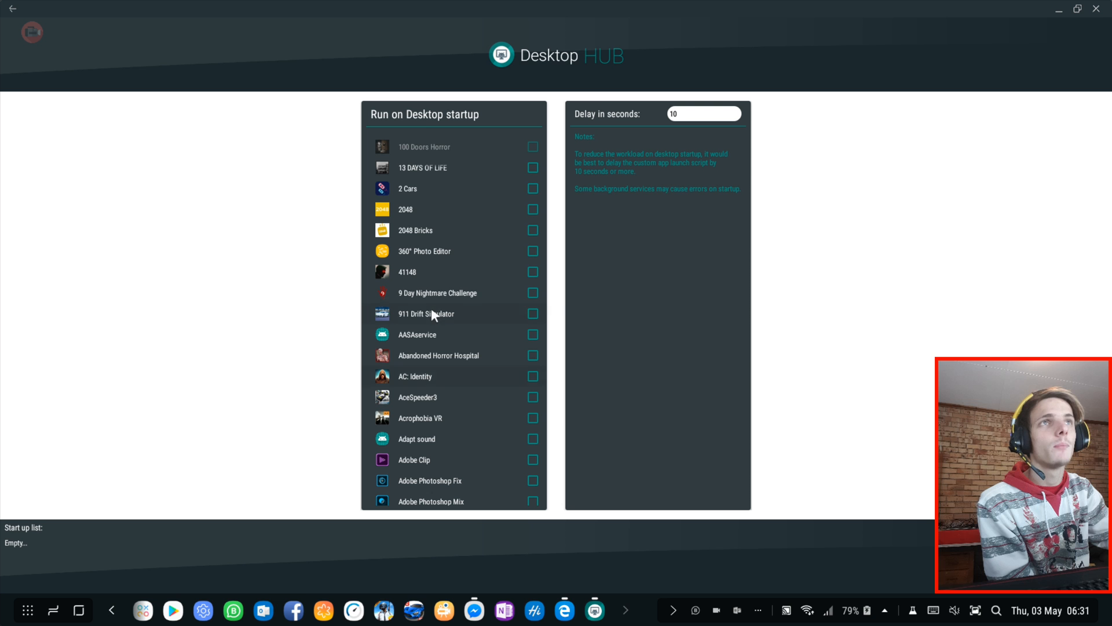
pyautogui.moveTo(442, 124)
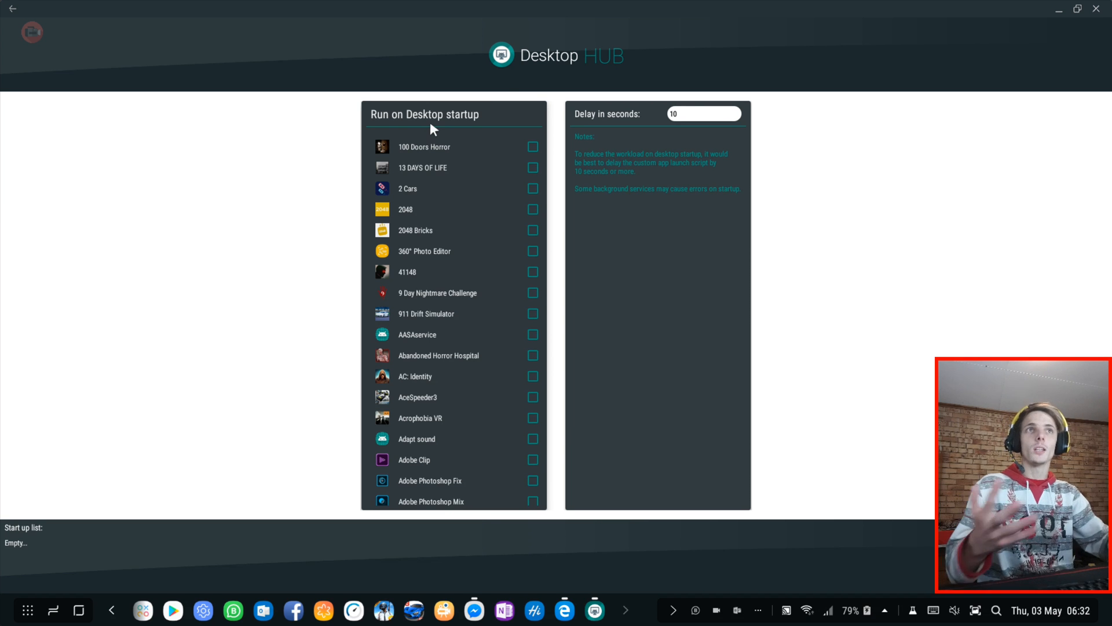
pyautogui.moveTo(487, 135)
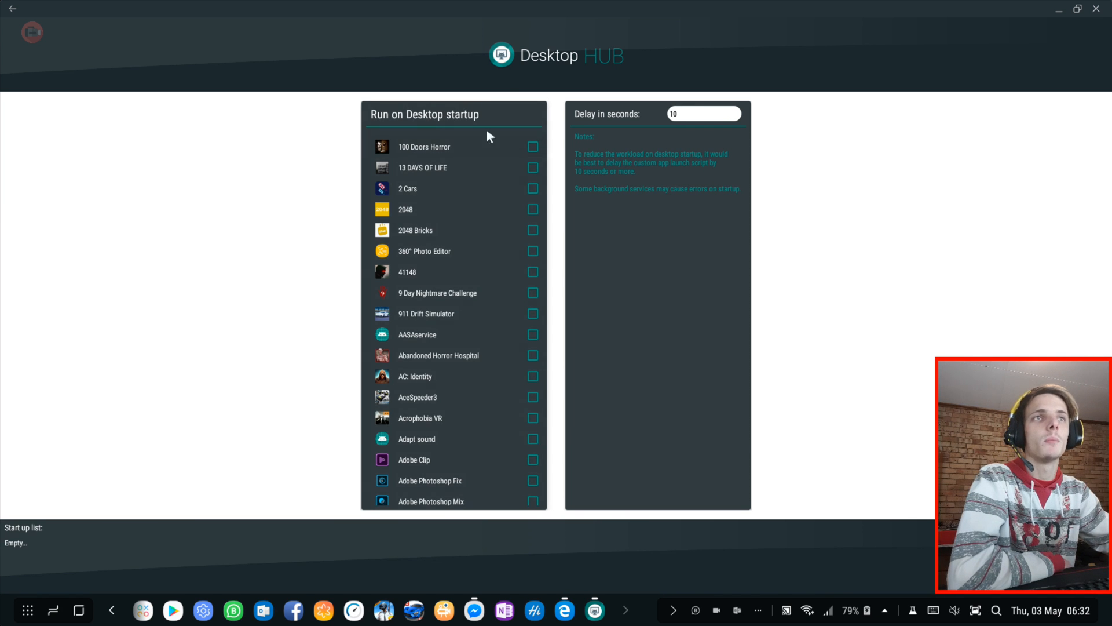
pyautogui.moveTo(692, 175)
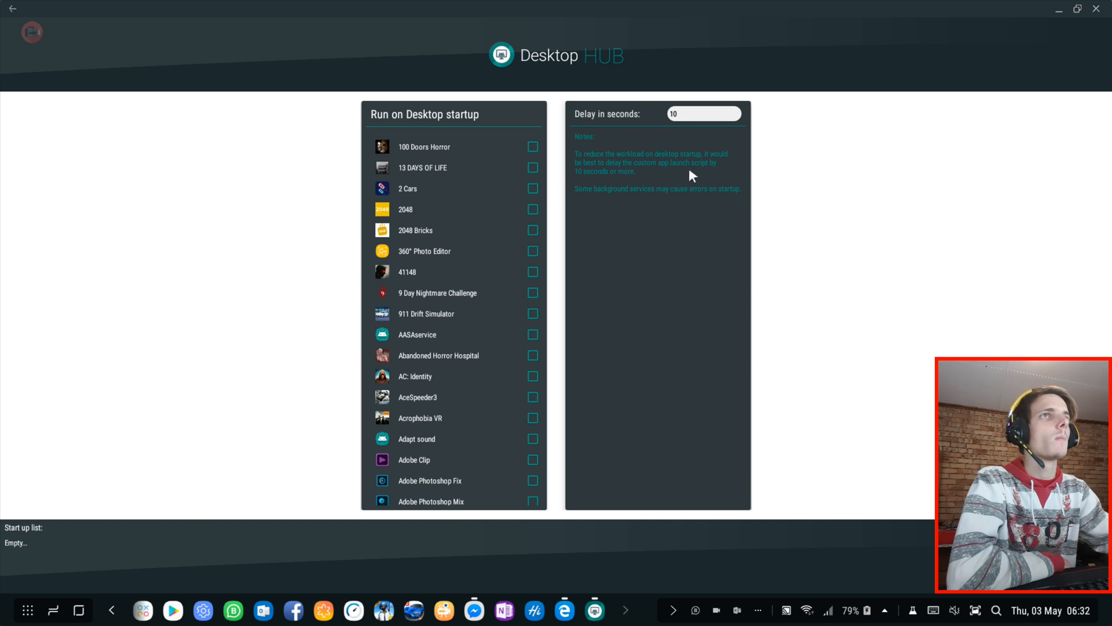
pyautogui.moveTo(595, 169)
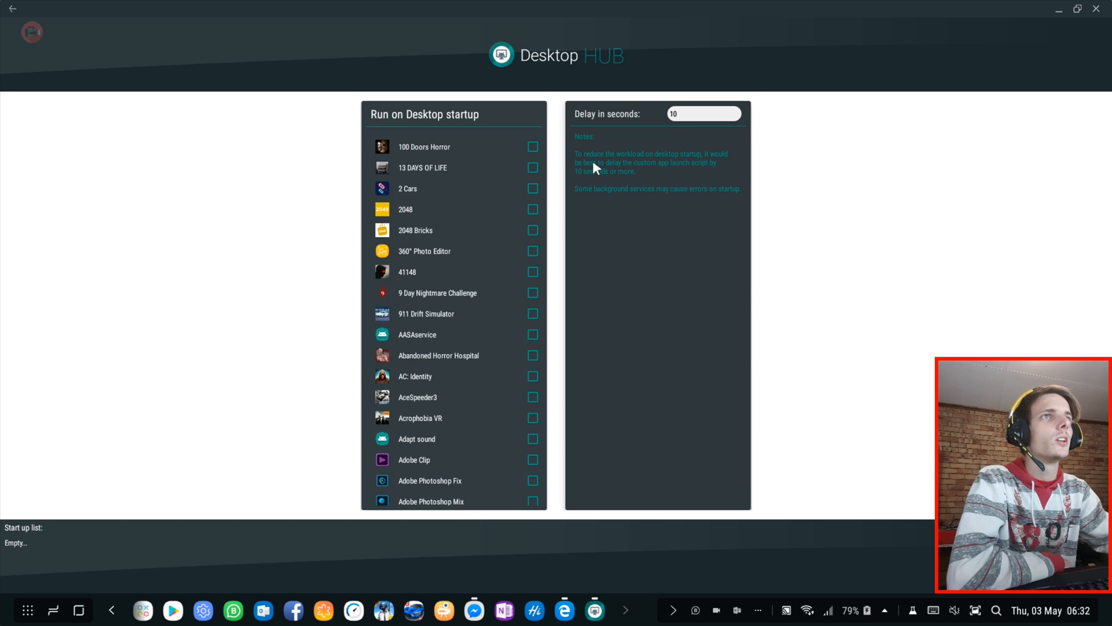
pyautogui.moveTo(717, 168)
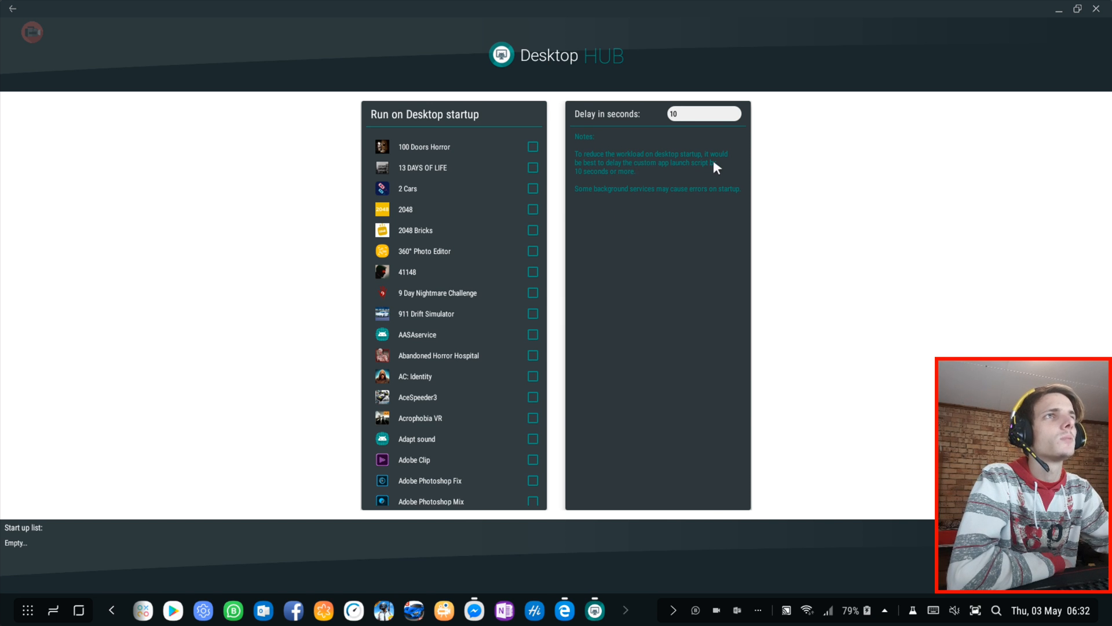
pyautogui.moveTo(672, 173)
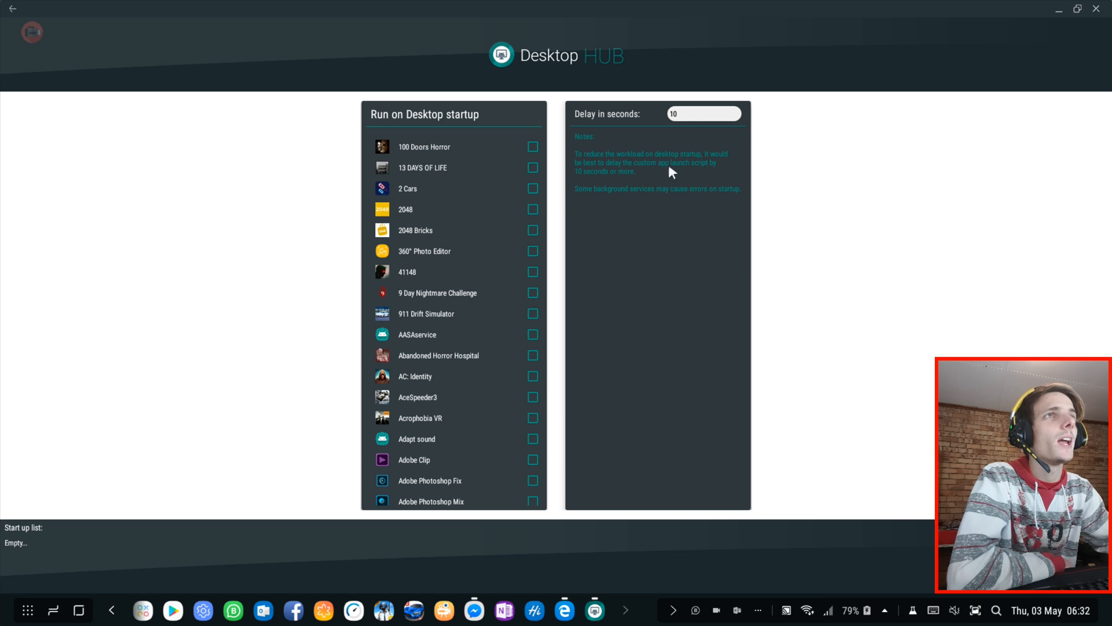
pyautogui.click(702, 113)
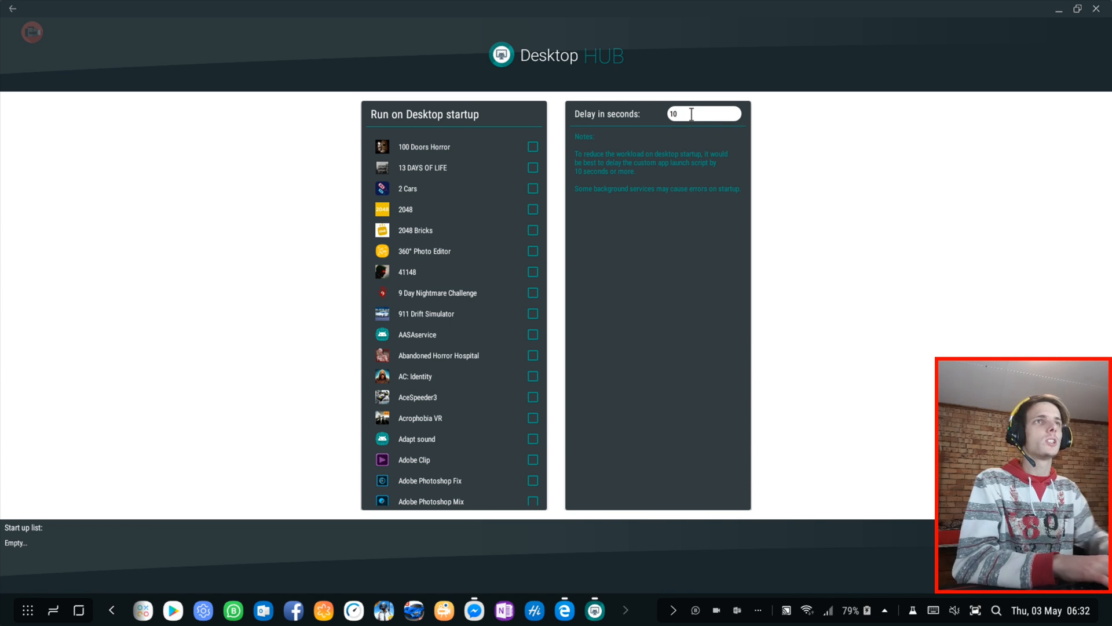
pyautogui.write('0')
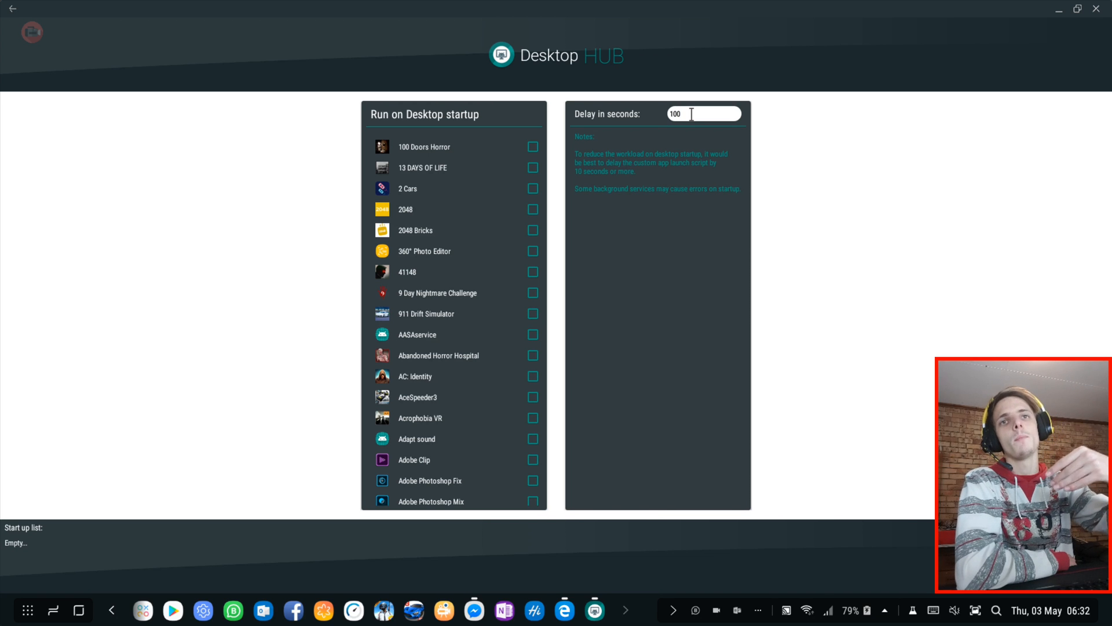
pyautogui.press('BackSpace')
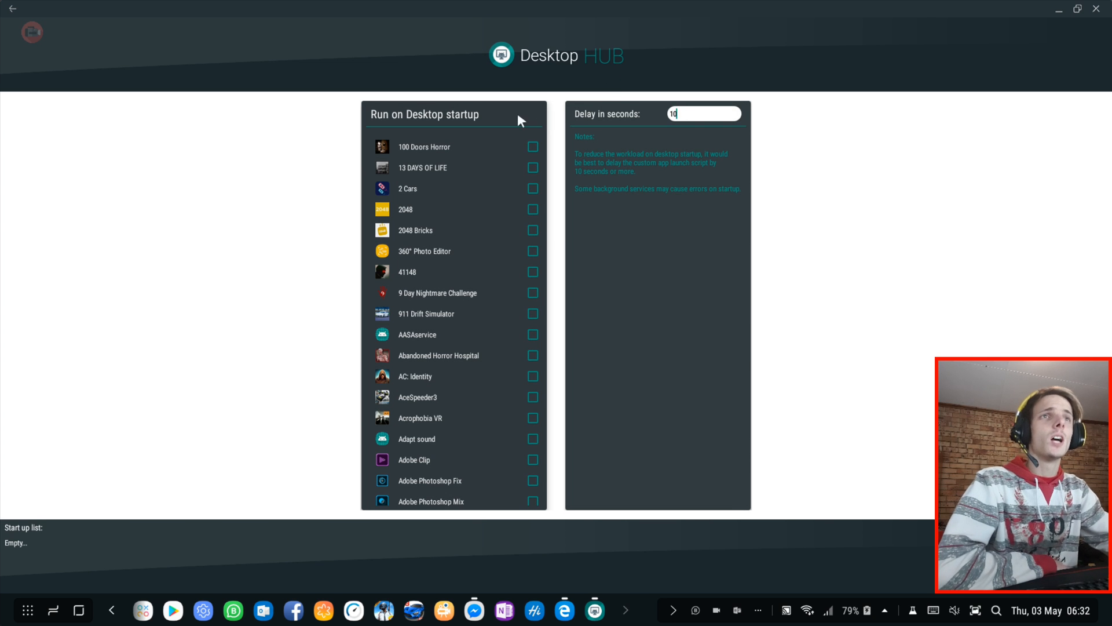
pyautogui.moveTo(351, 260)
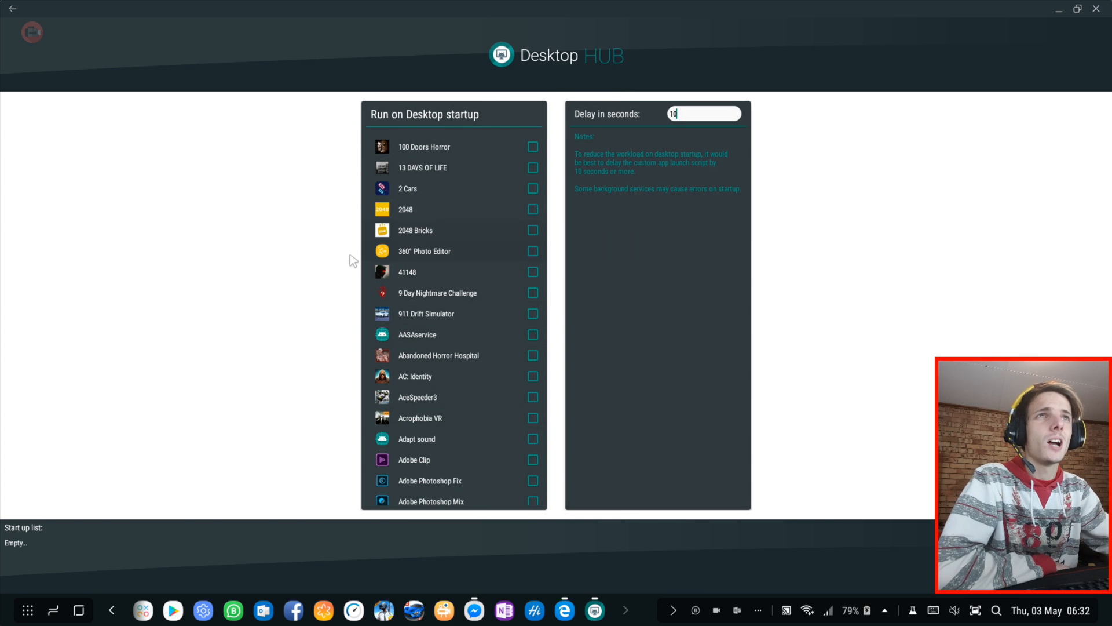
pyautogui.moveTo(465, 292)
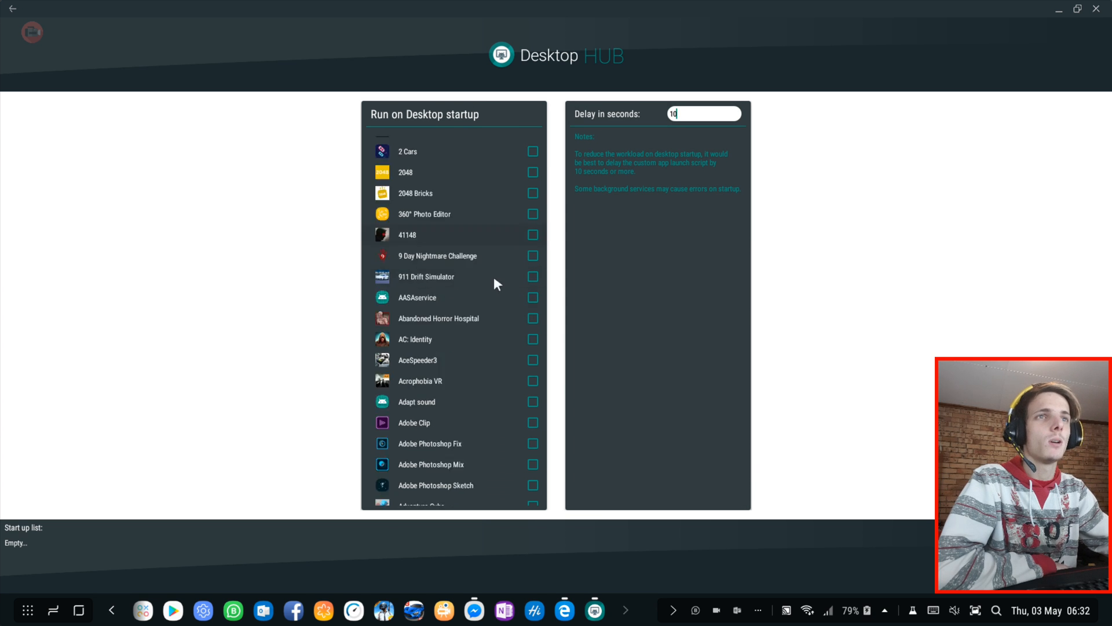
pyautogui.scroll(3)
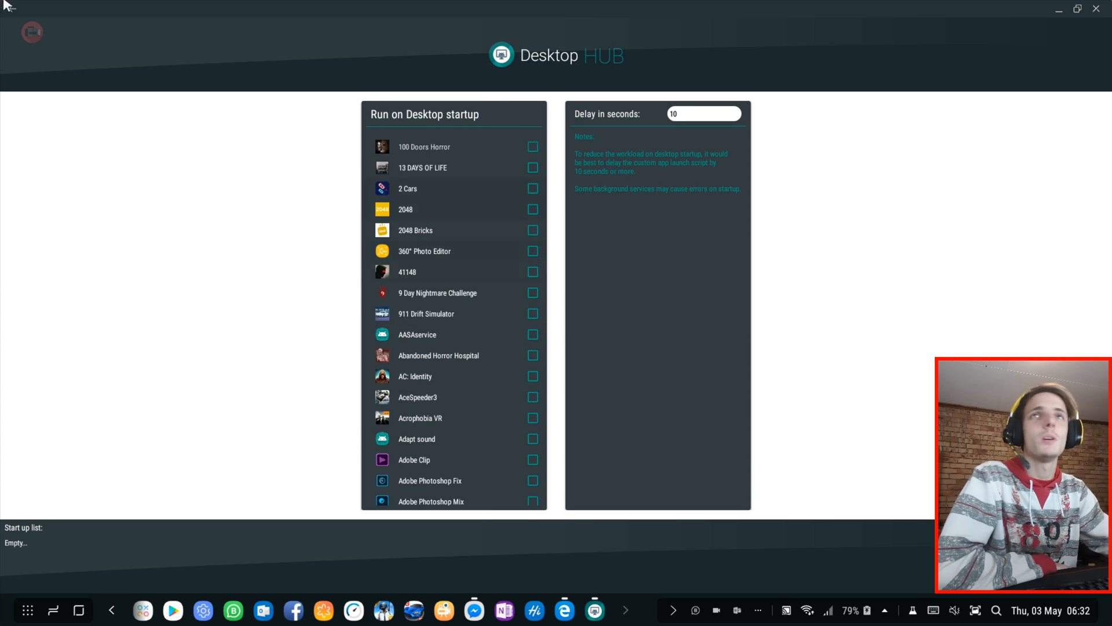
# Go back to the Hub dashboard and open the physical keyboard settings.
pyautogui.click(13, 8)
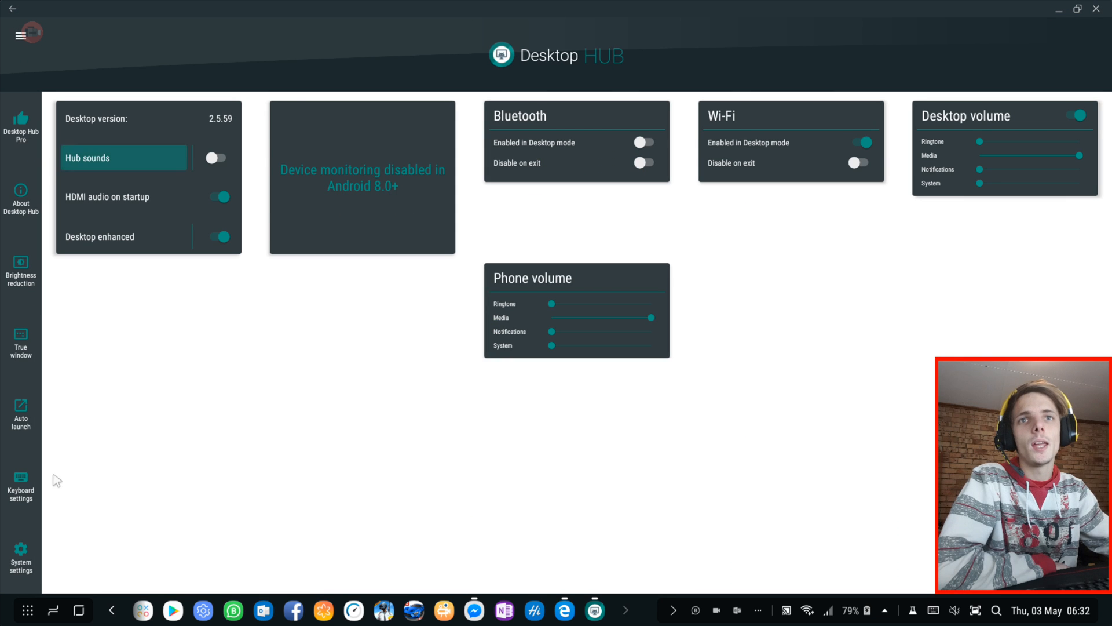
pyautogui.moveTo(22, 481)
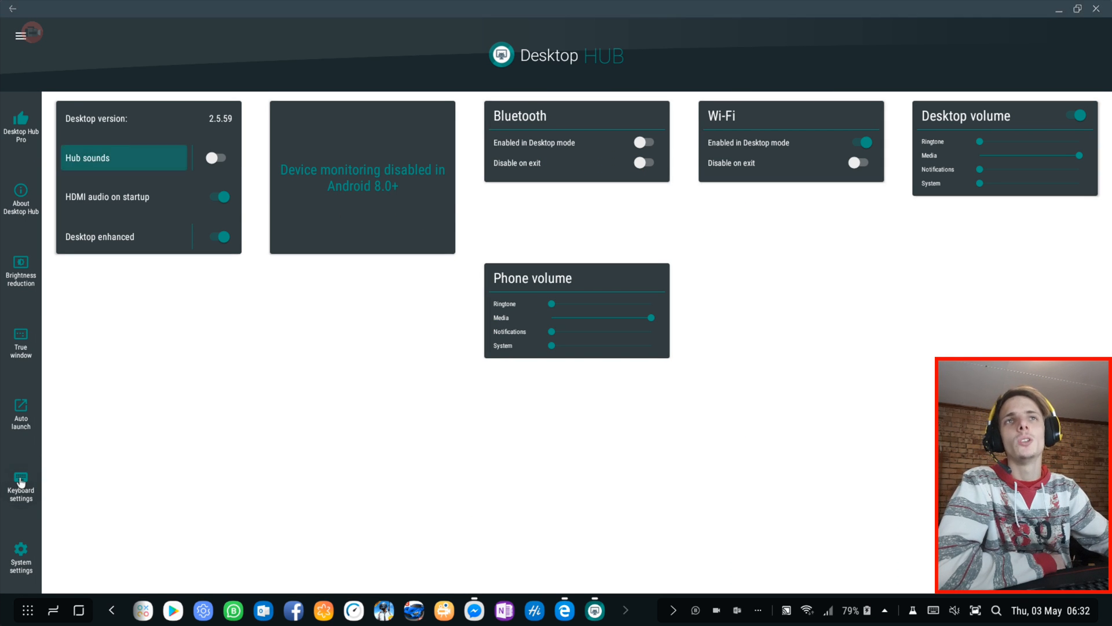
pyautogui.click(21, 482)
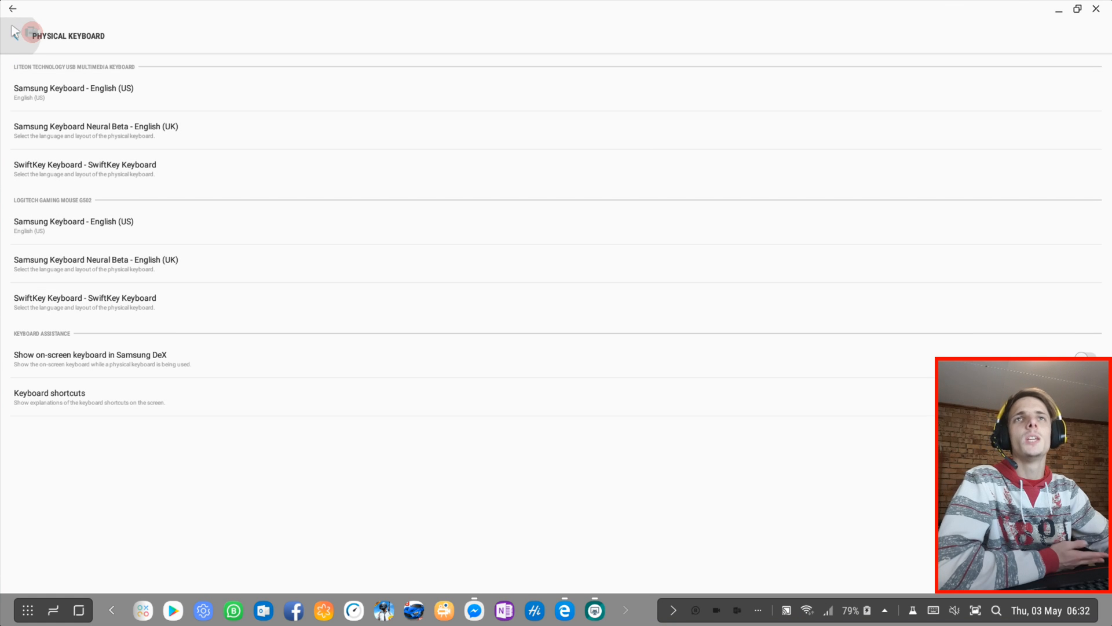
pyautogui.moveTo(13, 9)
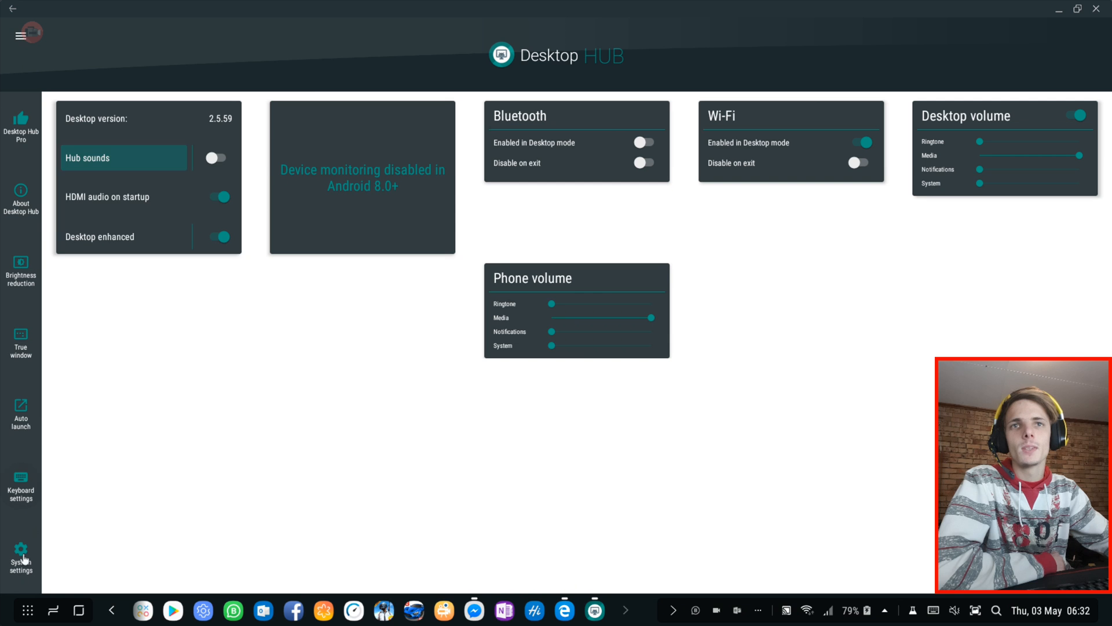
pyautogui.click(21, 557)
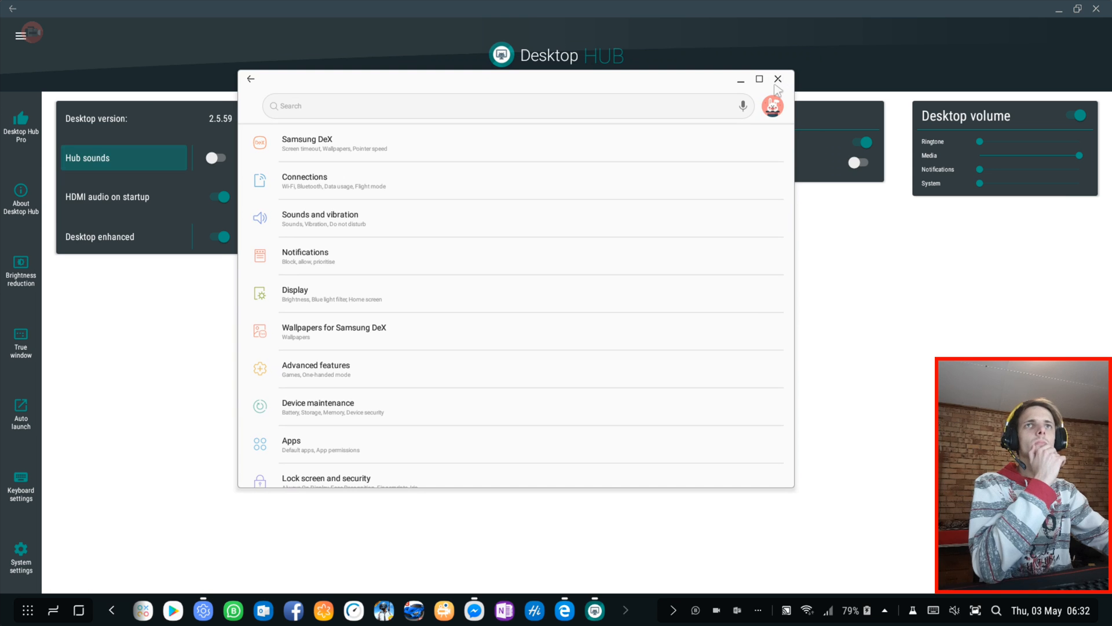
pyautogui.click(777, 79)
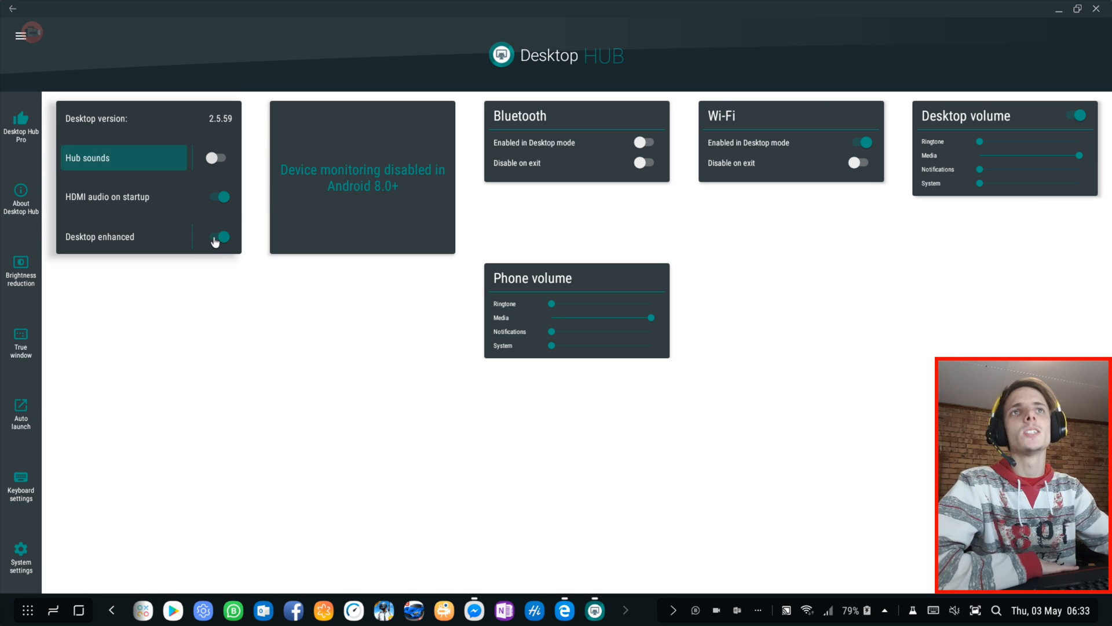
pyautogui.moveTo(164, 235)
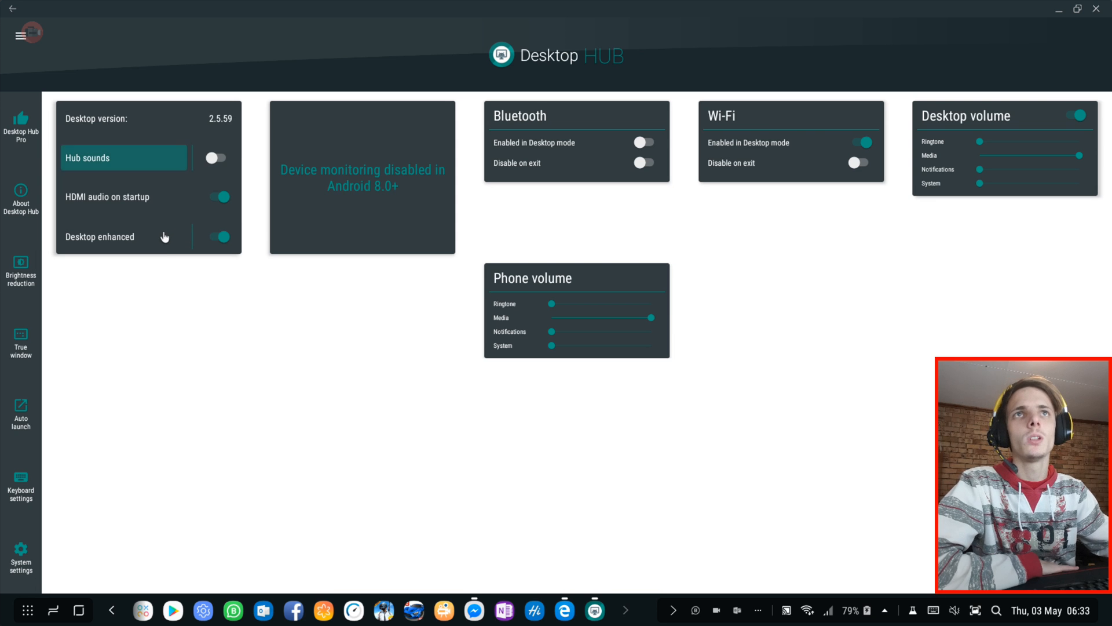
# Open Desktop enhanced and scroll through the Hub and system keyboard shortcuts.
pyautogui.click(21, 486)
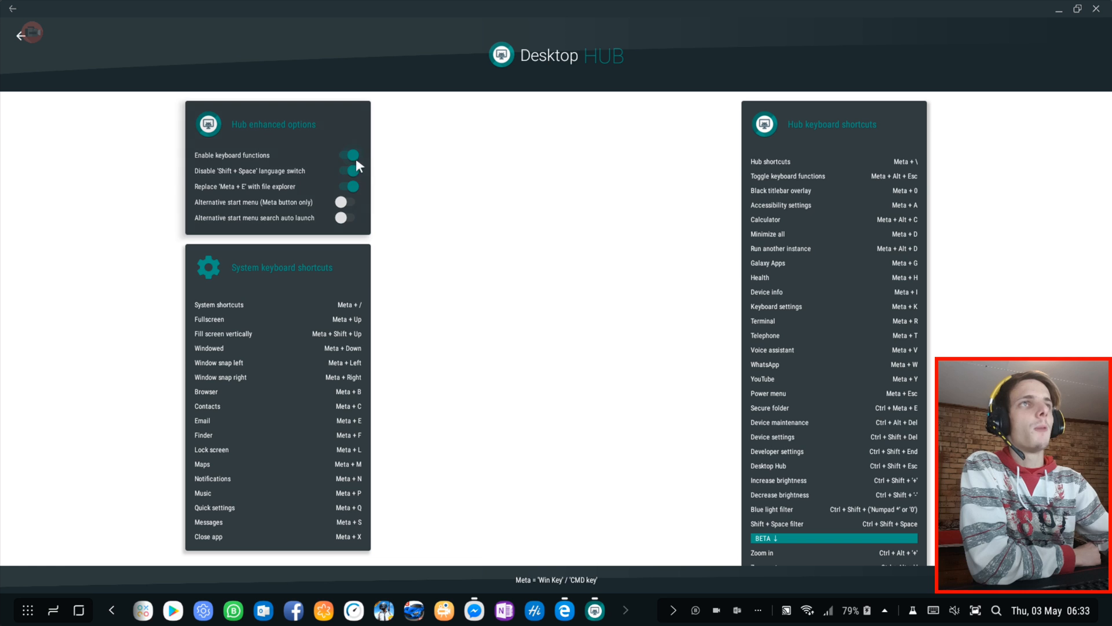
pyautogui.scroll(-3)
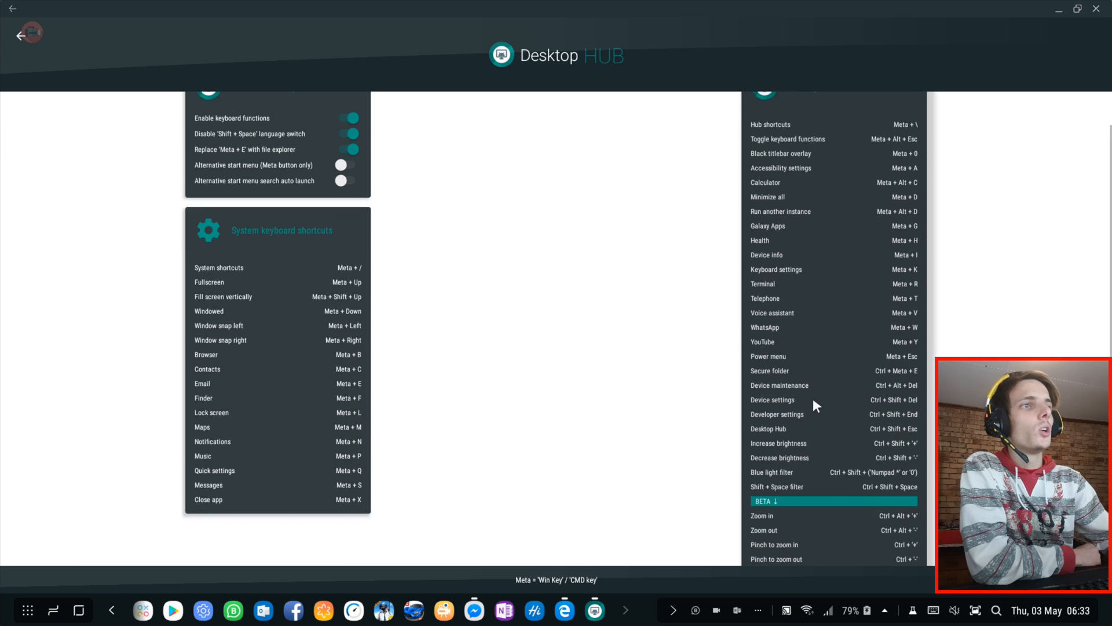
pyautogui.scroll(3)
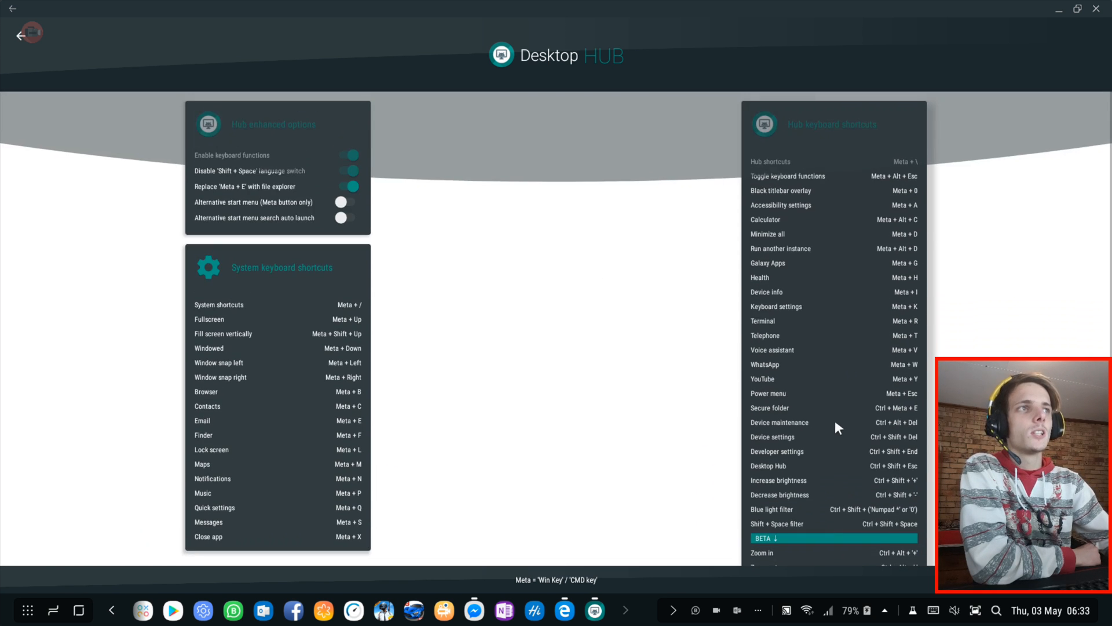
pyautogui.moveTo(915, 385)
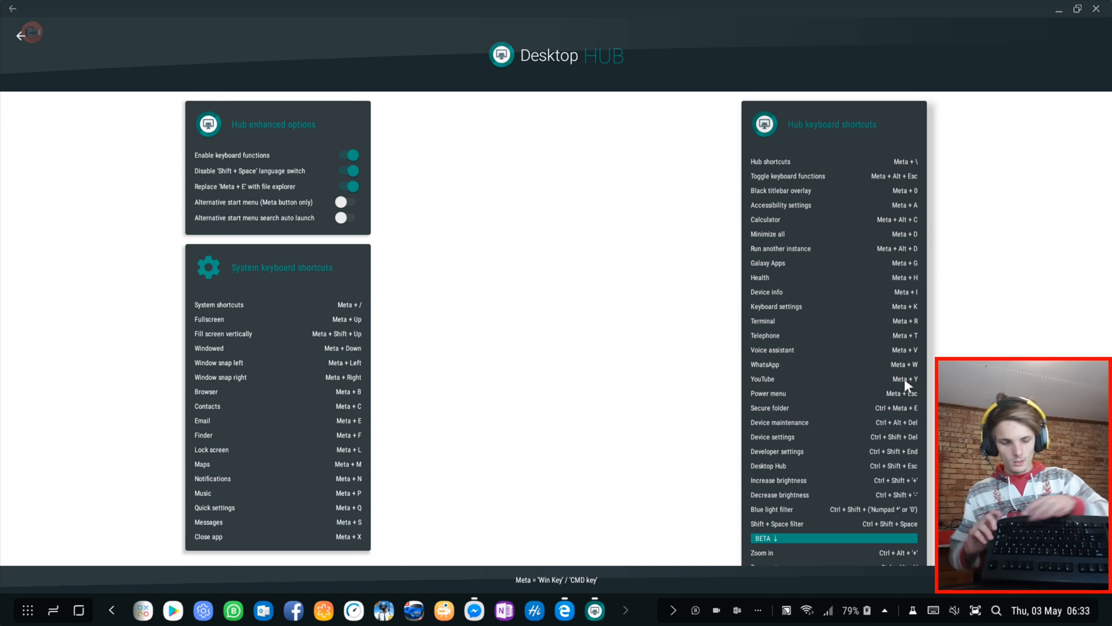
pyautogui.click(762, 379)
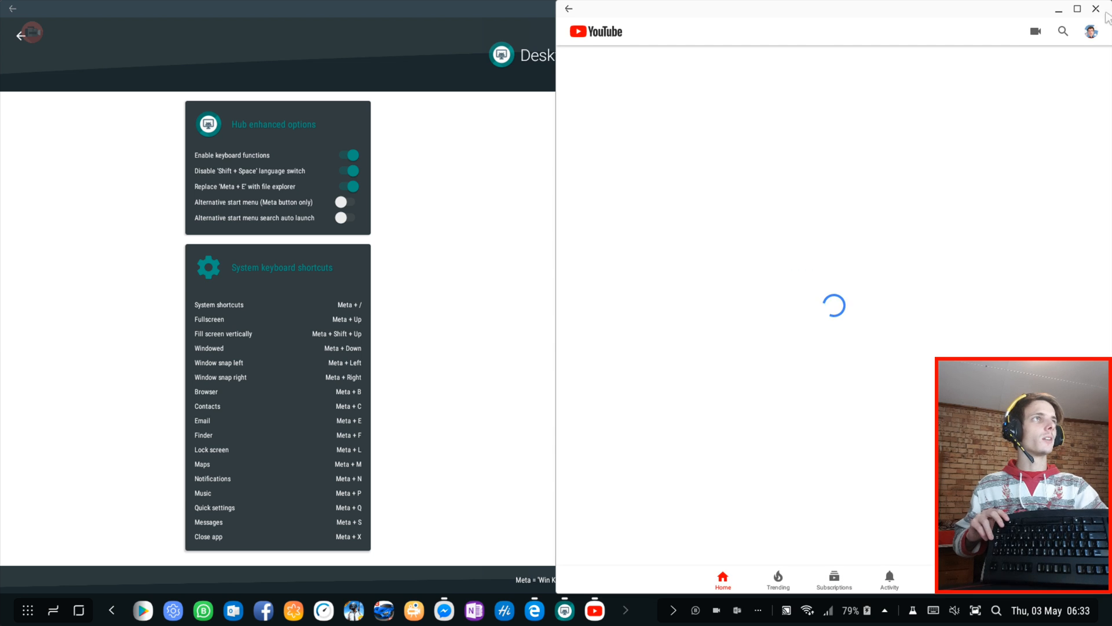
pyautogui.click(1096, 9)
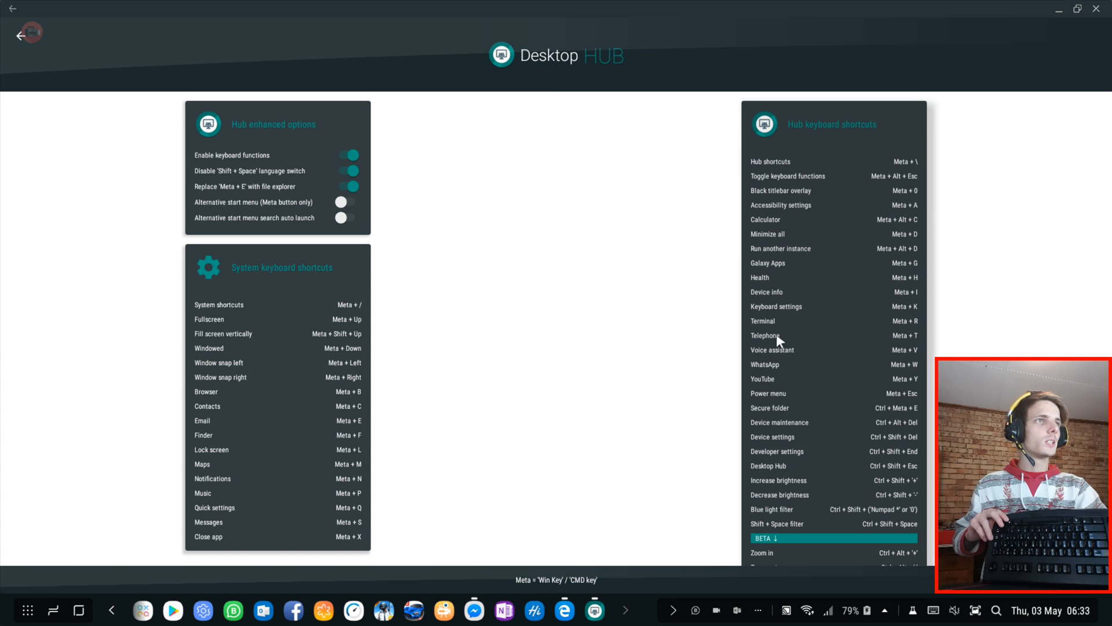
pyautogui.moveTo(924, 325)
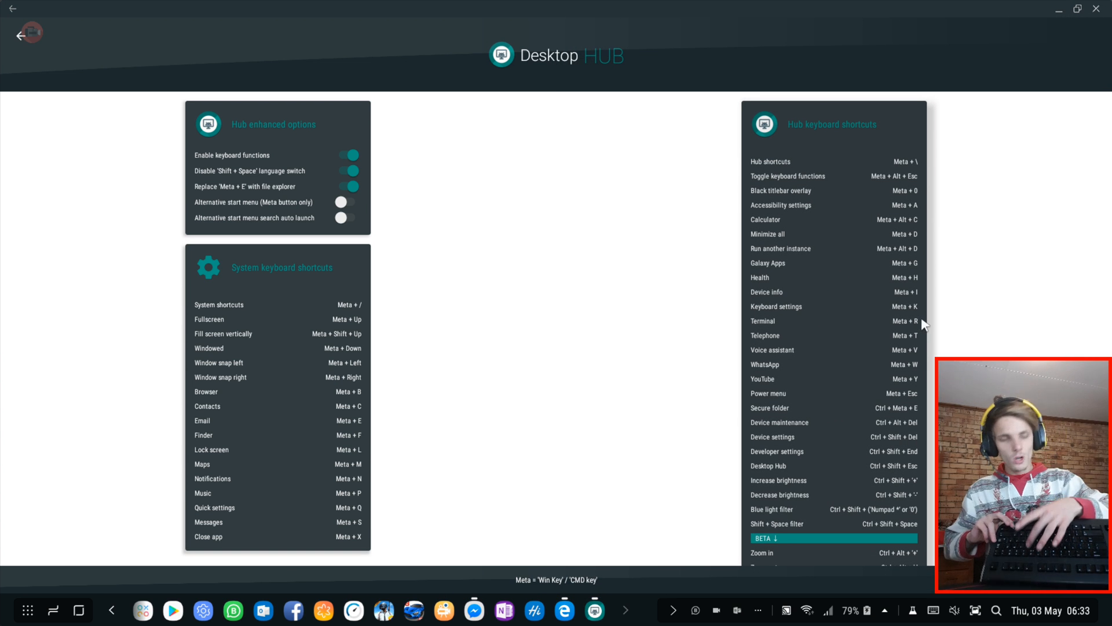
pyautogui.click(13, 10)
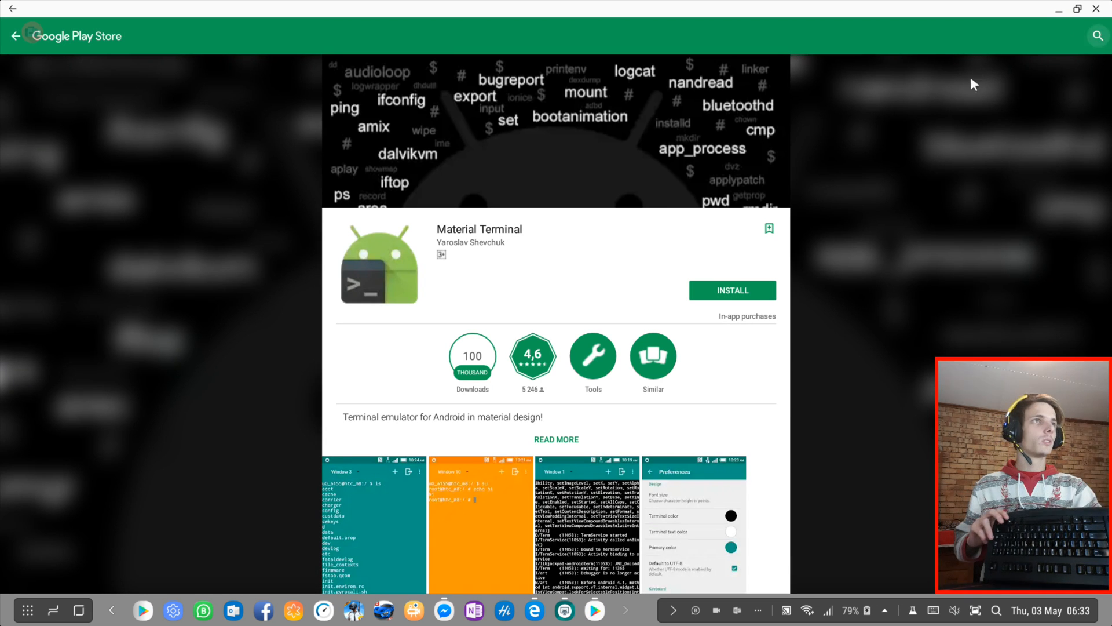
pyautogui.scroll(3)
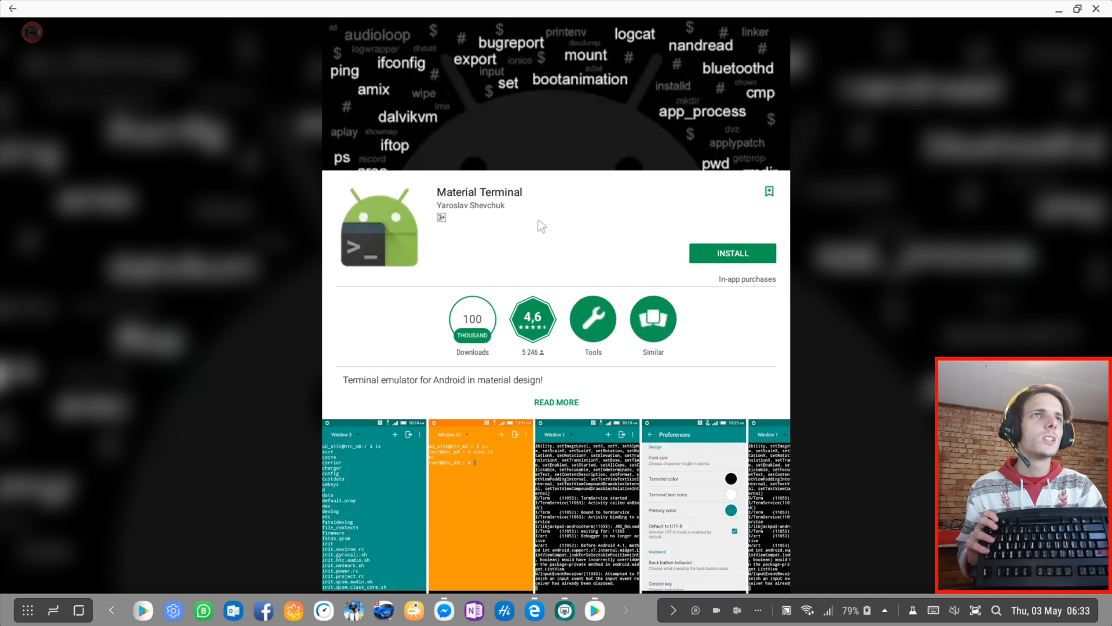
pyautogui.scroll(-3)
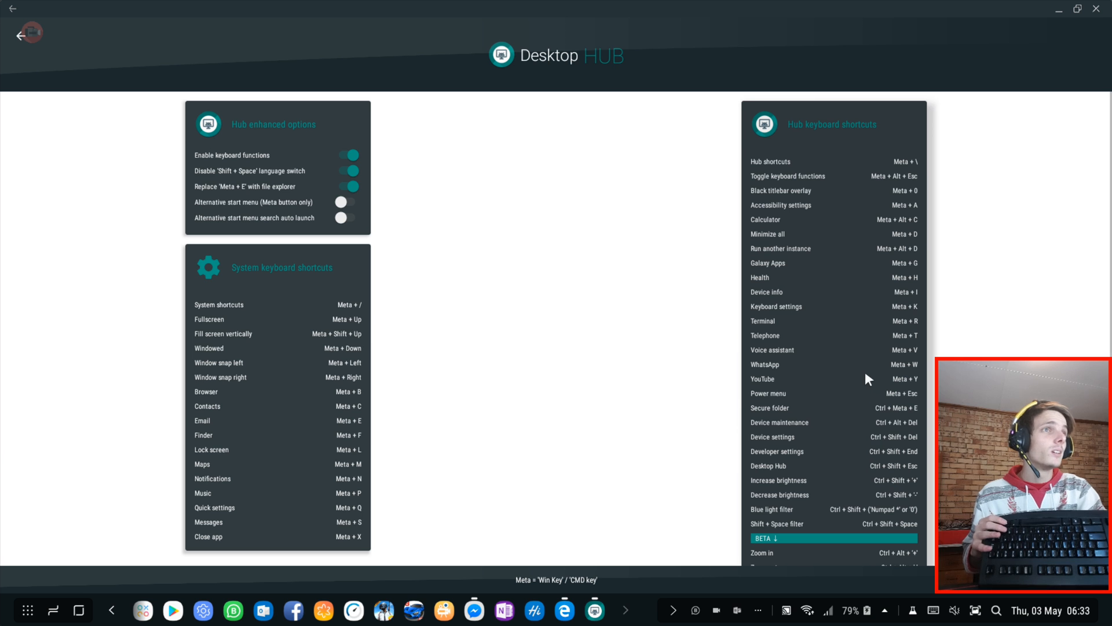
pyautogui.moveTo(931, 370)
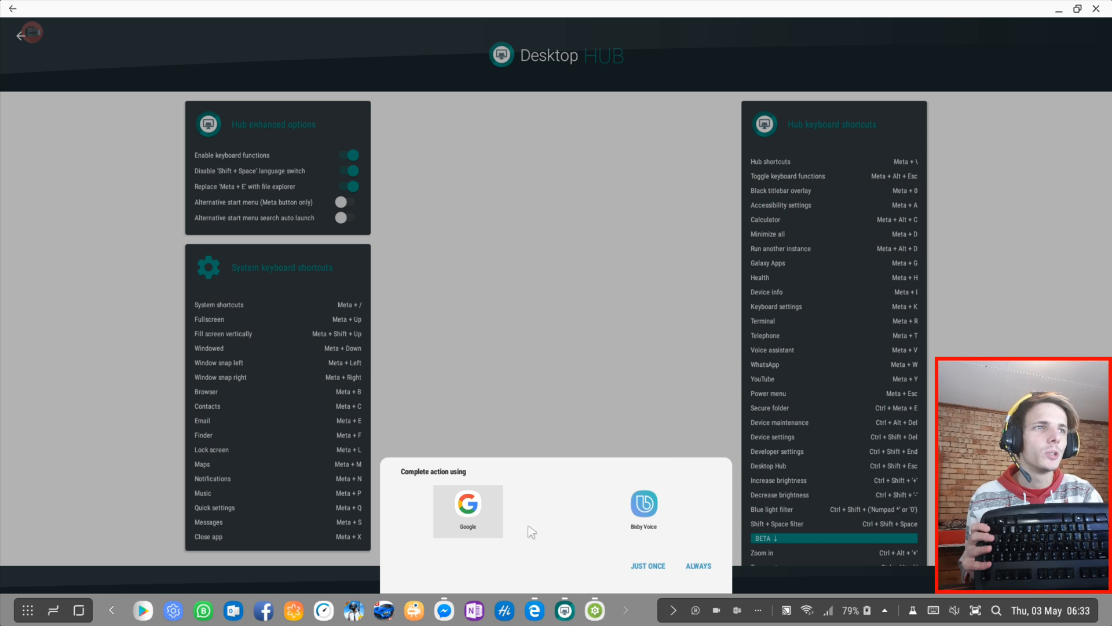
pyautogui.moveTo(493, 534)
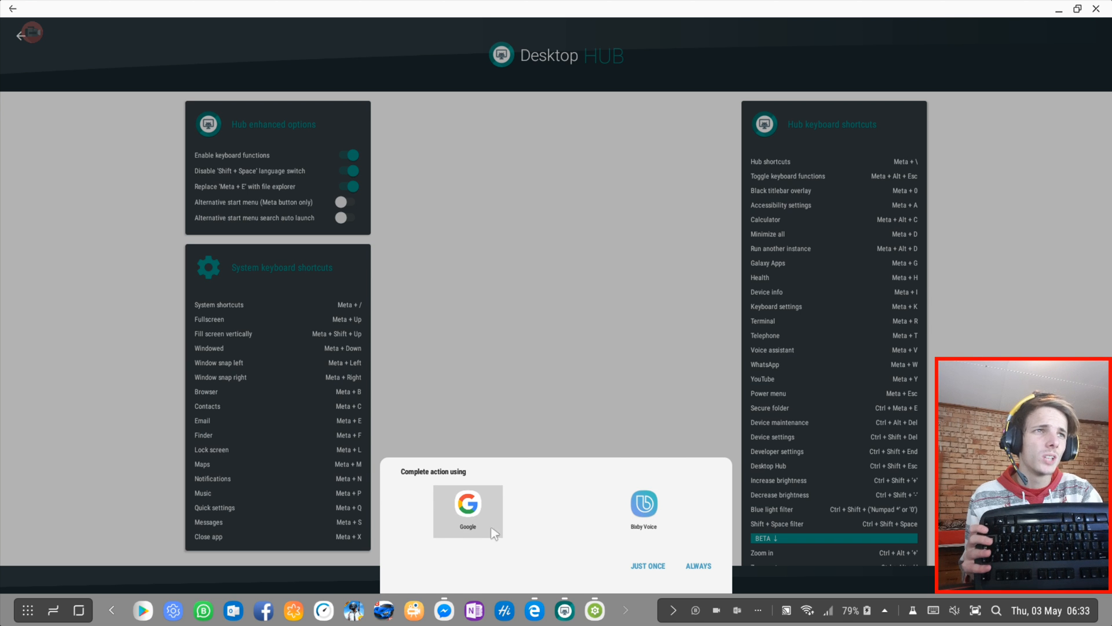
pyautogui.moveTo(520, 524)
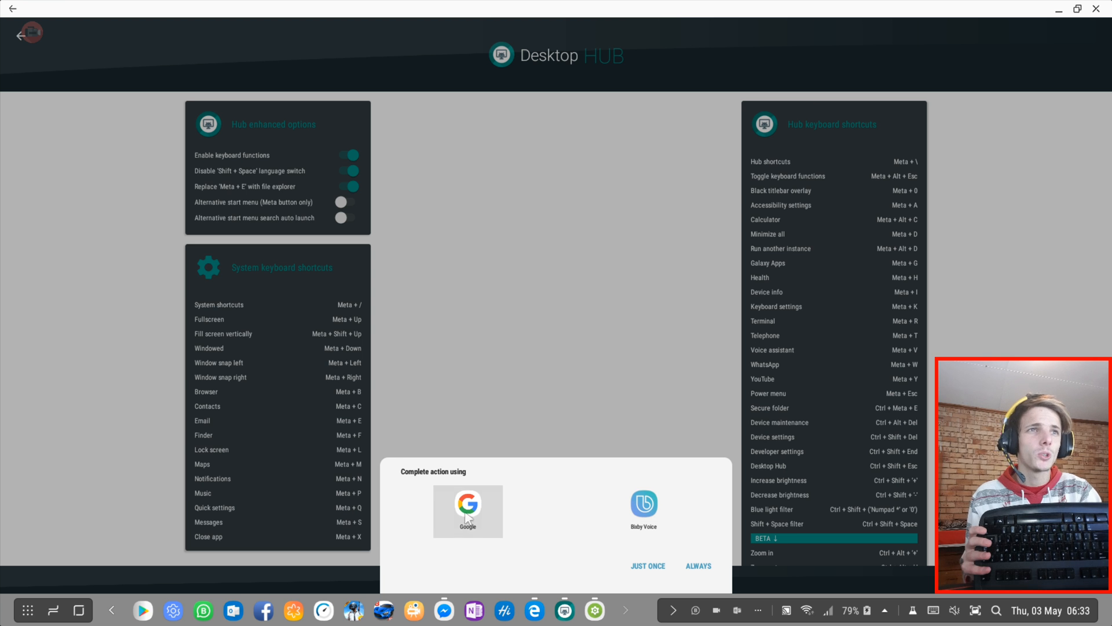
pyautogui.moveTo(572, 518)
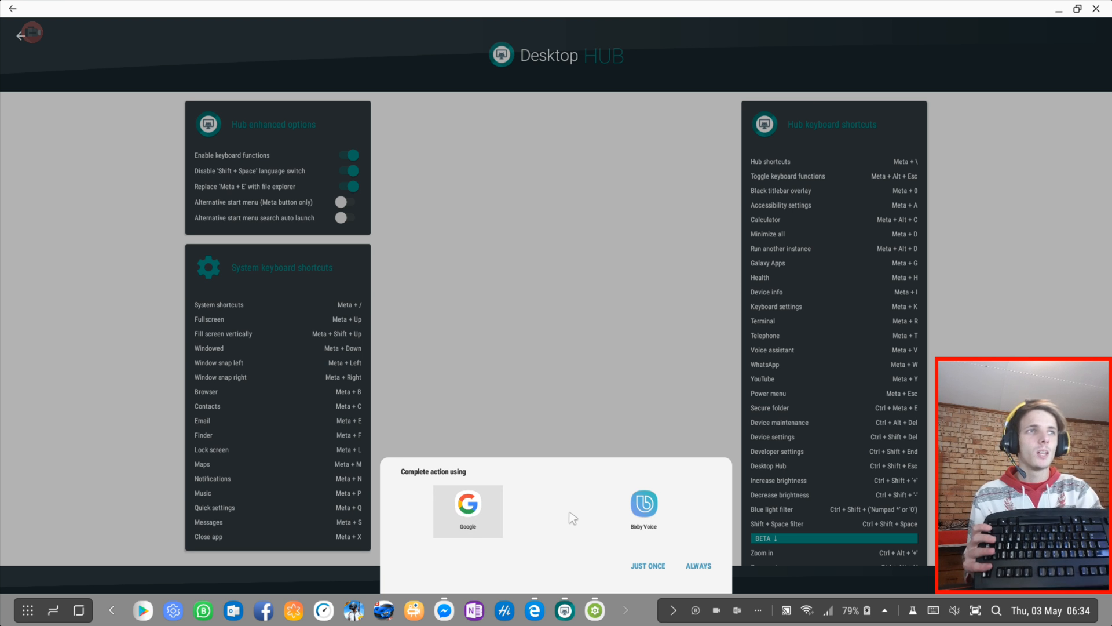
pyautogui.moveTo(566, 518)
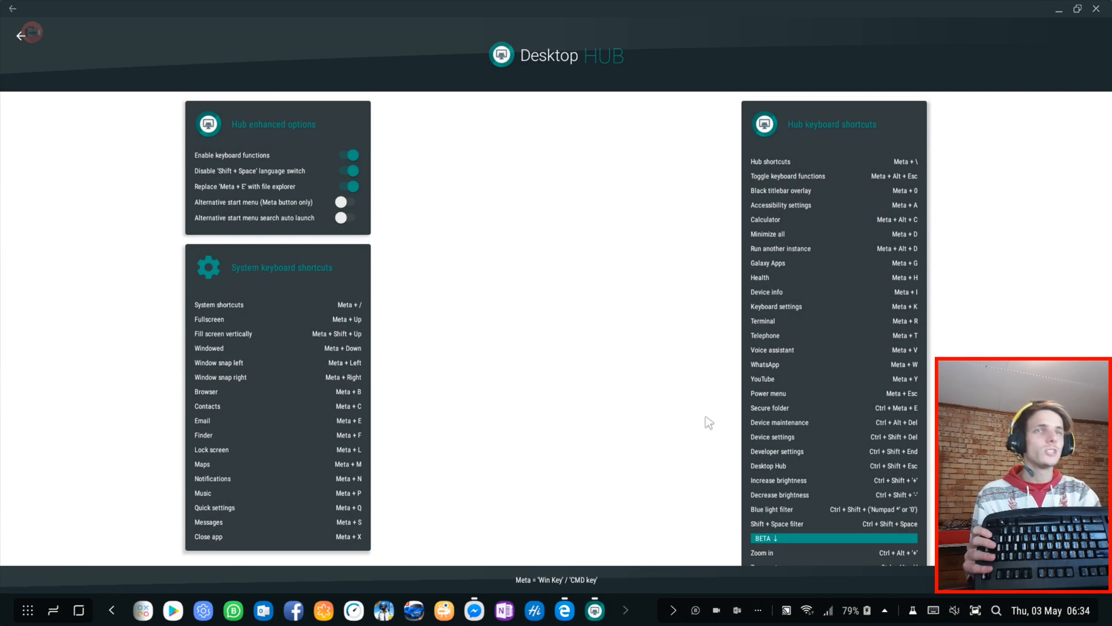
pyautogui.moveTo(794, 370)
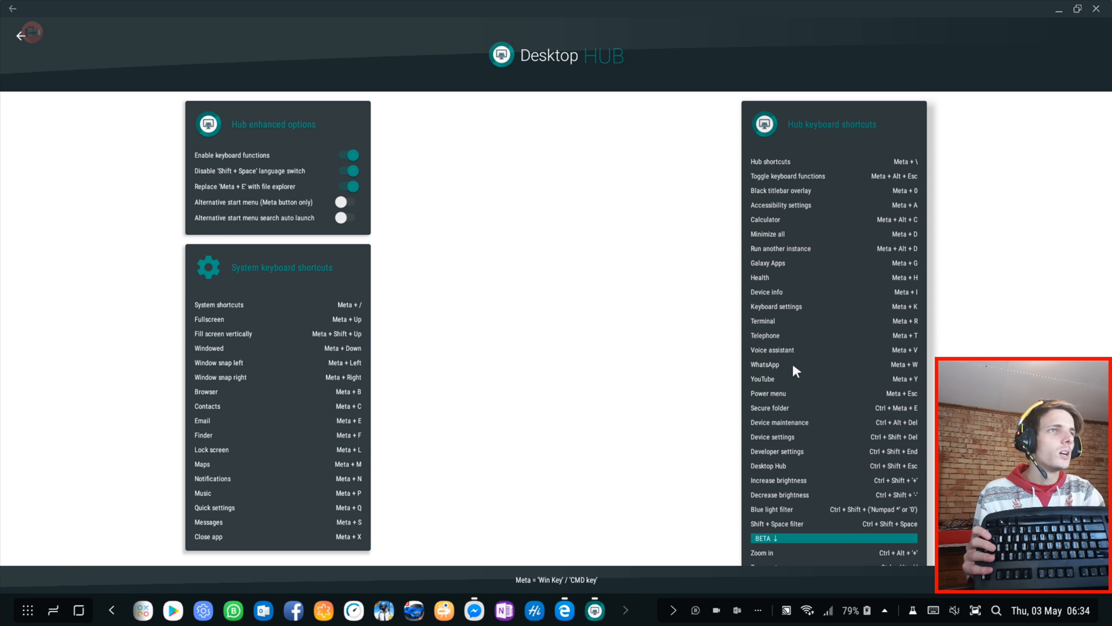
pyautogui.moveTo(876, 415)
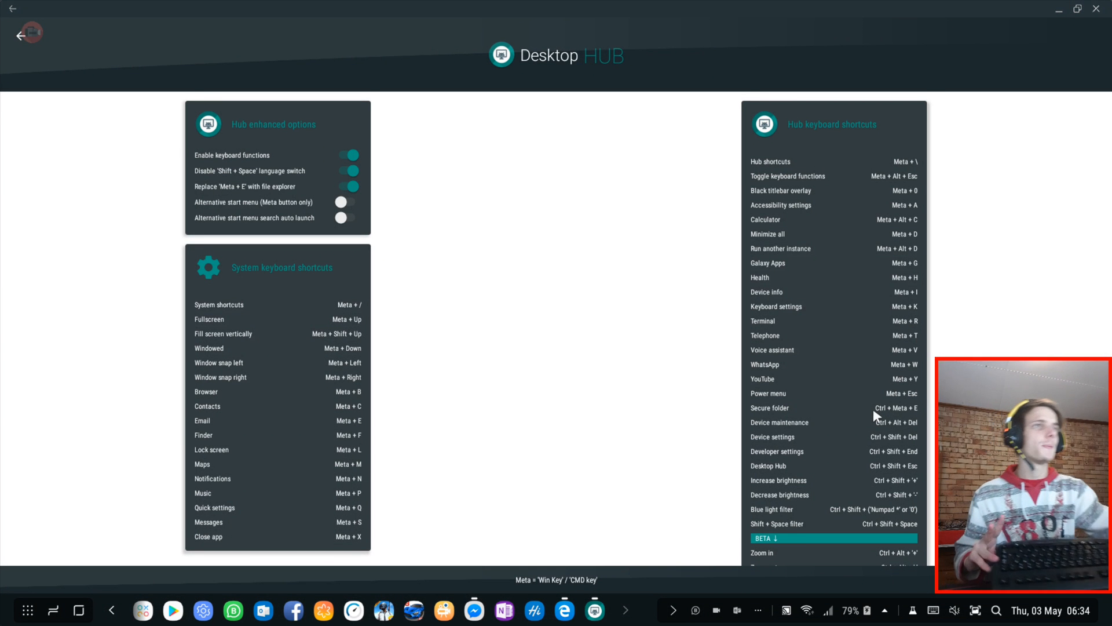
pyautogui.moveTo(832, 310)
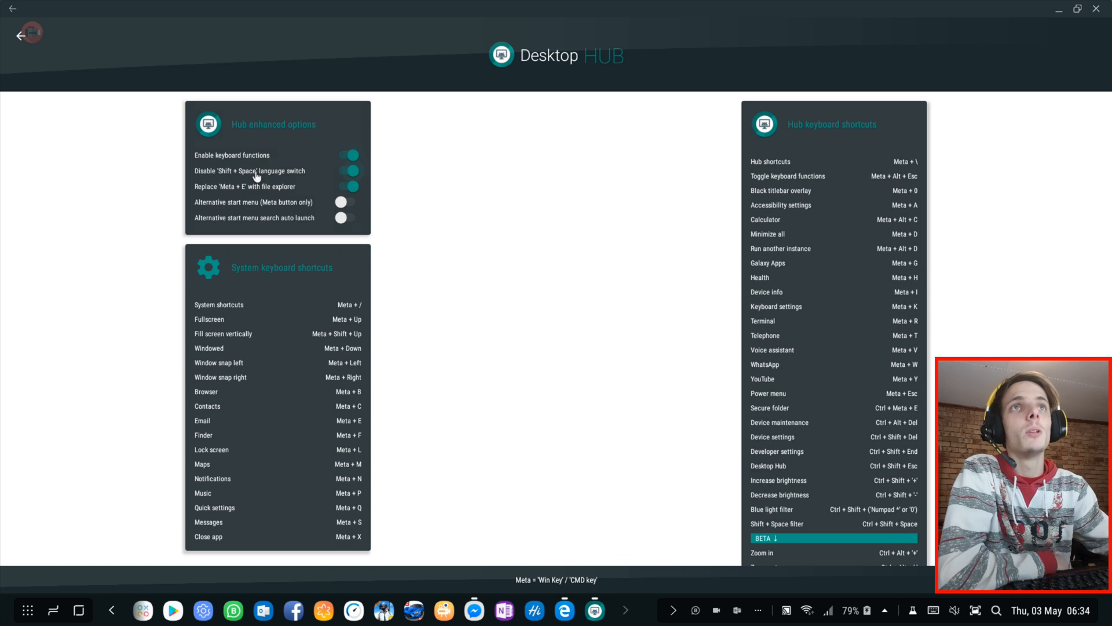
pyautogui.moveTo(364, 179)
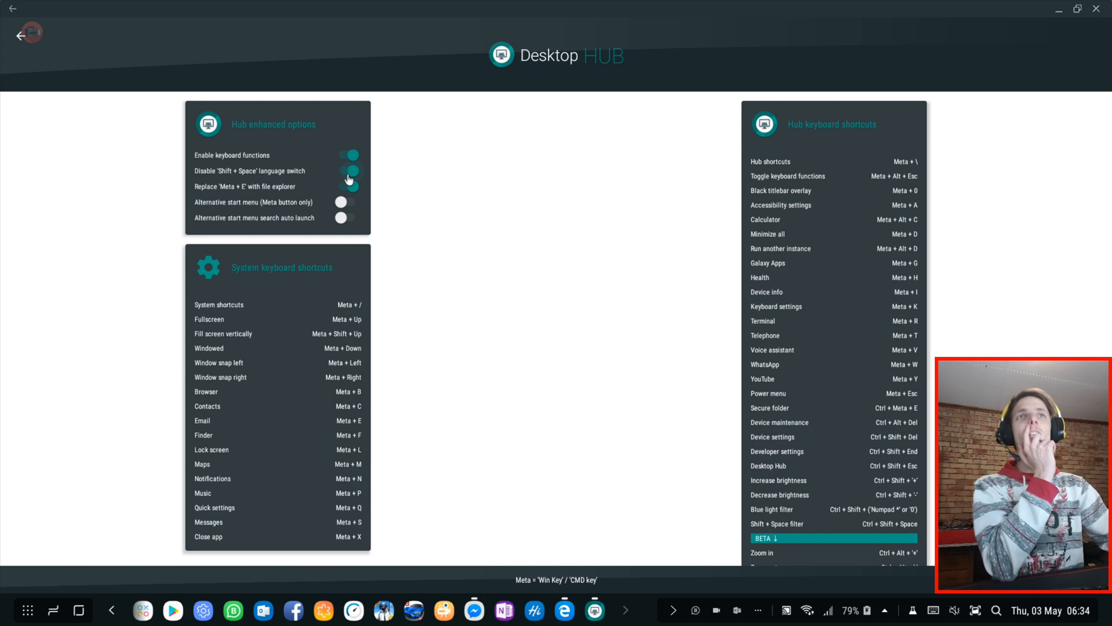
pyautogui.click(348, 186)
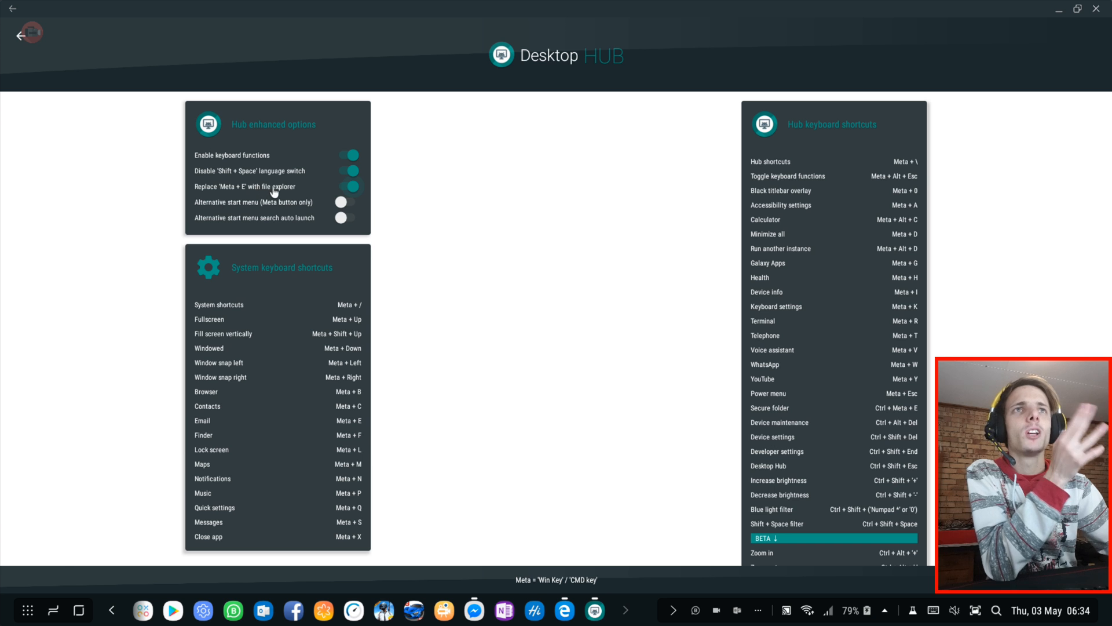
pyautogui.moveTo(240, 421)
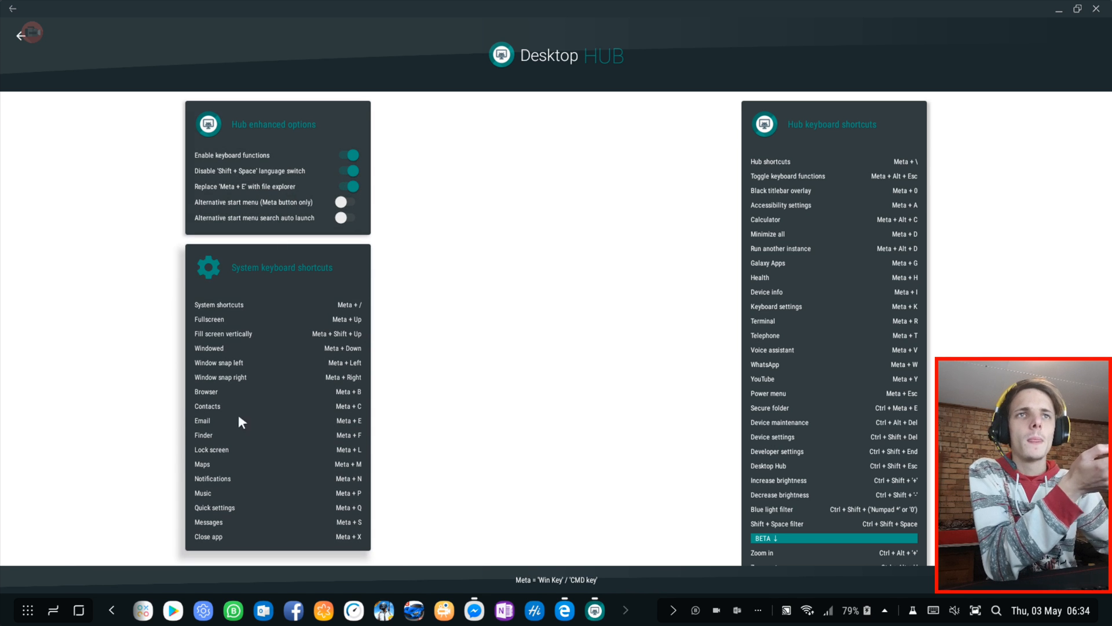
pyautogui.moveTo(228, 353)
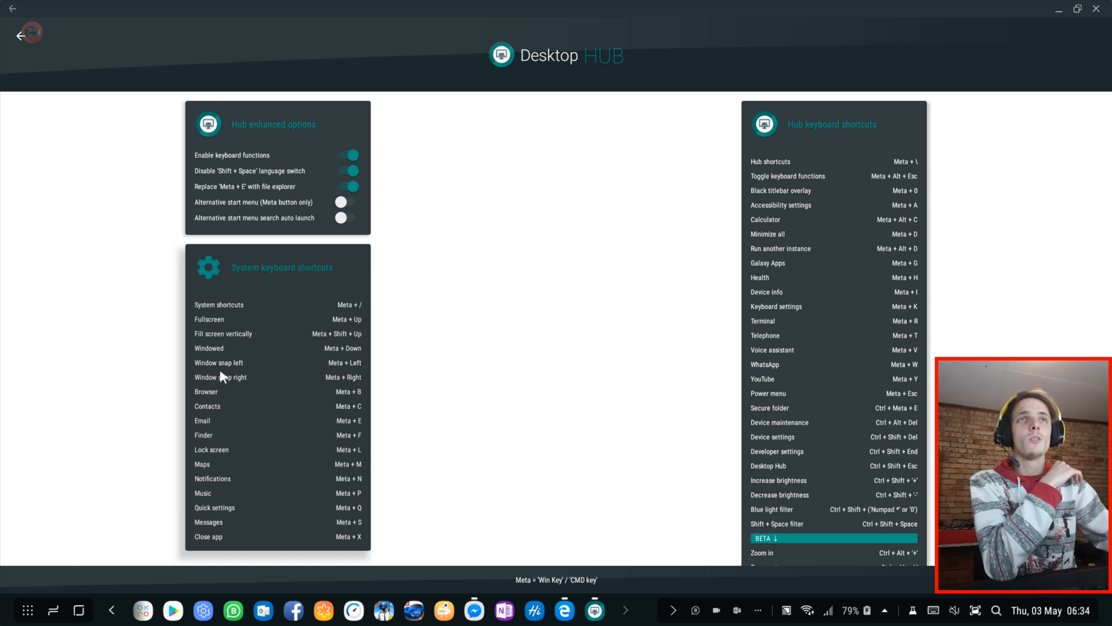
pyautogui.click(347, 186)
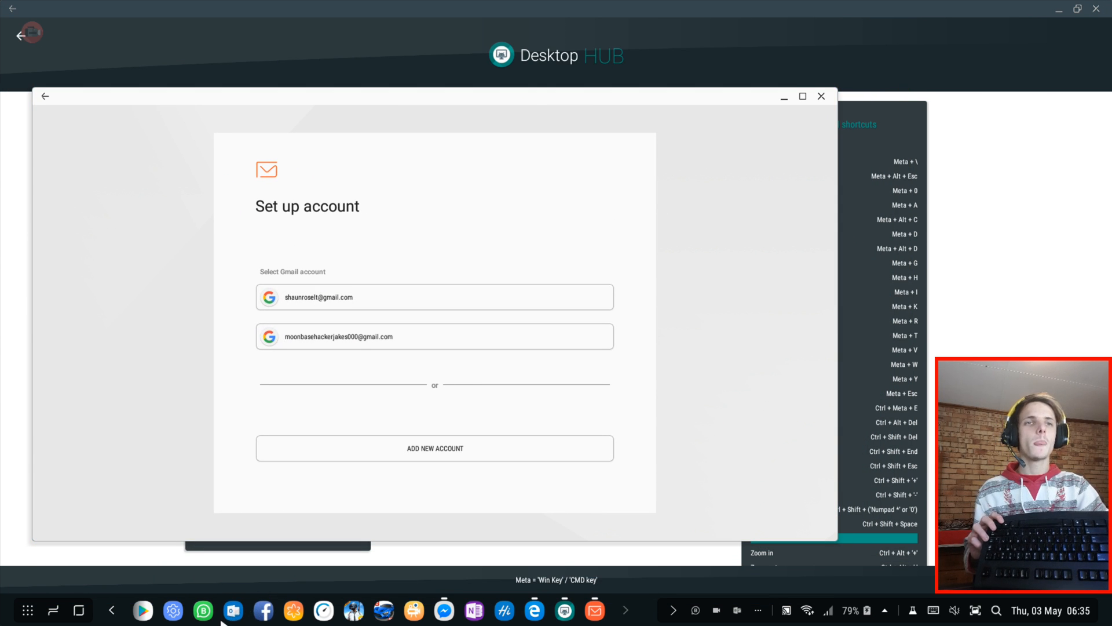
pyautogui.click(822, 96)
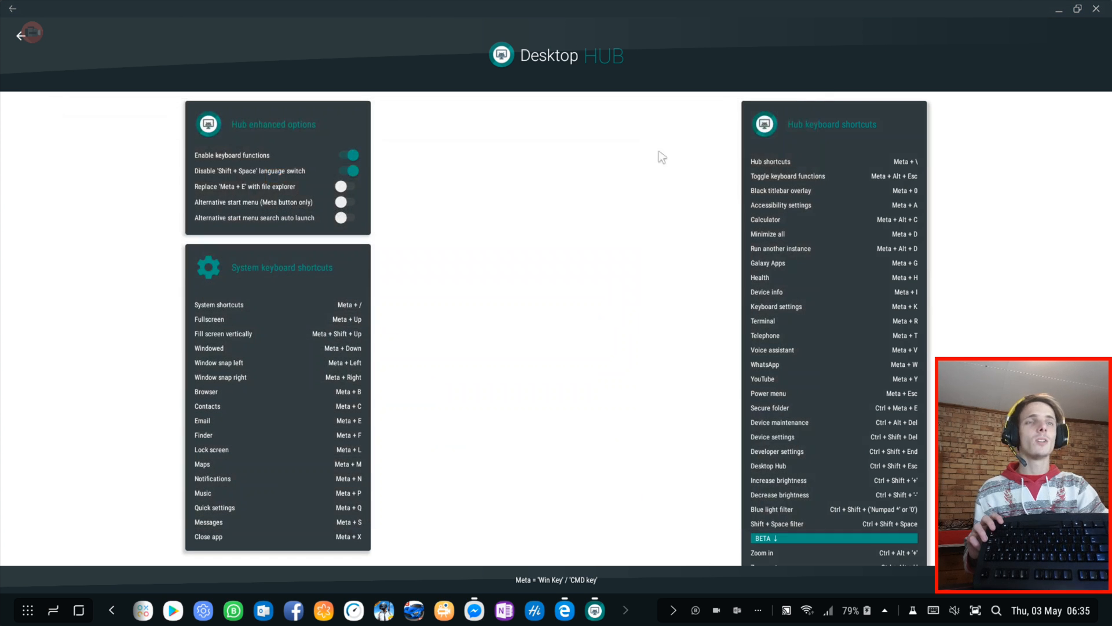
pyautogui.moveTo(471, 238)
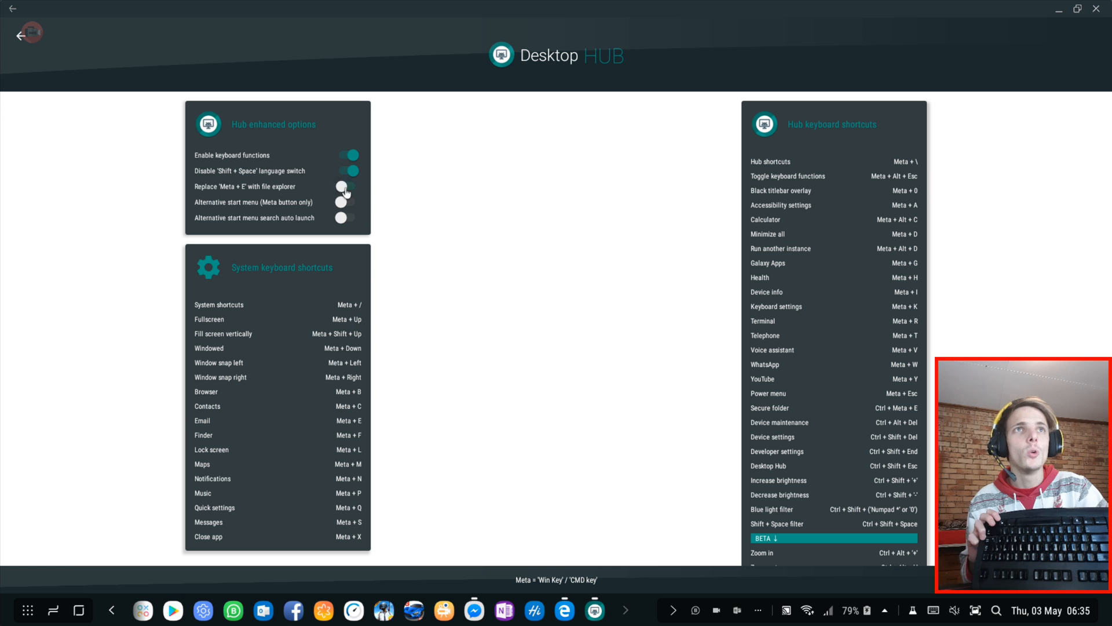
pyautogui.click(345, 186)
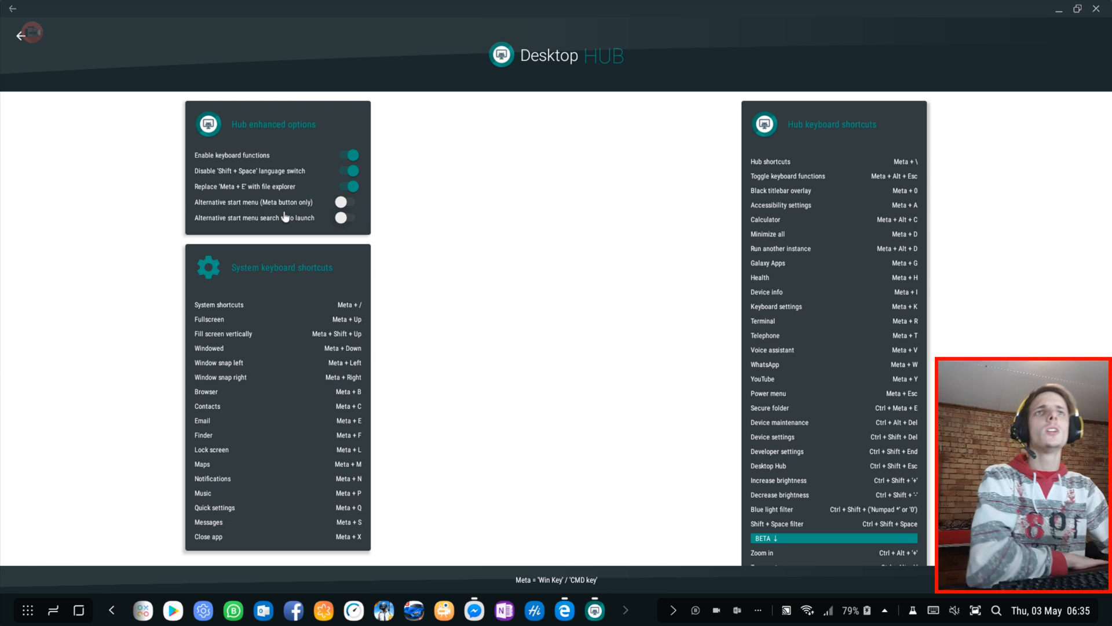
pyautogui.moveTo(32, 600)
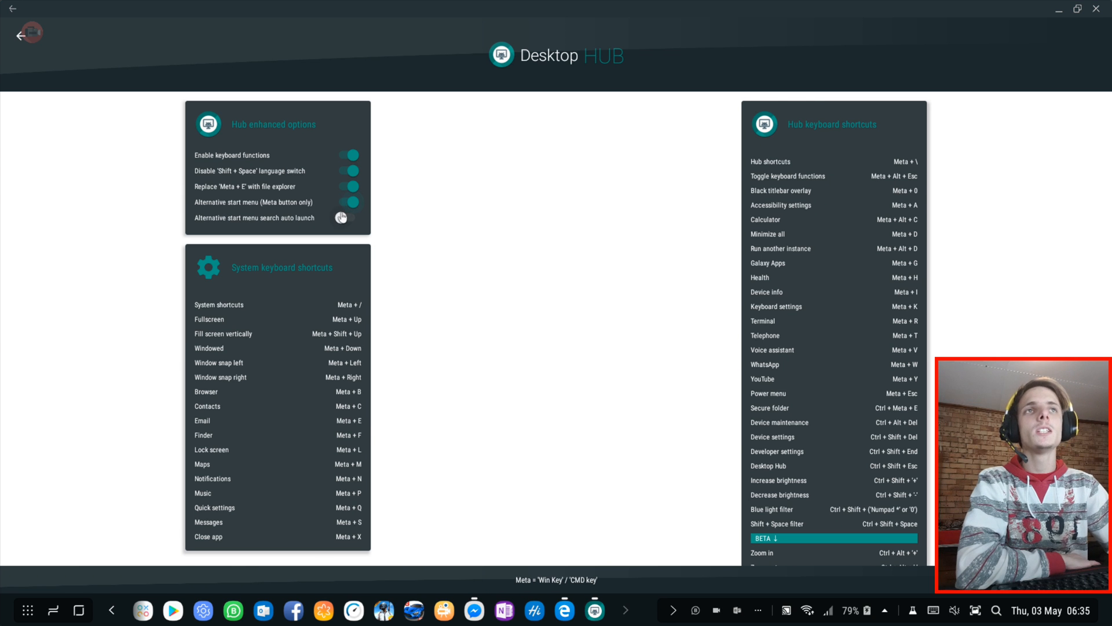
# Turn on 'Alternative start menu (Meta button only)' and open its app-grid start menu.
pyautogui.click(348, 217)
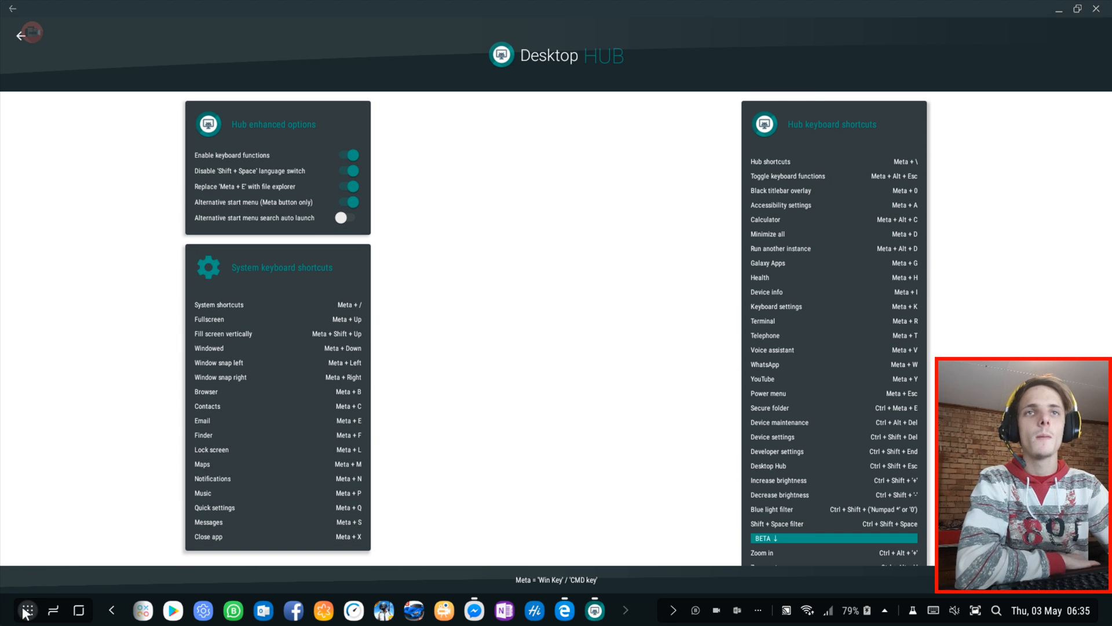
pyautogui.click(27, 610)
pyautogui.write('Alchemist')
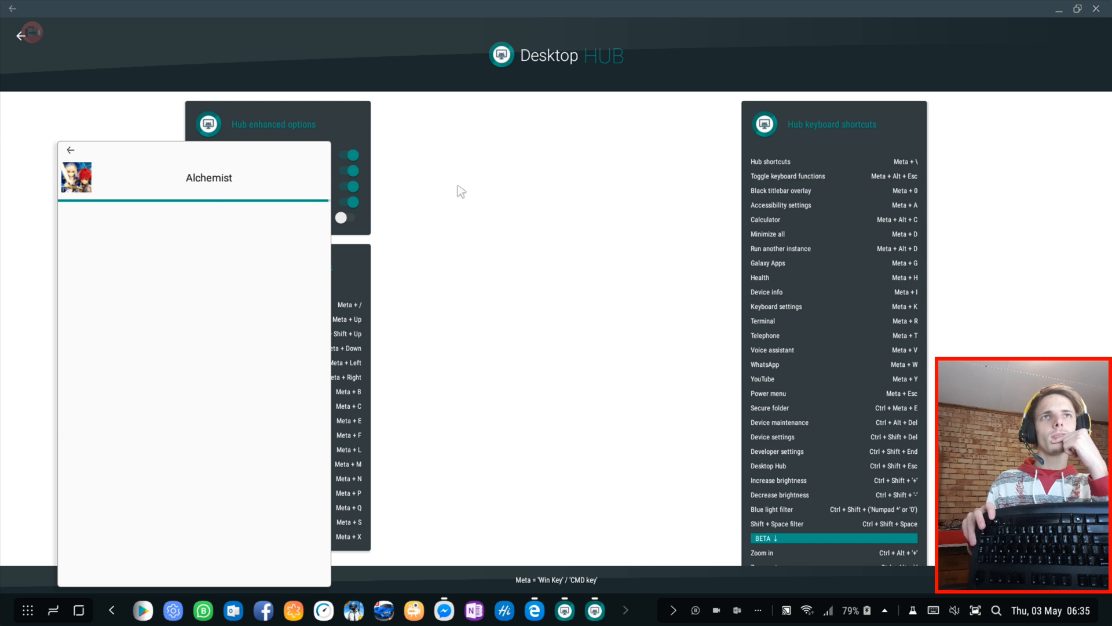
pyautogui.click(70, 149)
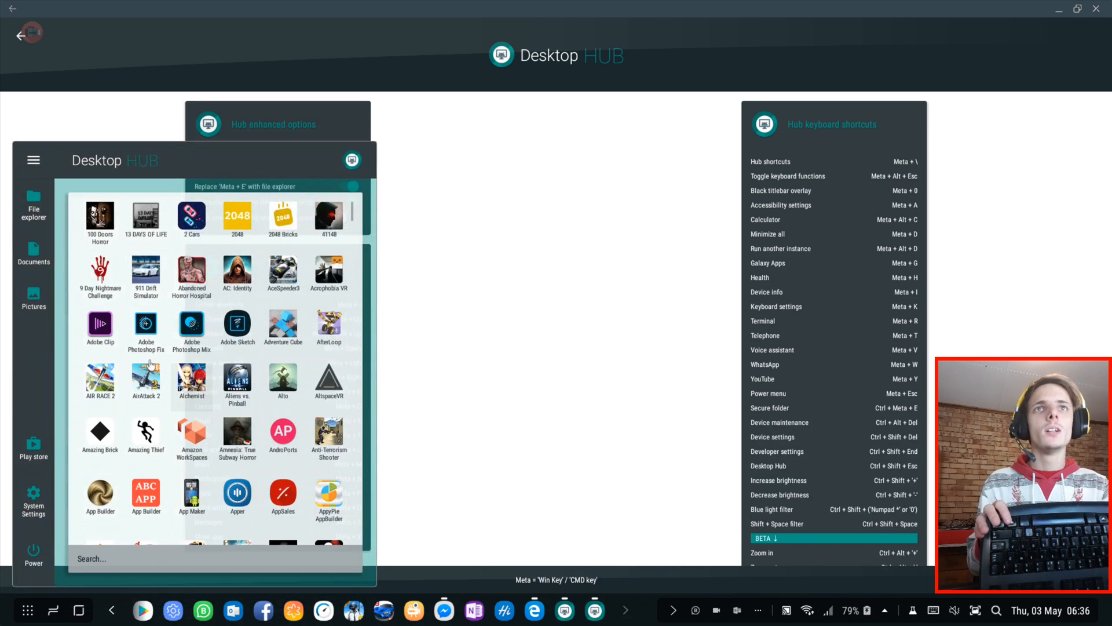
# Enable 'Alternative start menu search auto launch' and test it by typing 'hc' and 'pubg'.
pyautogui.scroll(-3)
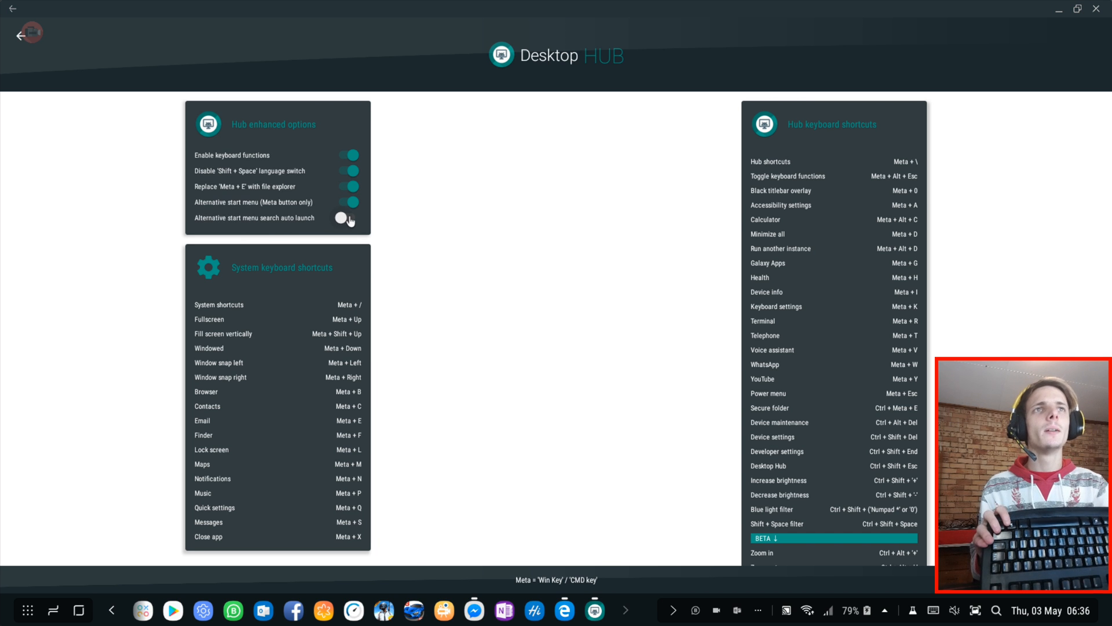
pyautogui.click(348, 218)
pyautogui.write('g')
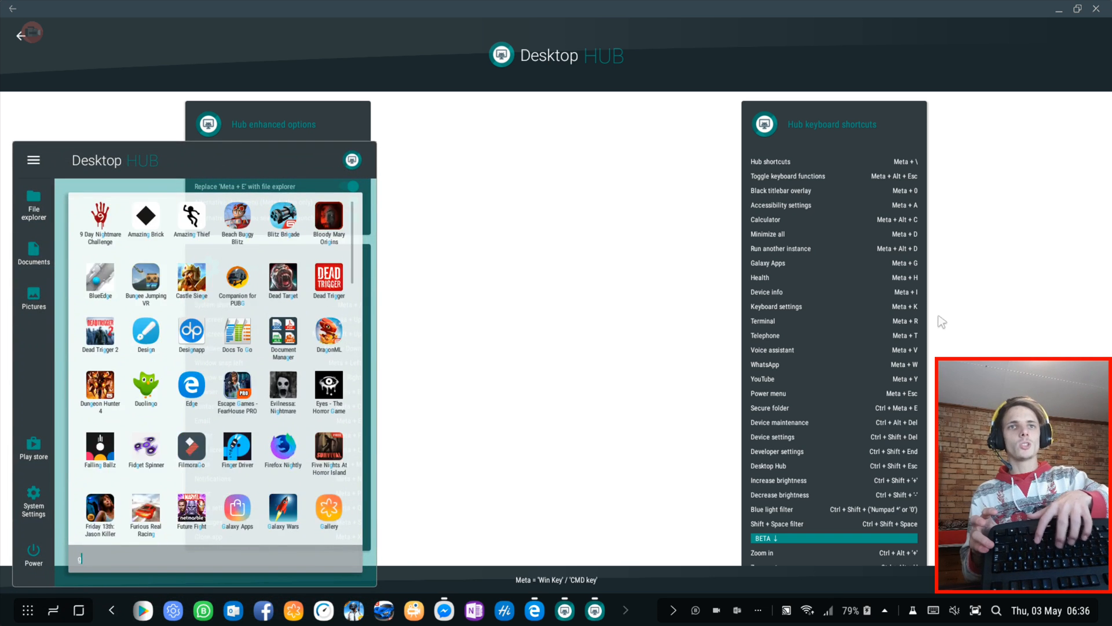
pyautogui.write('hc')
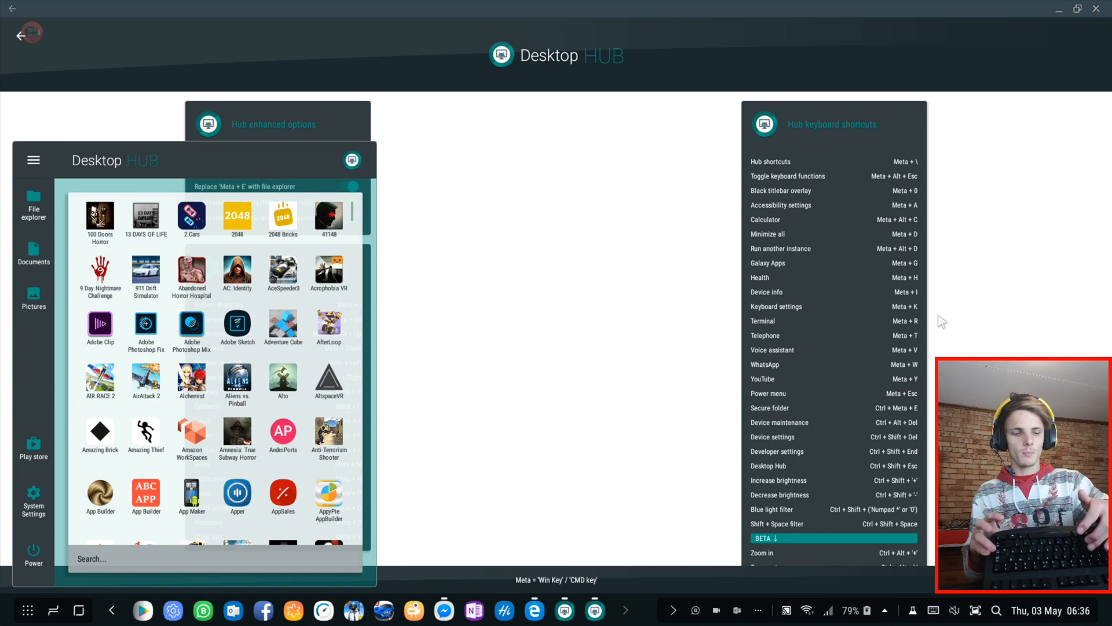
pyautogui.write('pubg')
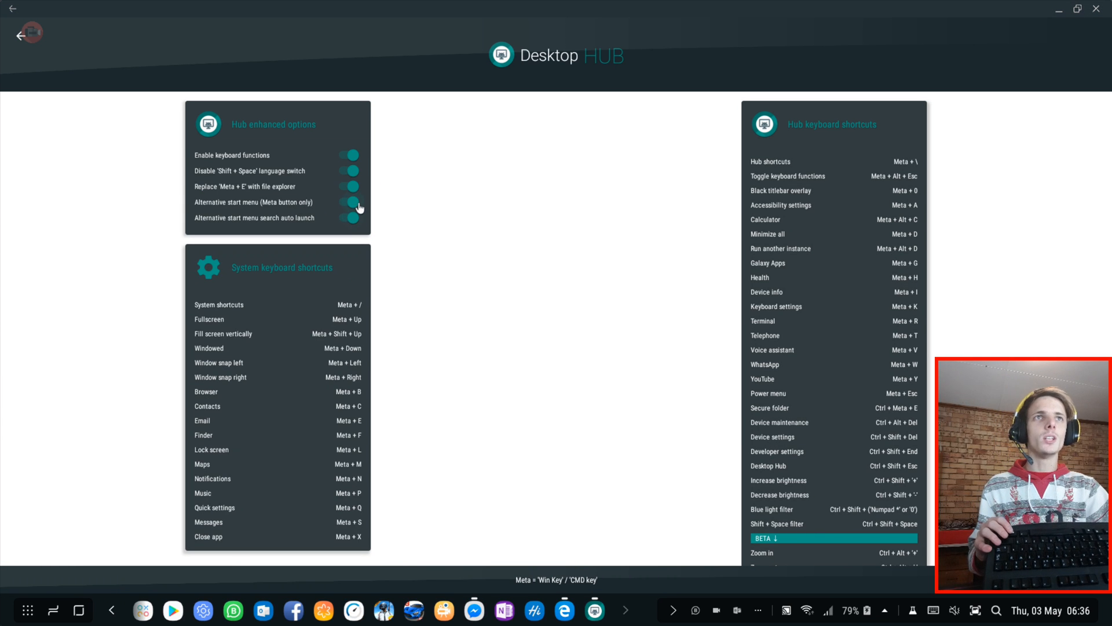
# Show and dismiss the DeX app drawer, re-enable search auto launch, disable 'Alternative start menu'.
pyautogui.click(348, 202)
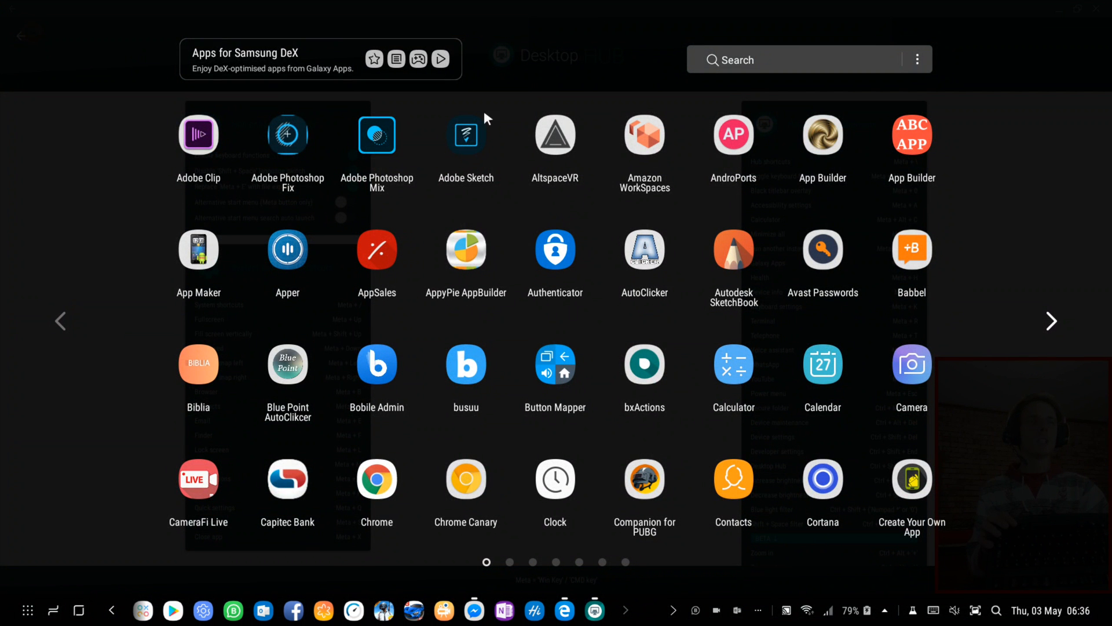
pyautogui.moveTo(742, 197)
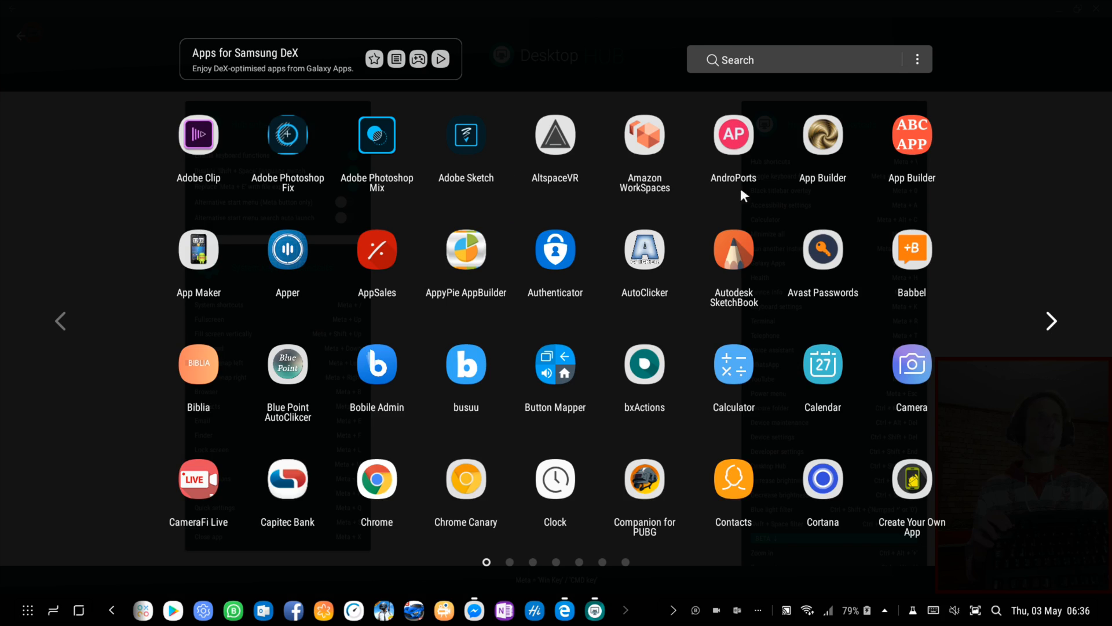
pyautogui.click(1052, 321)
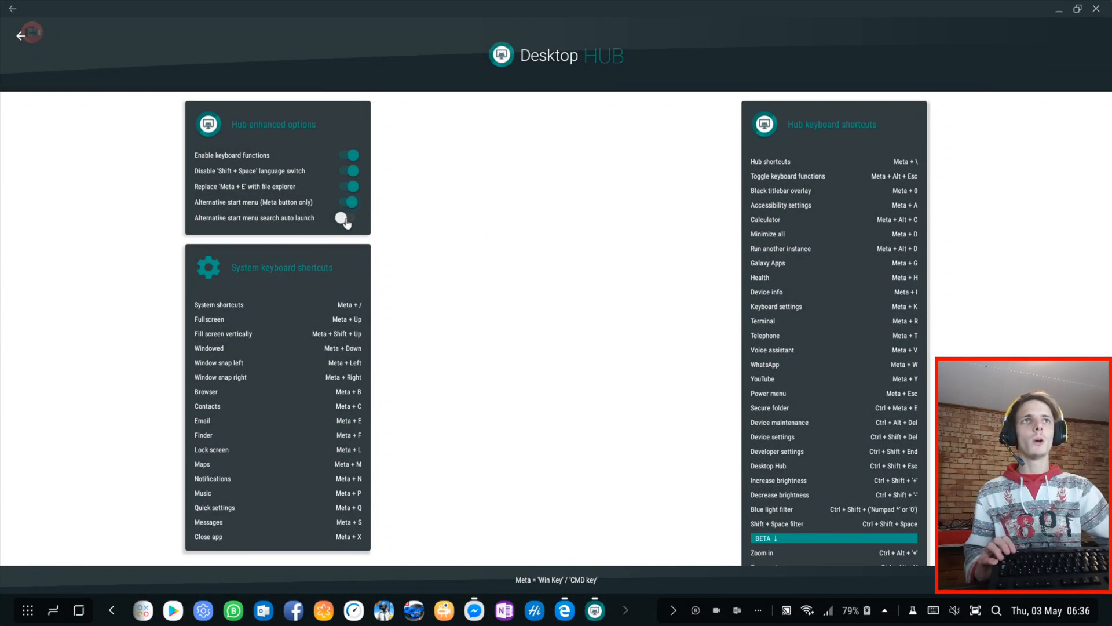
pyautogui.click(345, 218)
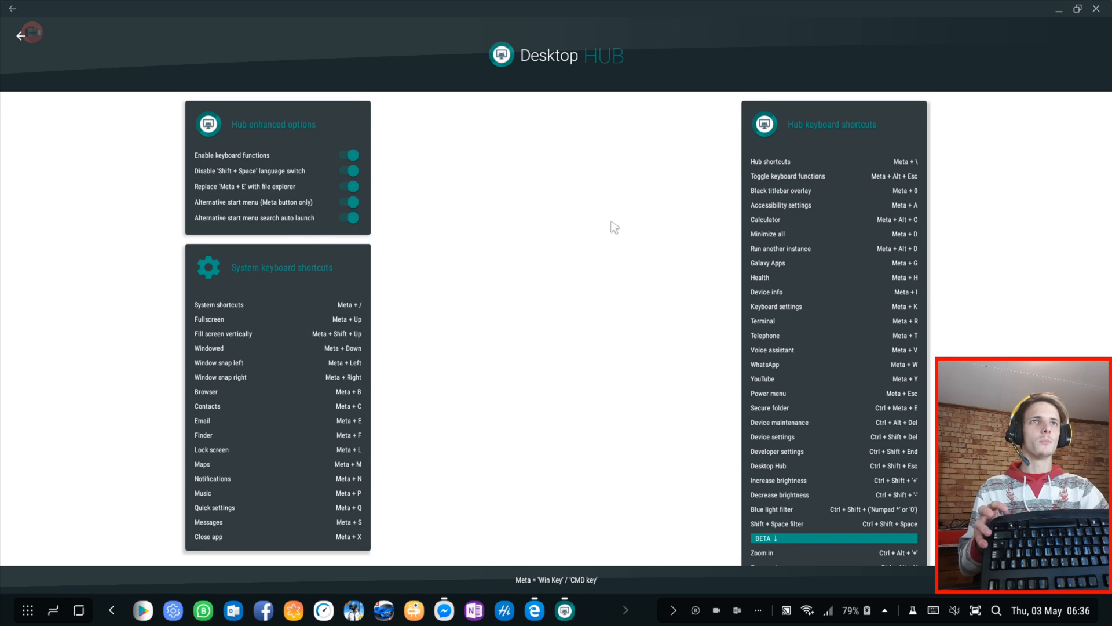
pyautogui.click(349, 202)
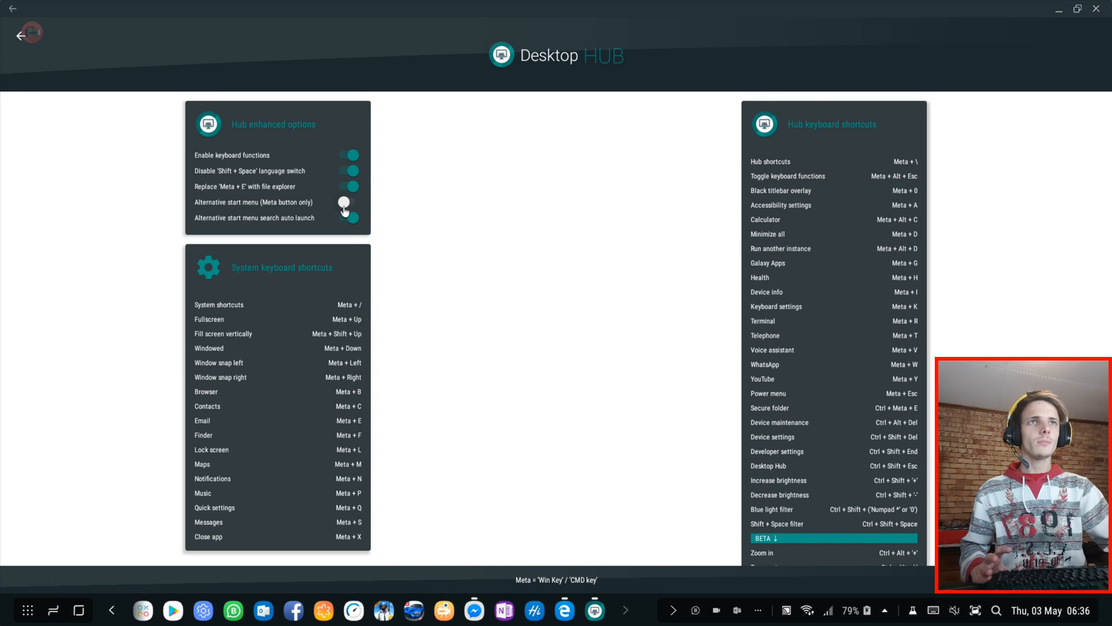
# Switch off 'Alternative start menu search auto launch' and return to the Desktop Hub dashboard.
pyautogui.click(347, 202)
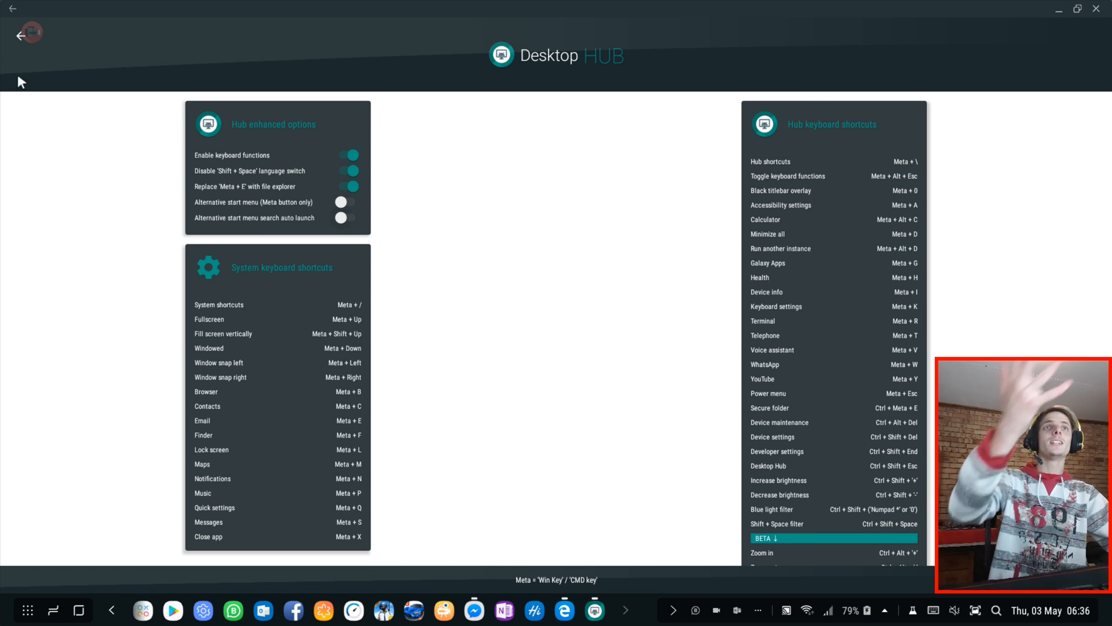
pyautogui.moveTo(21, 39)
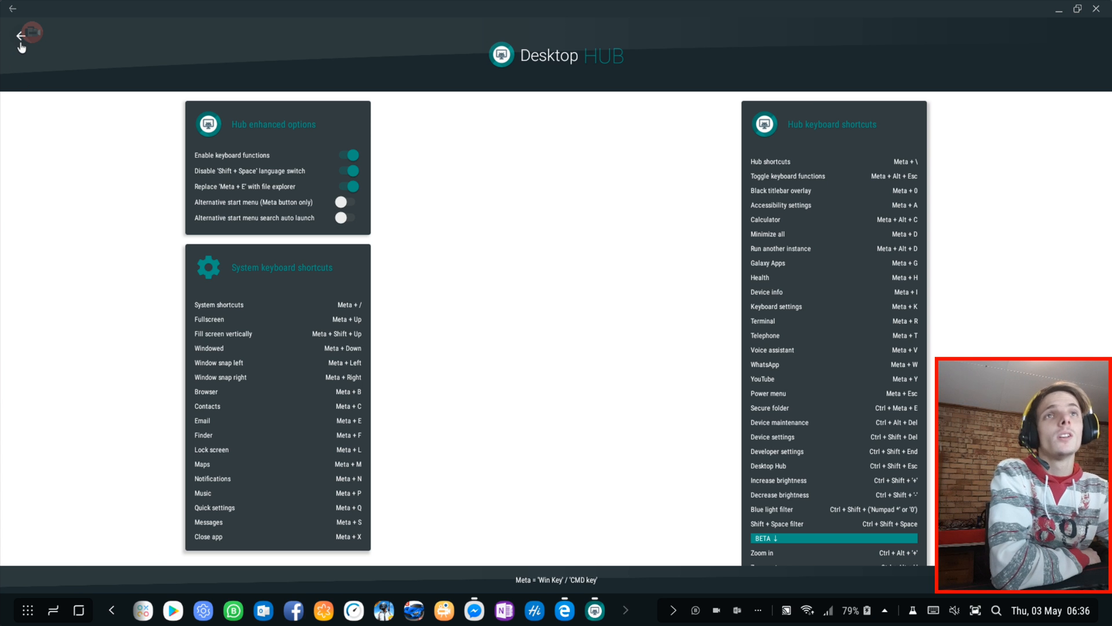
pyautogui.click(21, 35)
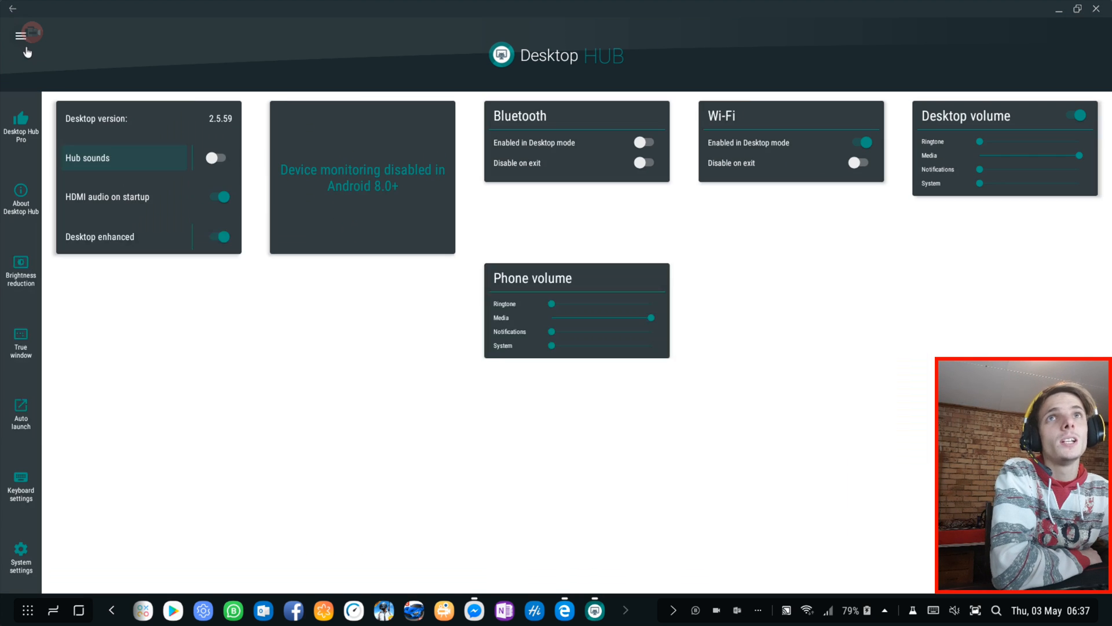
pyautogui.moveTo(381, 271)
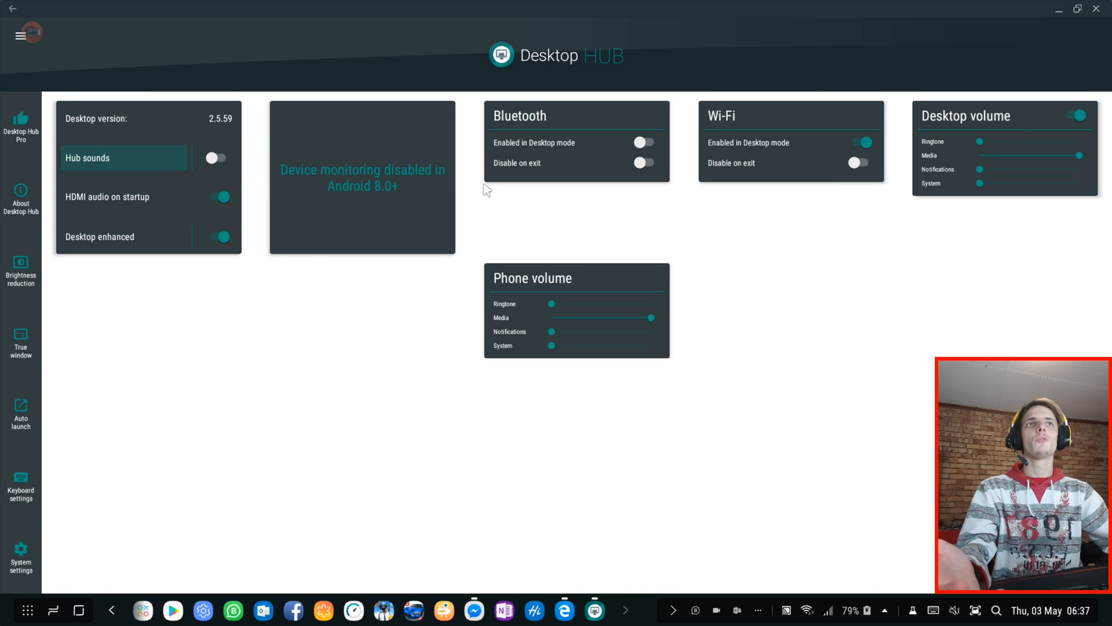
pyautogui.moveTo(481, 188)
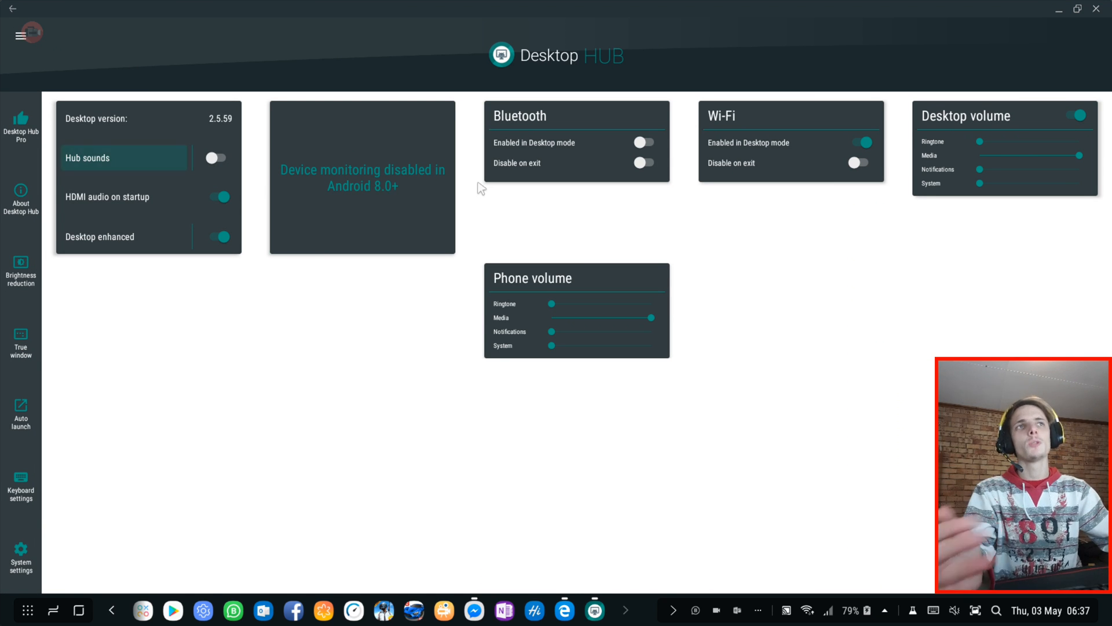
pyautogui.moveTo(135, 238)
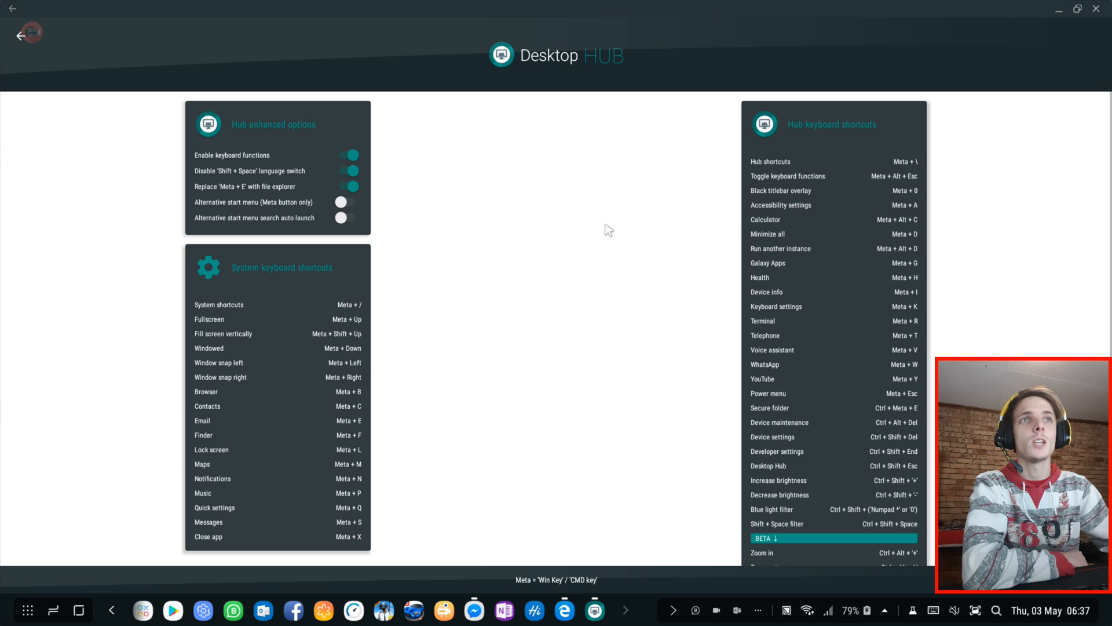
pyautogui.scroll(-3)
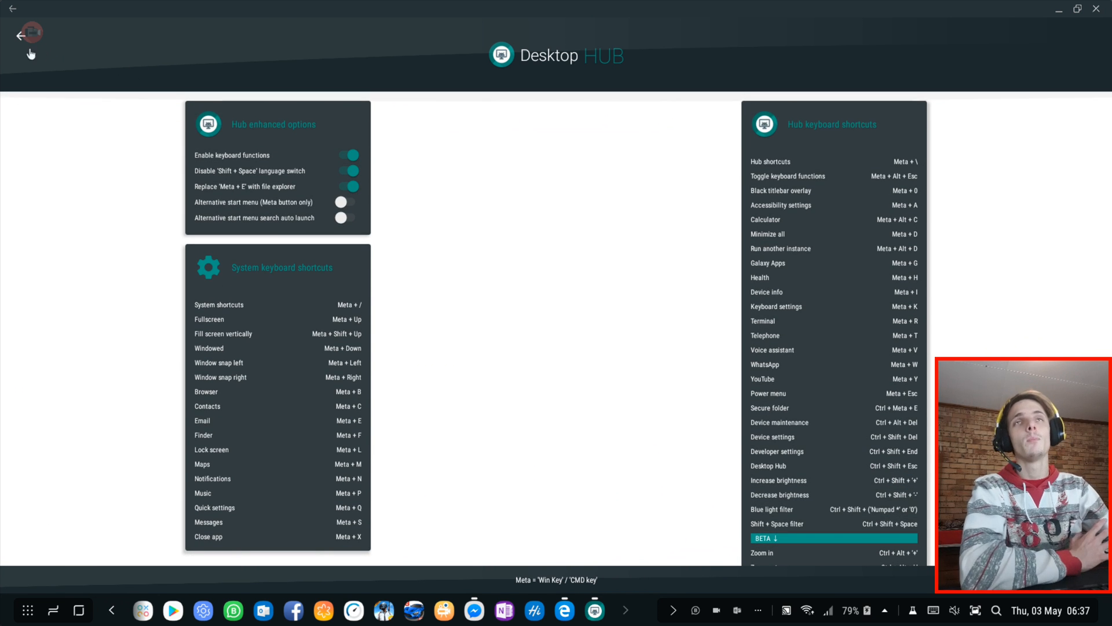
pyautogui.click(20, 36)
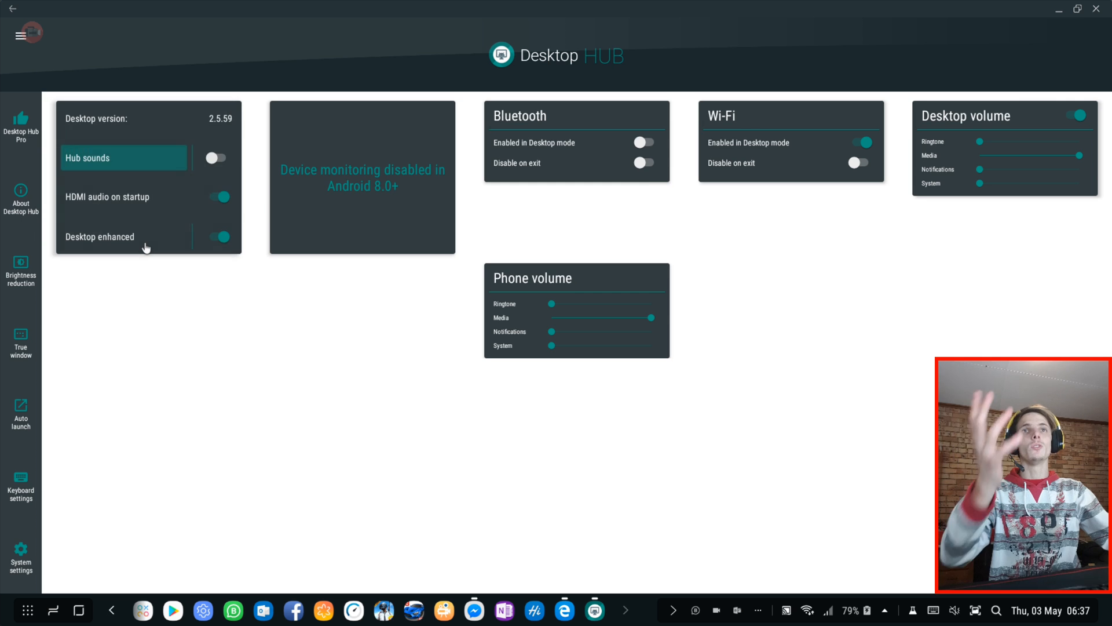
pyautogui.click(21, 483)
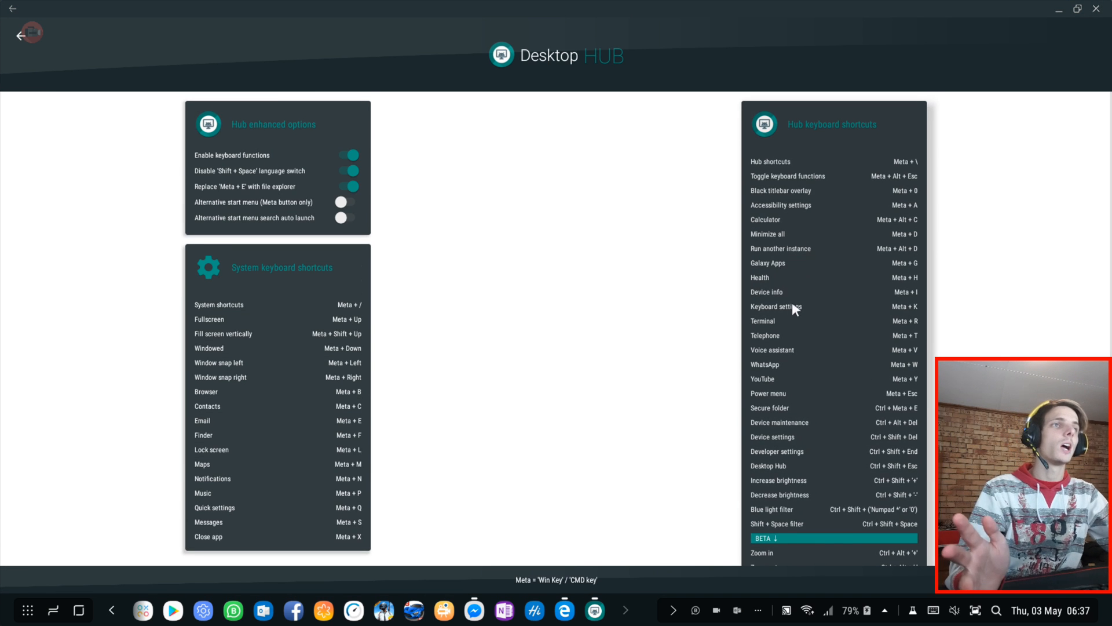
pyautogui.scroll(-3)
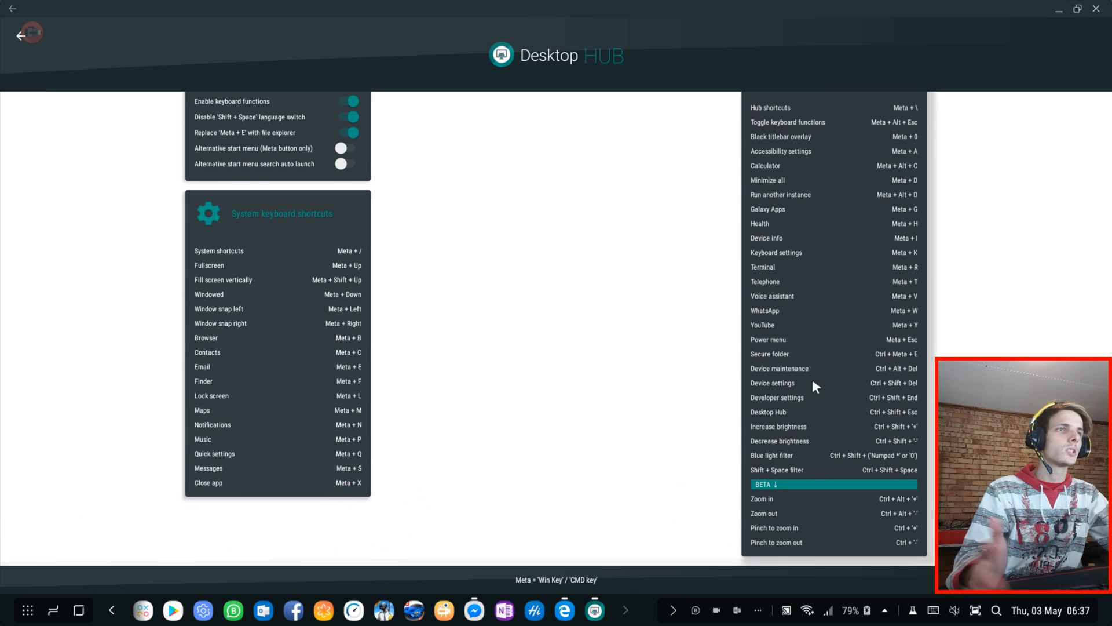
pyautogui.moveTo(811, 335)
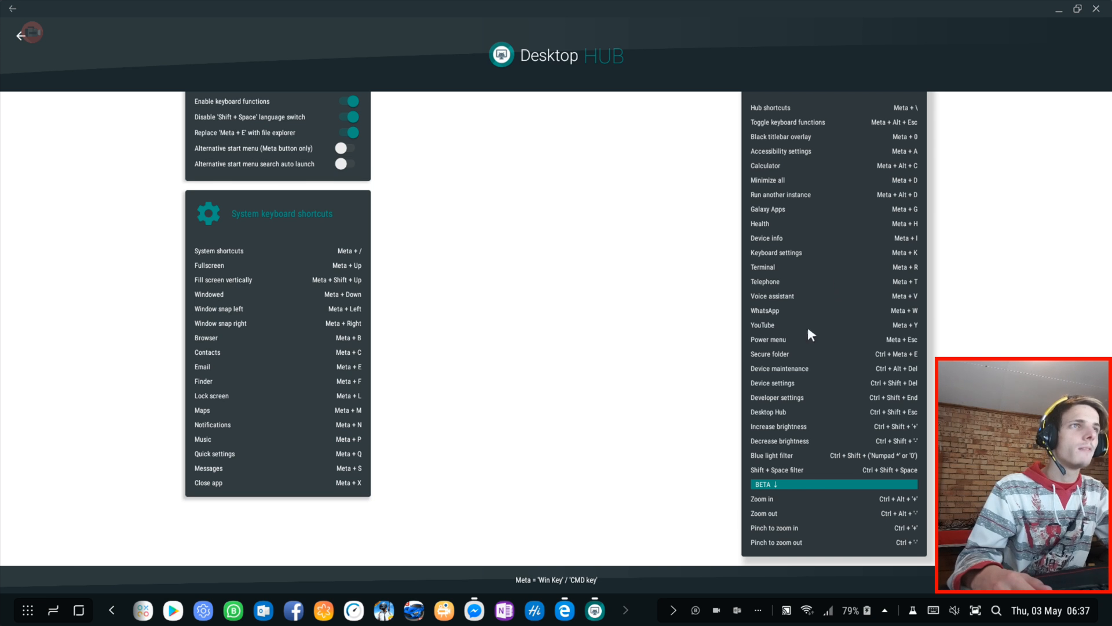
pyautogui.scroll(3)
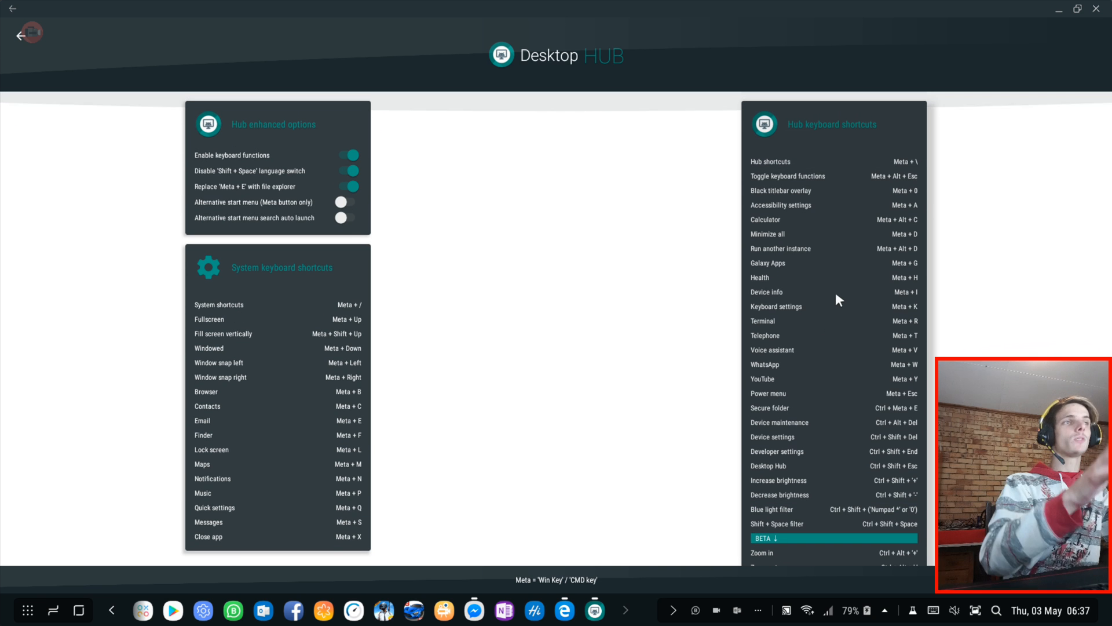
pyautogui.moveTo(856, 412)
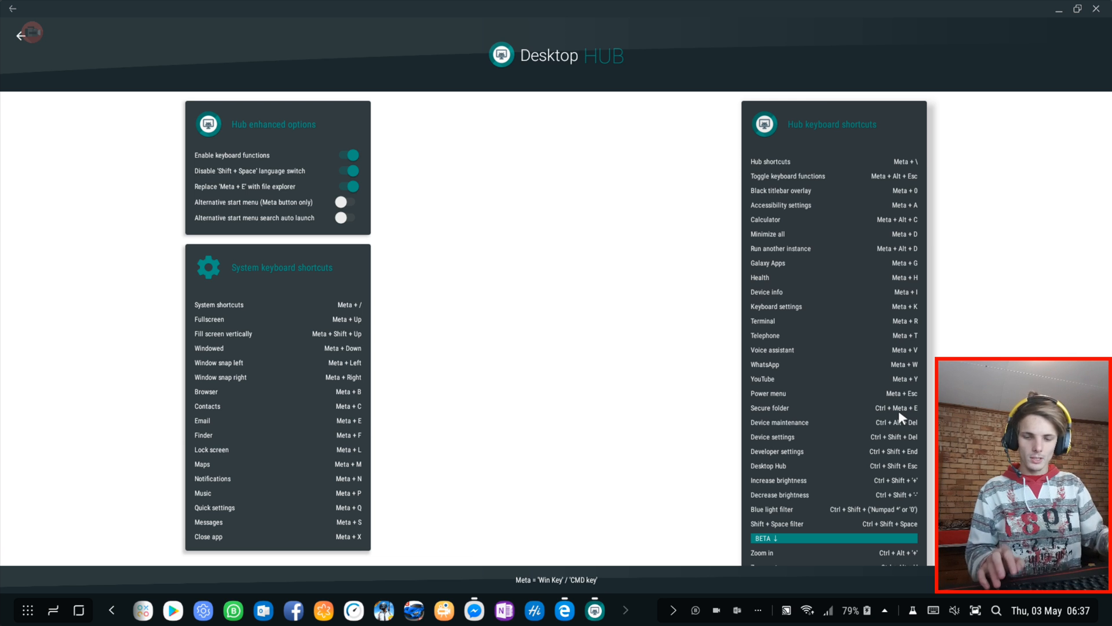
pyautogui.click(770, 407)
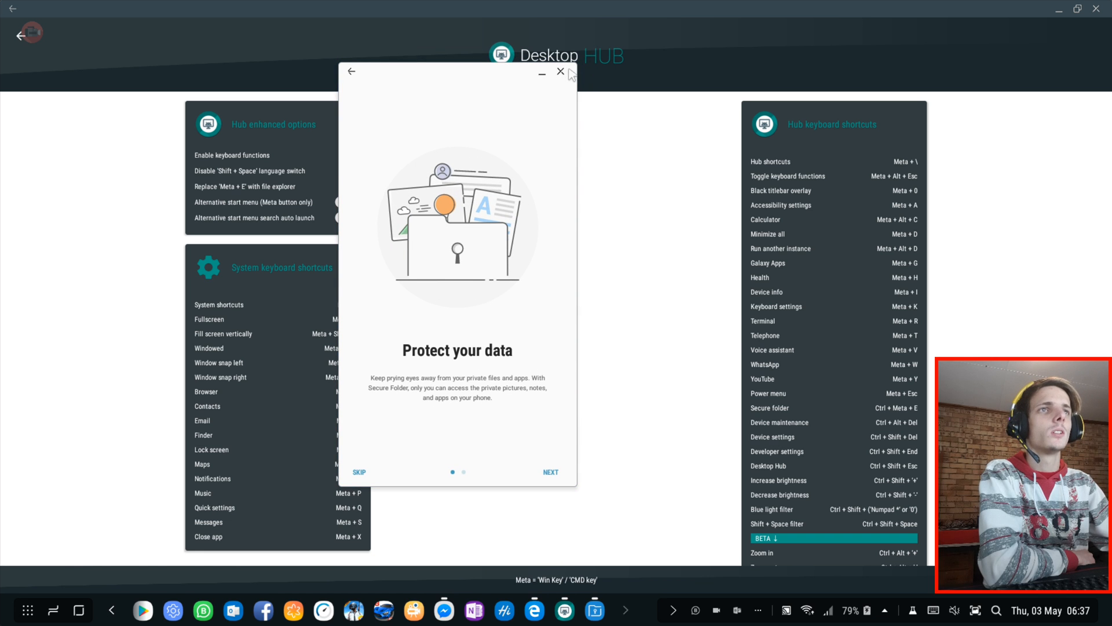
# Advance past the first Secure Folder welcome page, then close the Secure Folder window.
pyautogui.click(550, 471)
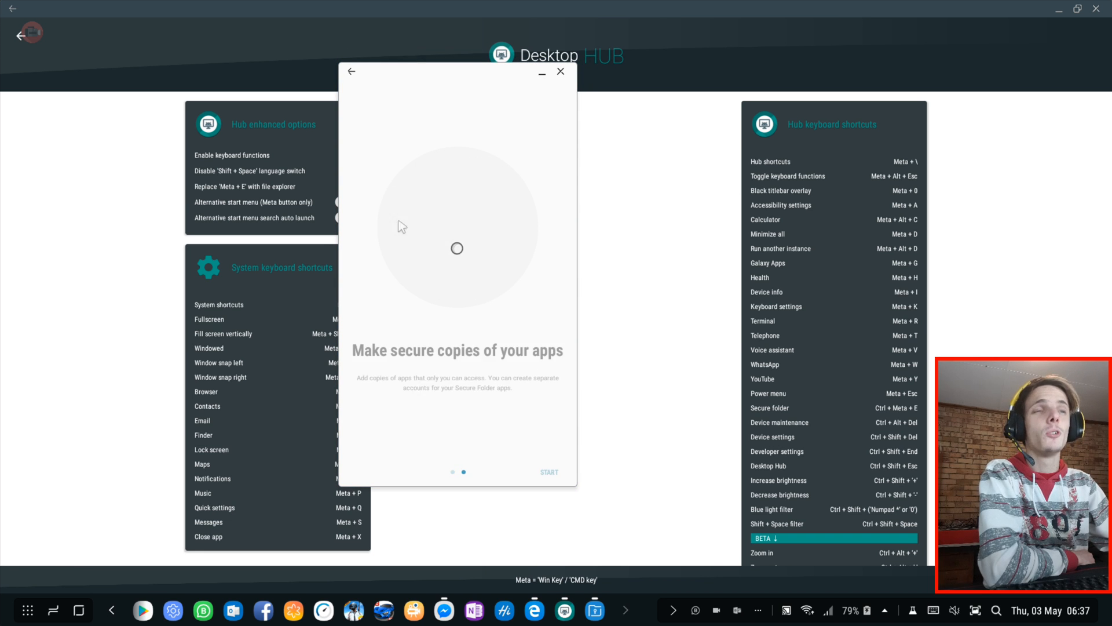
pyautogui.click(560, 72)
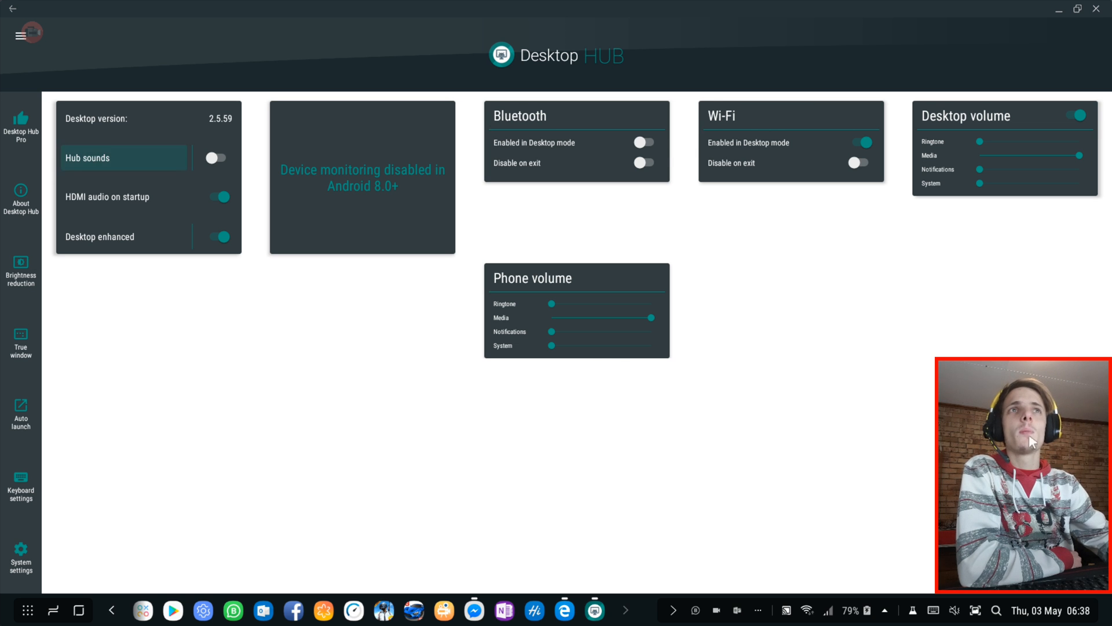
pyautogui.moveTo(350, 277)
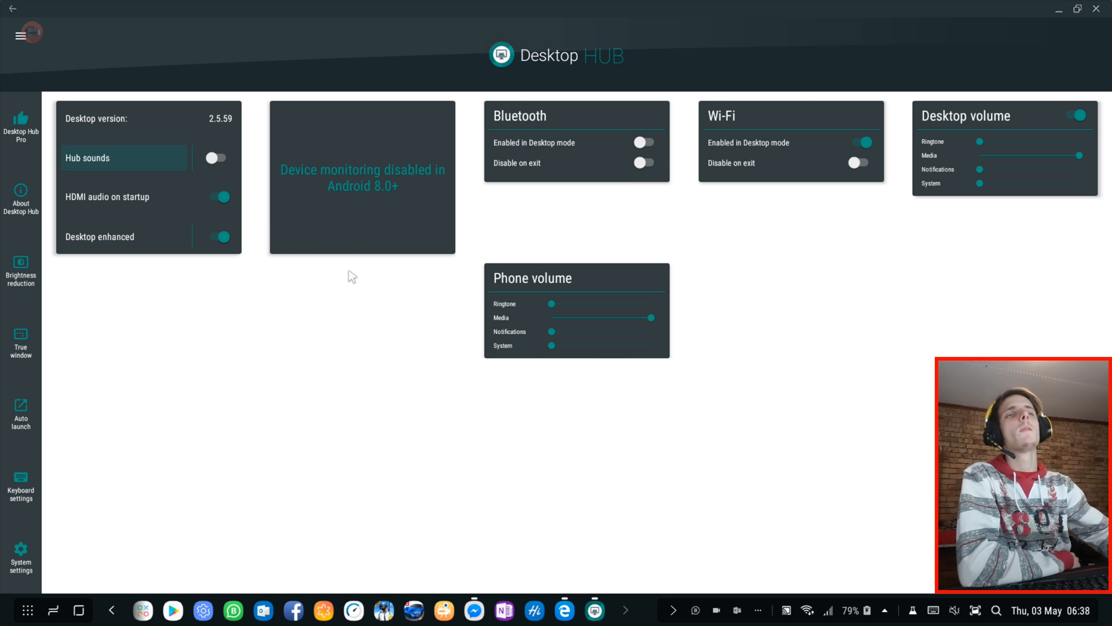
pyautogui.moveTo(286, 259)
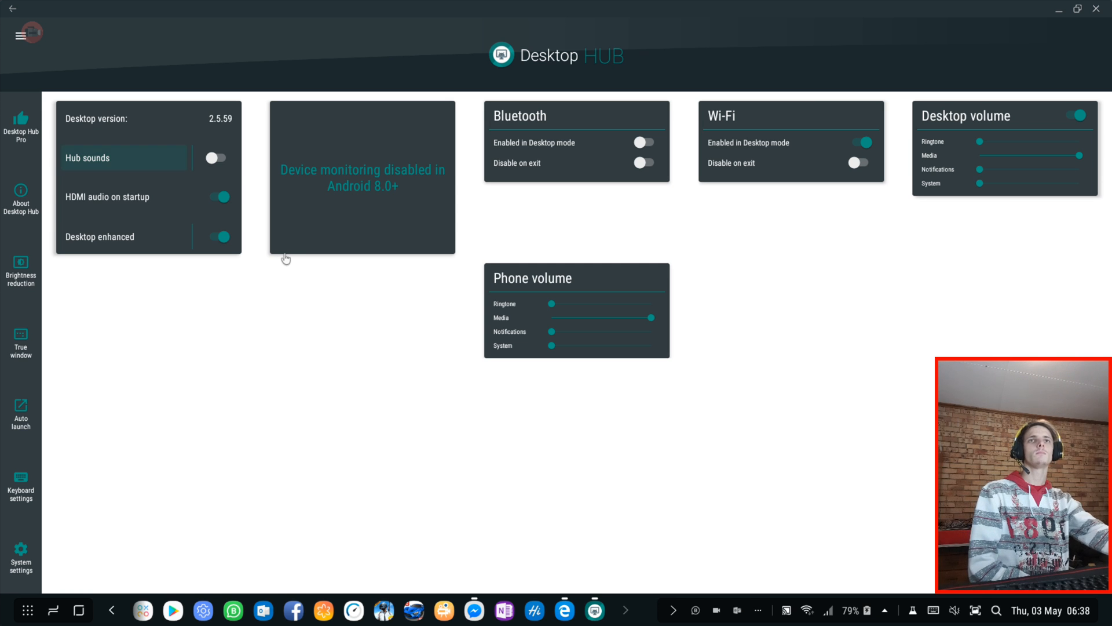
pyautogui.moveTo(229, 272)
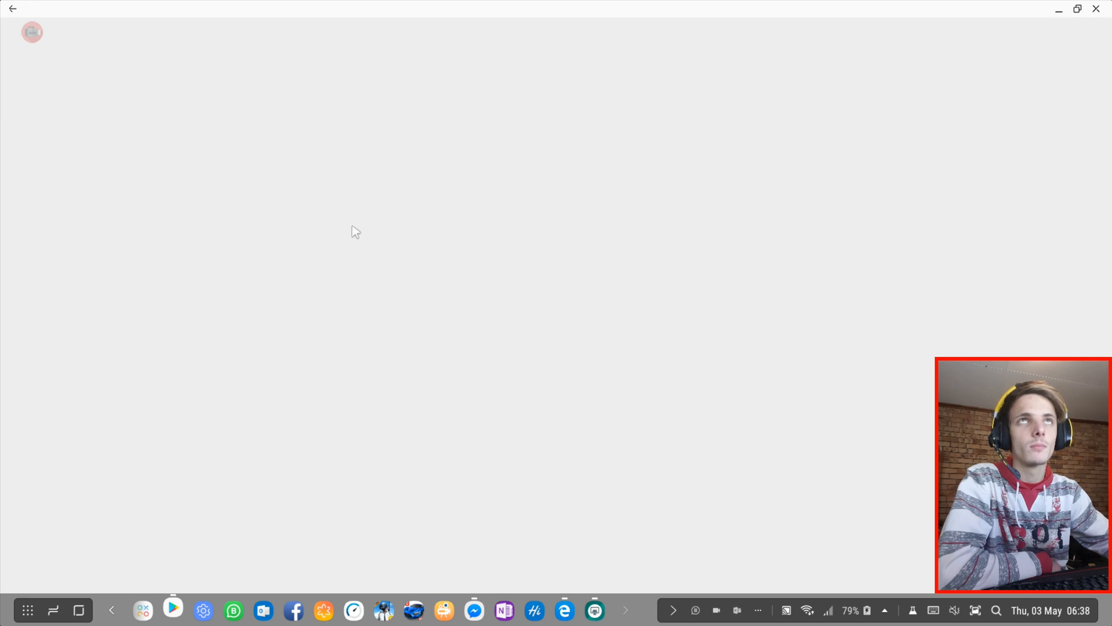
# Reopen the Desktop Hub (DeX Hub) listing from the recent 'DeX' search and scroll through it.
pyautogui.click(496, 41)
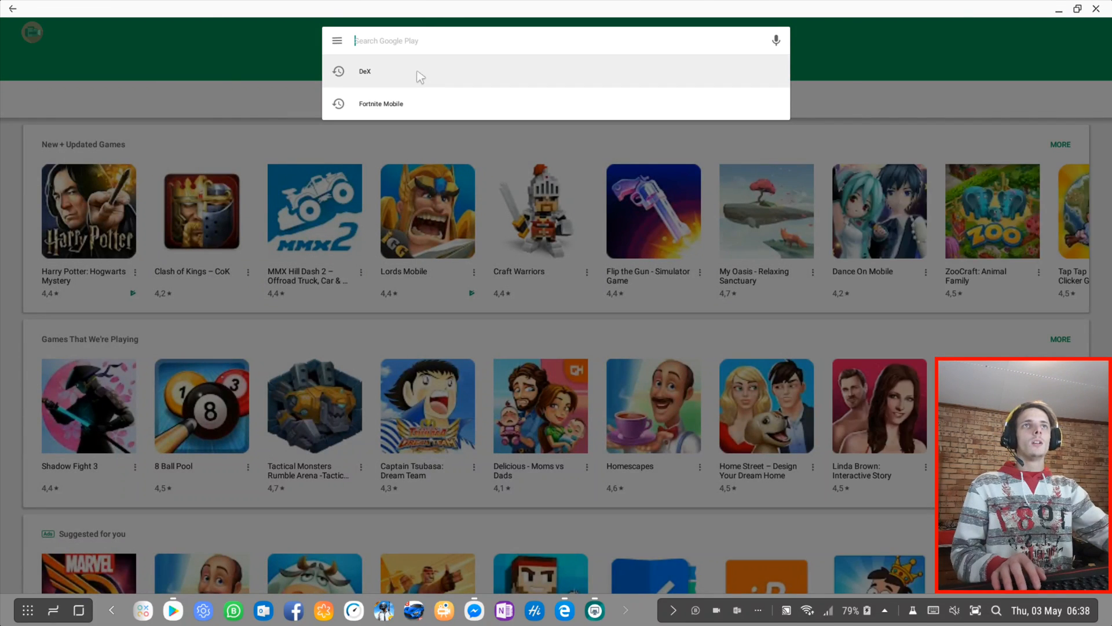
pyautogui.click(364, 70)
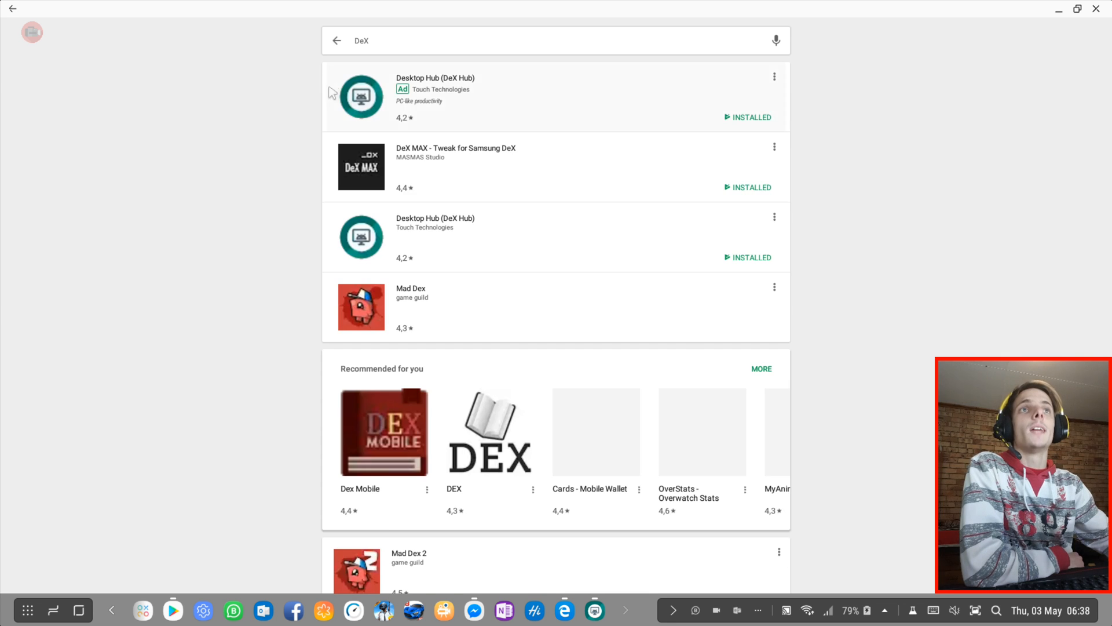
pyautogui.click(435, 95)
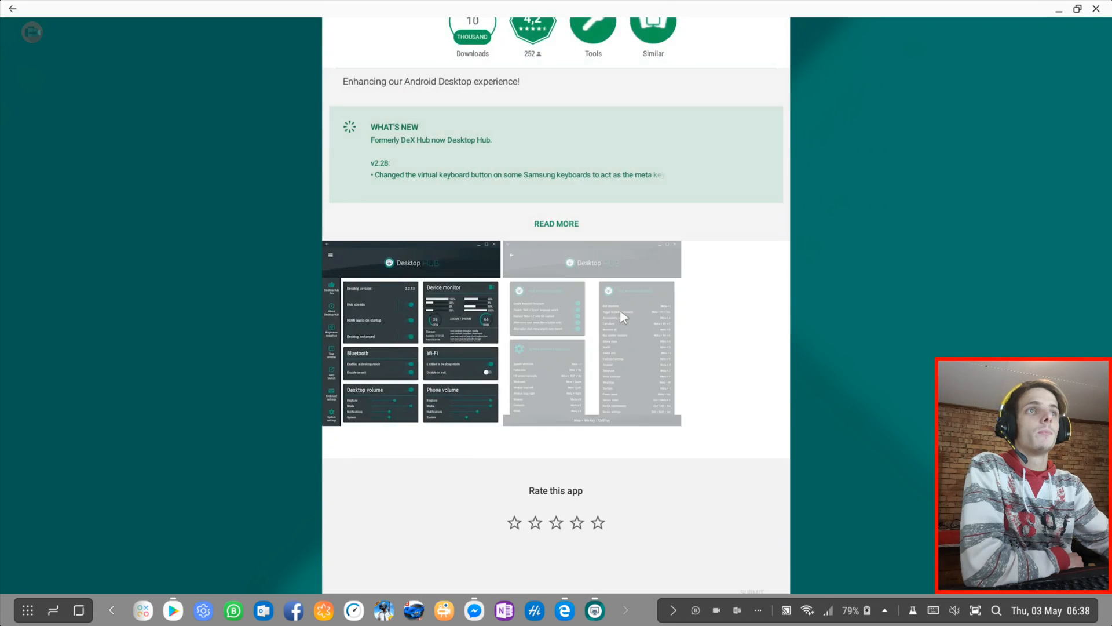
pyautogui.scroll(-3)
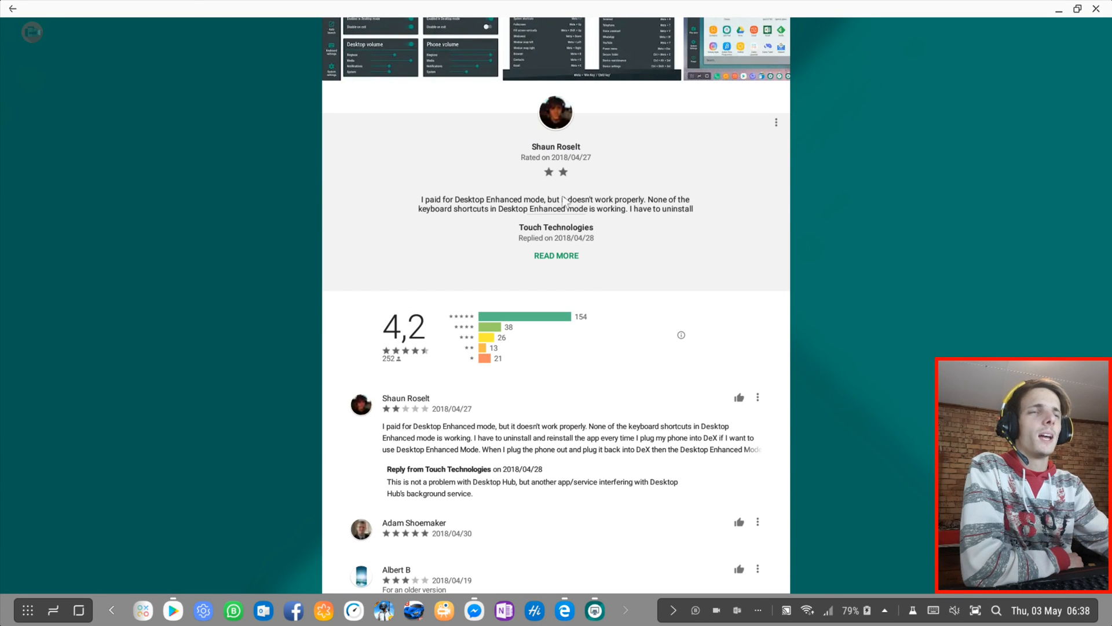
pyautogui.moveTo(642, 209)
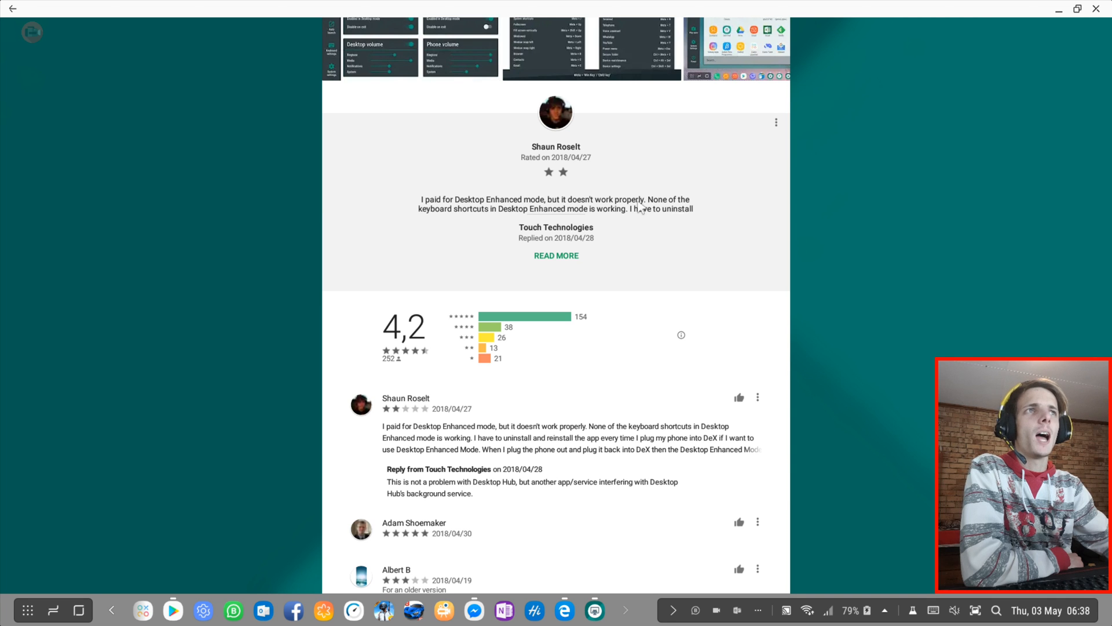
pyautogui.scroll(3)
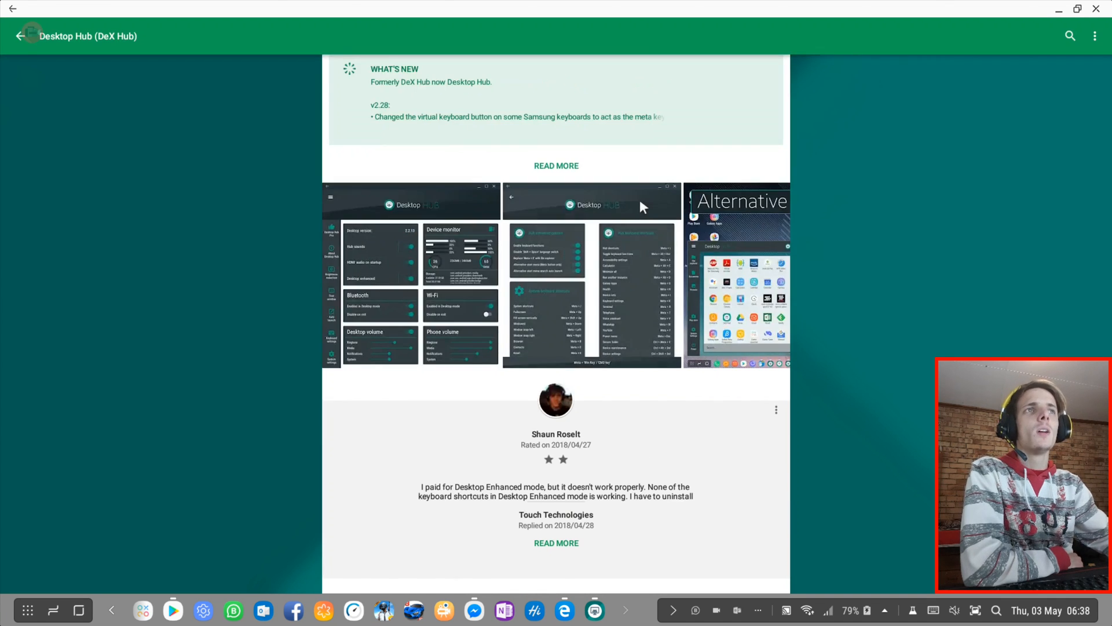
pyautogui.scroll(3)
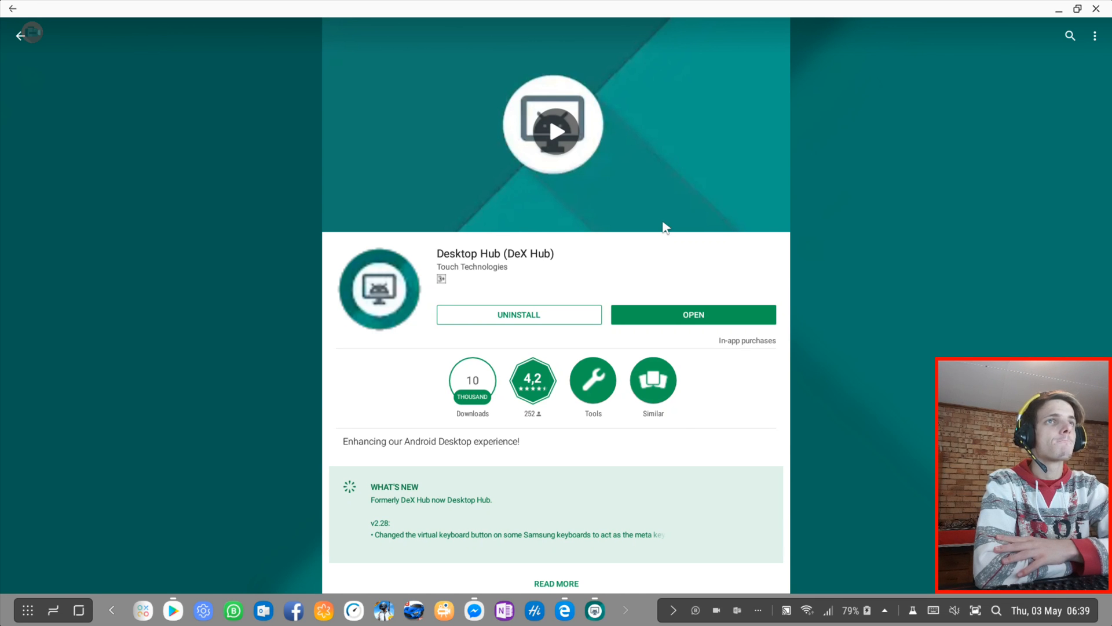
pyautogui.moveTo(1053, 44)
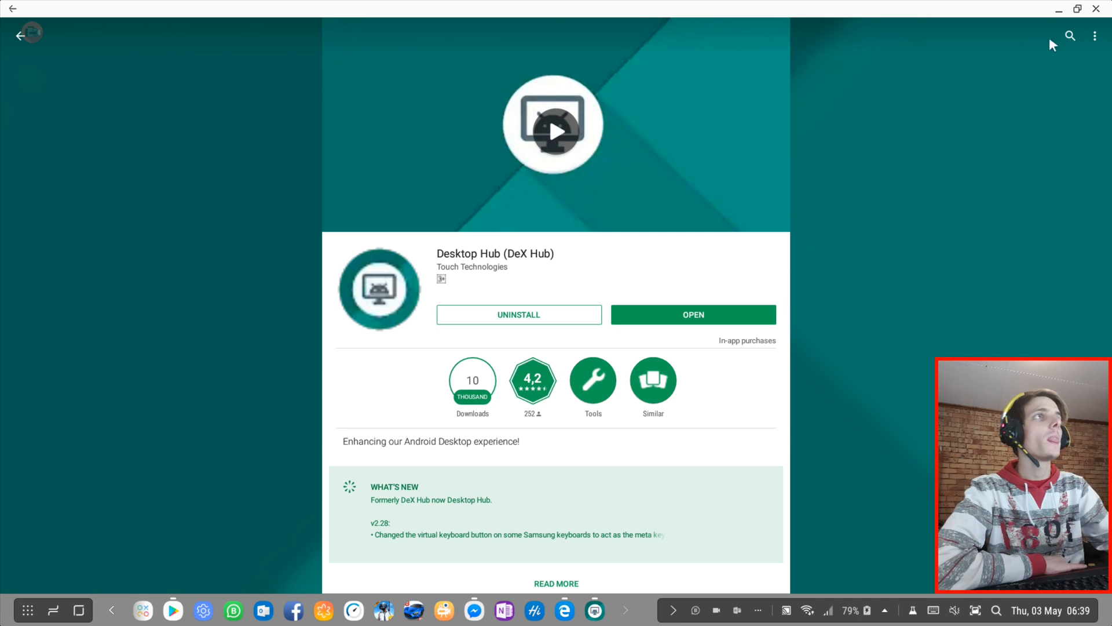
# Search the store for the developer's apps and open the DeX Helper listing.
pyautogui.click(1070, 35)
pyautogui.write('Shaun Roselt')
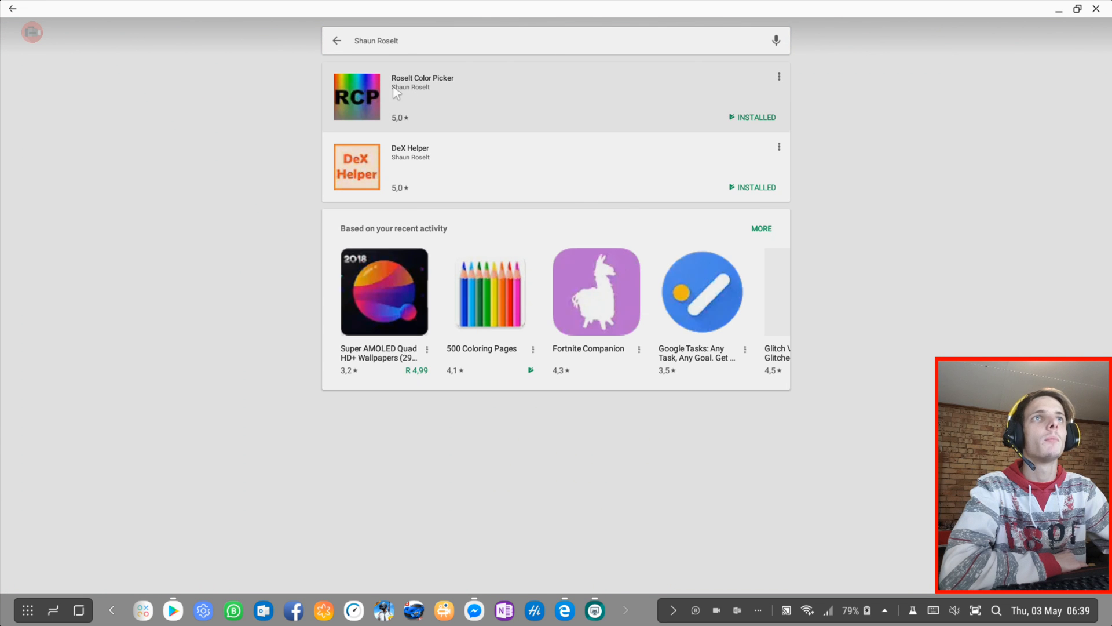
pyautogui.moveTo(493, 151)
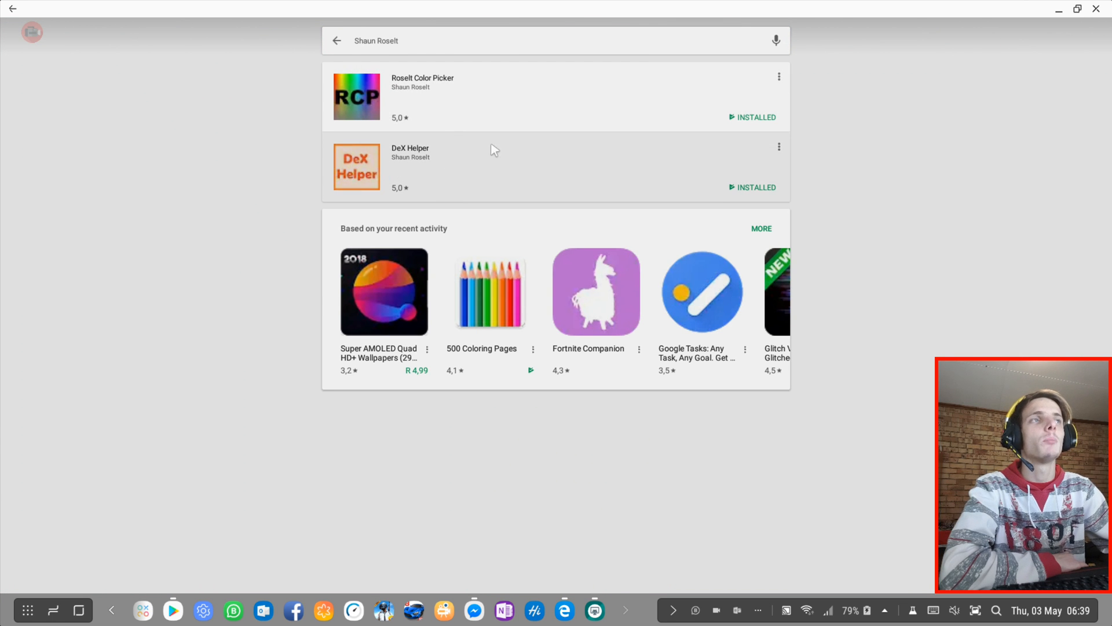
pyautogui.moveTo(508, 96)
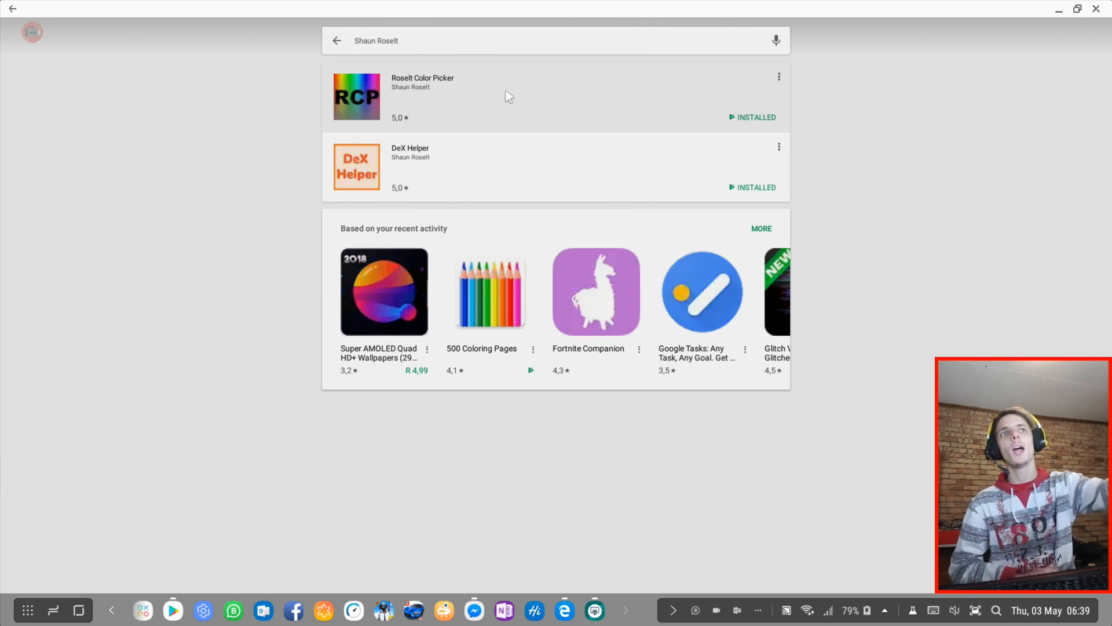
pyautogui.moveTo(414, 92)
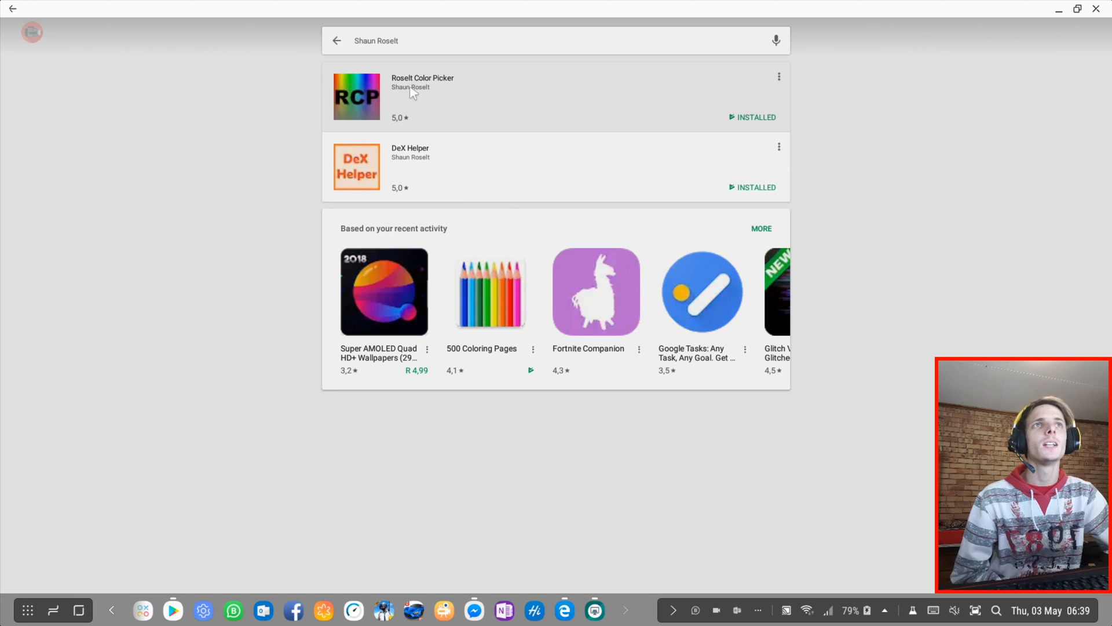
pyautogui.moveTo(453, 80)
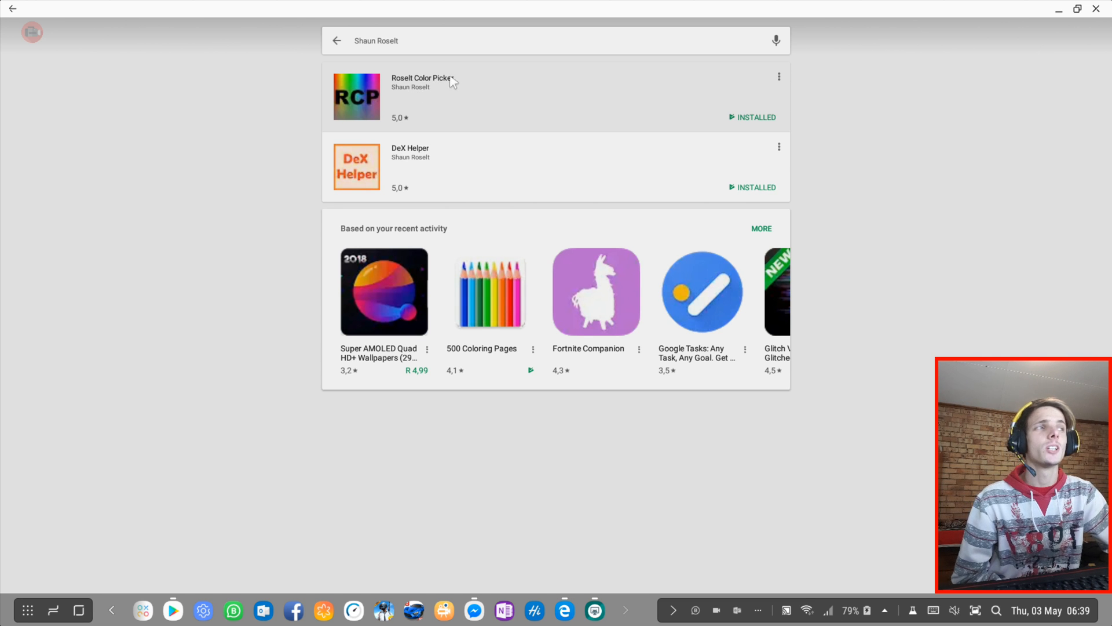
pyautogui.click(410, 152)
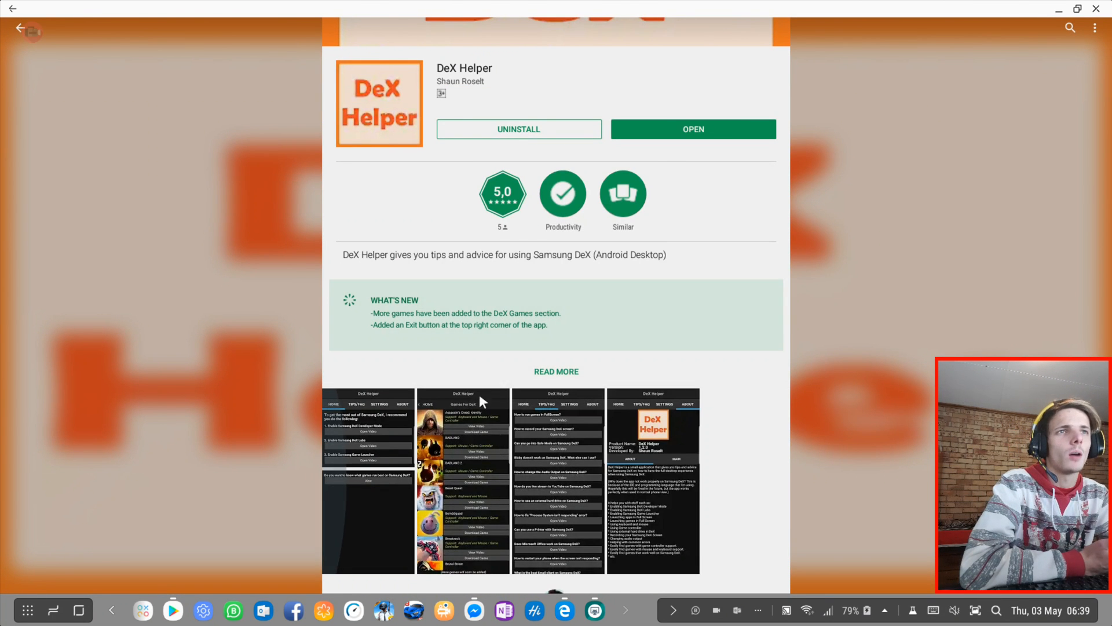
pyautogui.moveTo(492, 281)
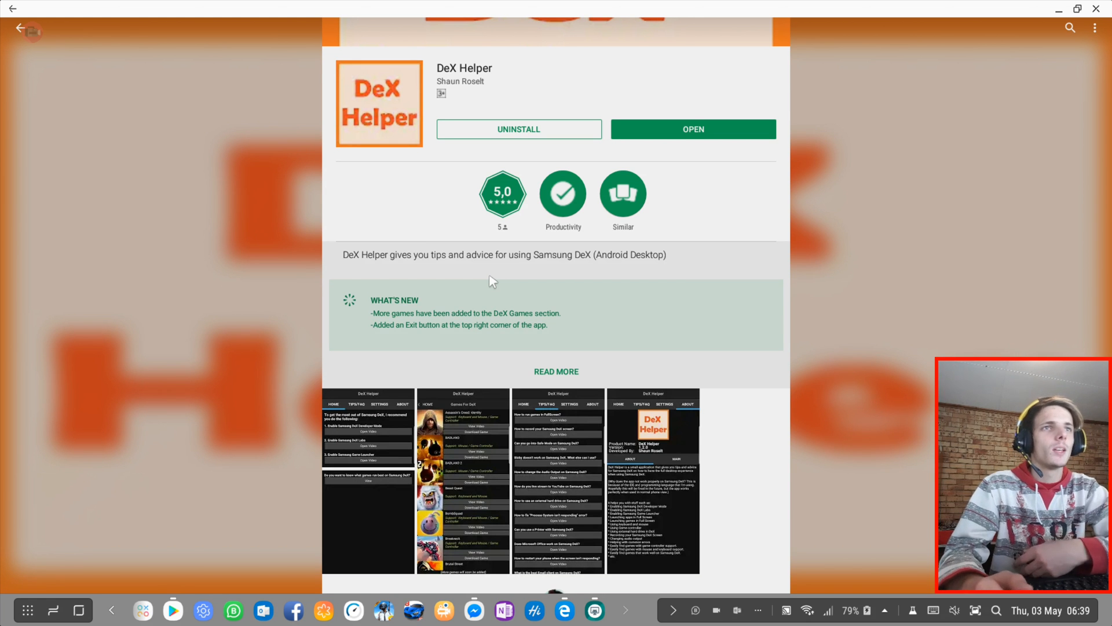
# Launch DeX Helper from its listing, then switch back to Desktop Hub via the taskbar.
pyautogui.click(692, 129)
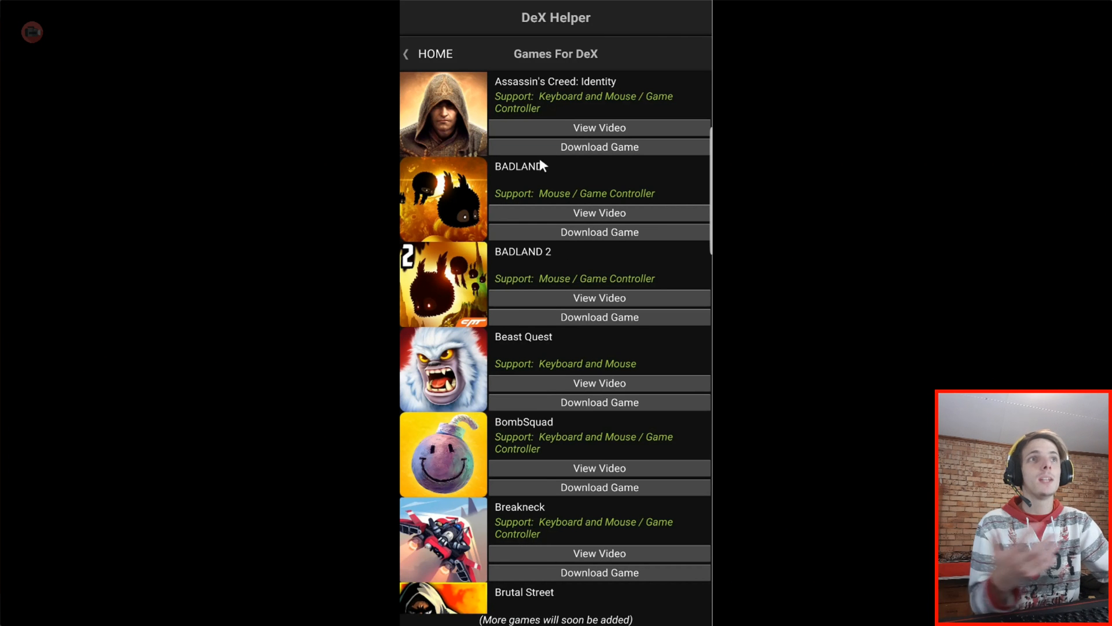
pyautogui.moveTo(413, 215)
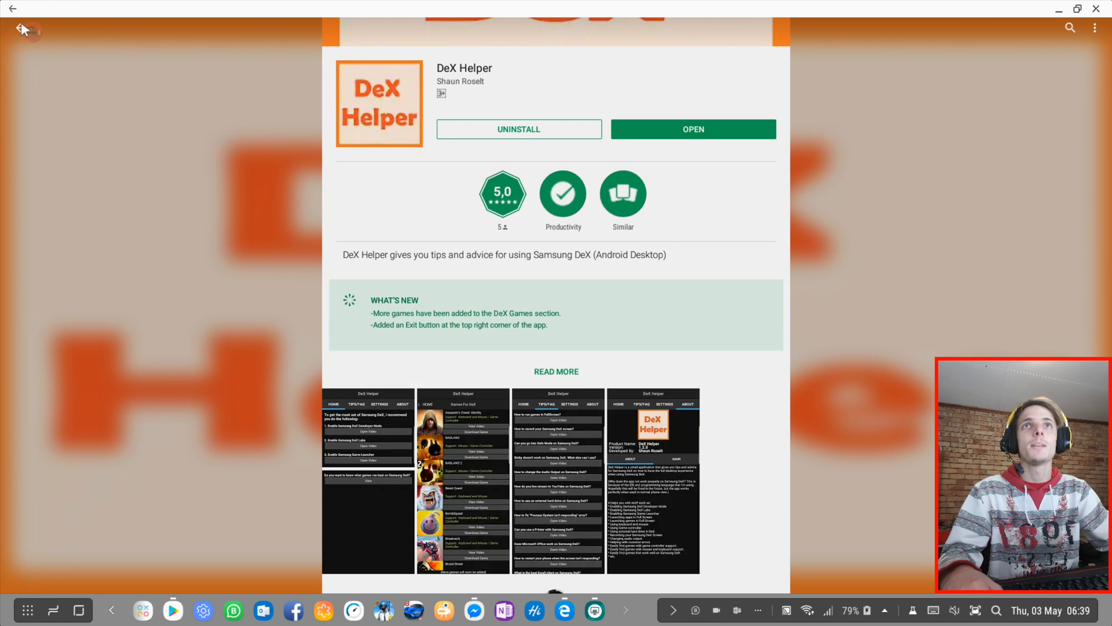
pyautogui.moveTo(265, 594)
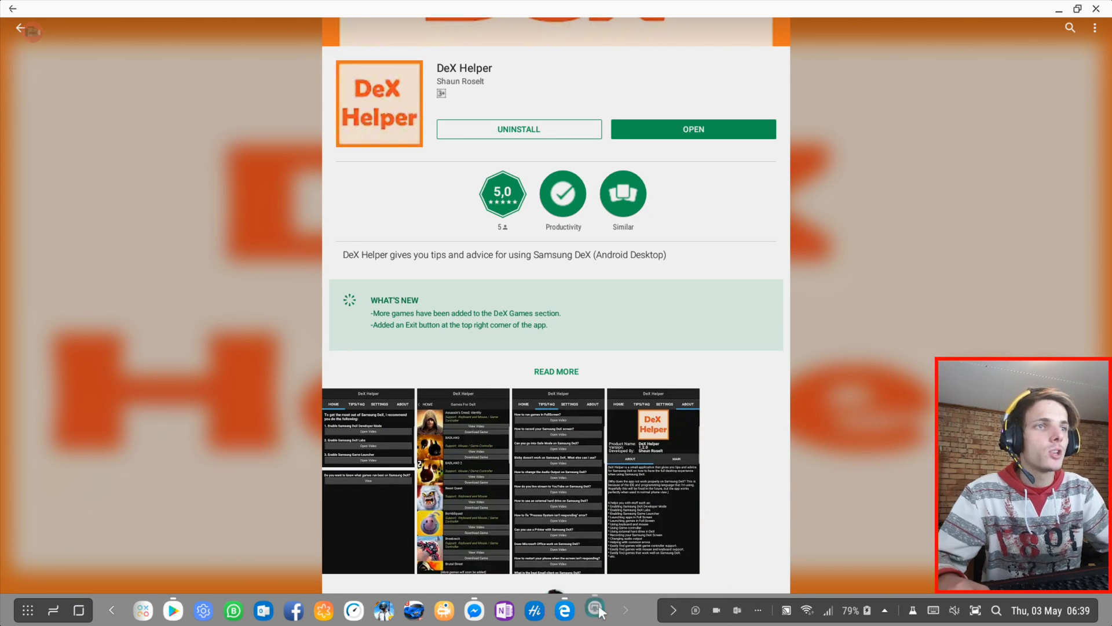
pyautogui.click(594, 610)
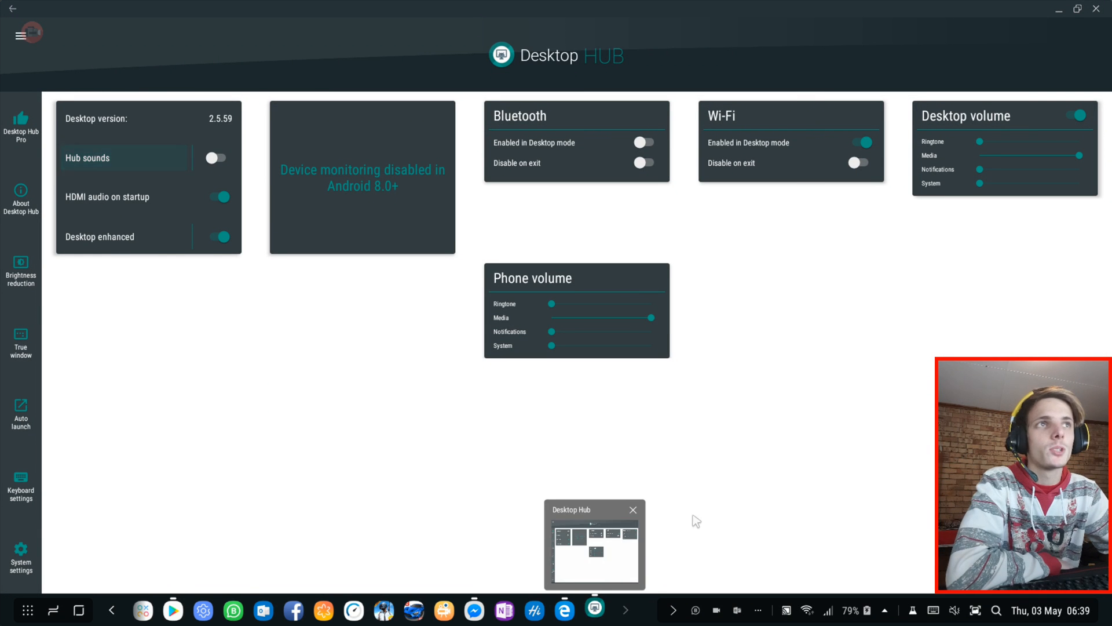